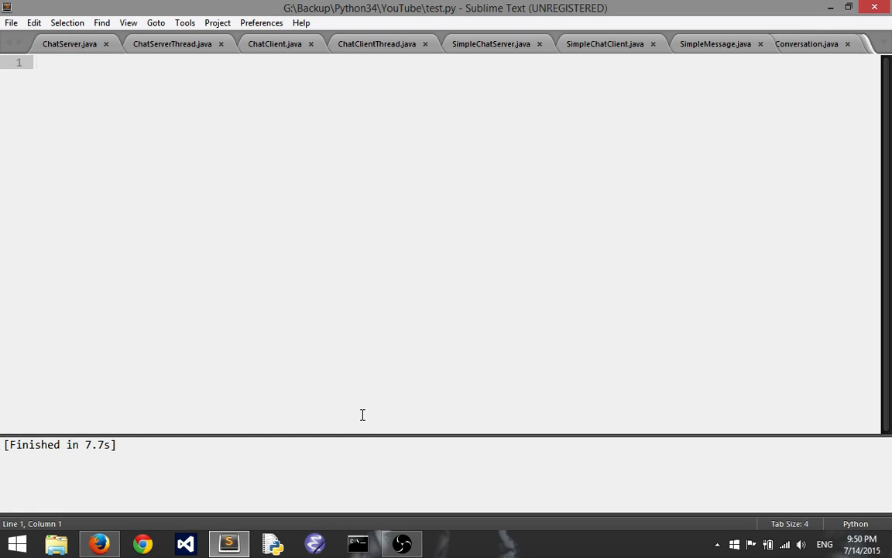
mouse_move(356, 427)
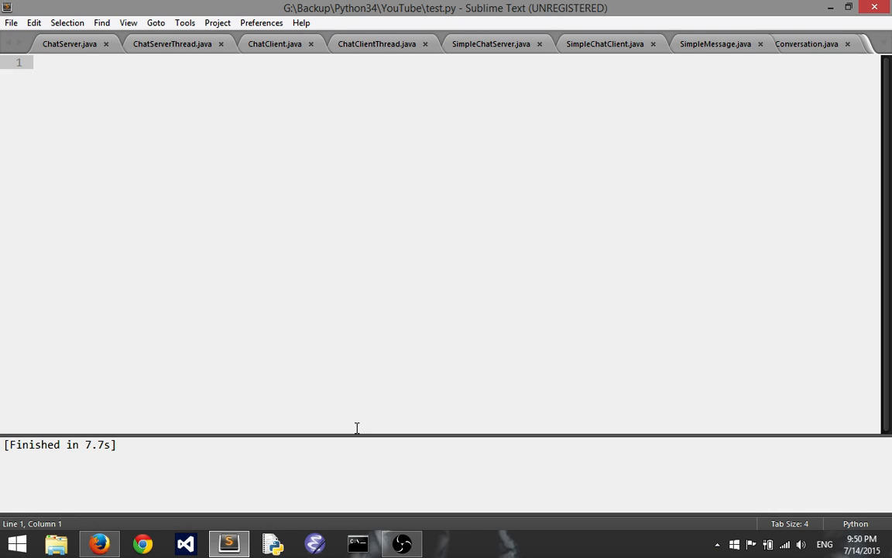
mouse_move(310, 496)
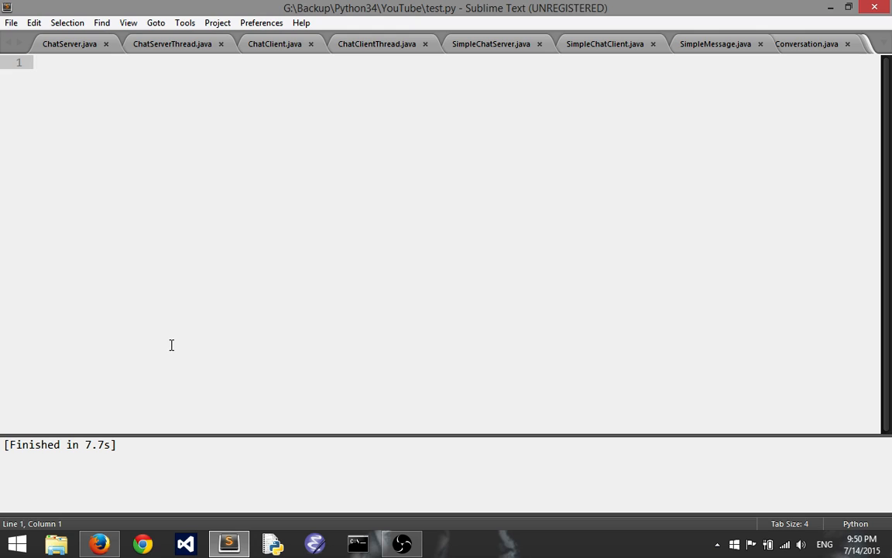
mouse_move(301, 489)
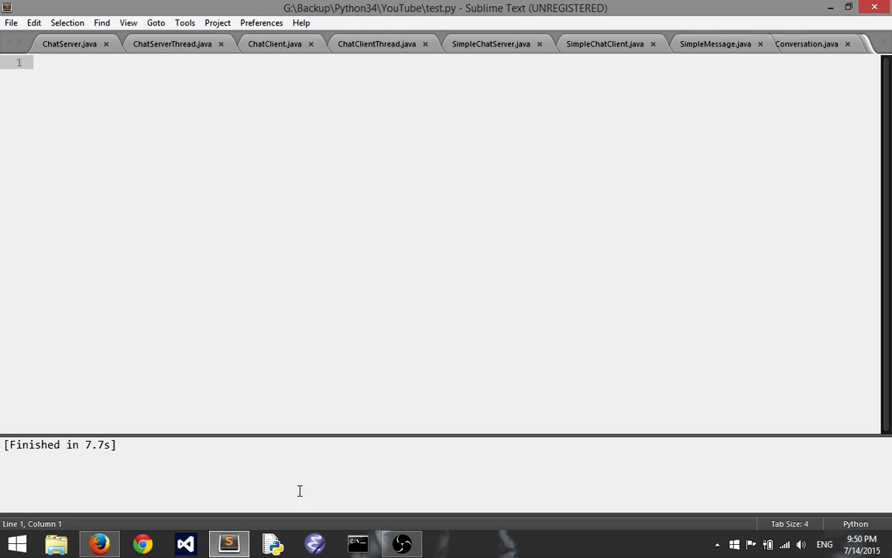
mouse_move(153, 434)
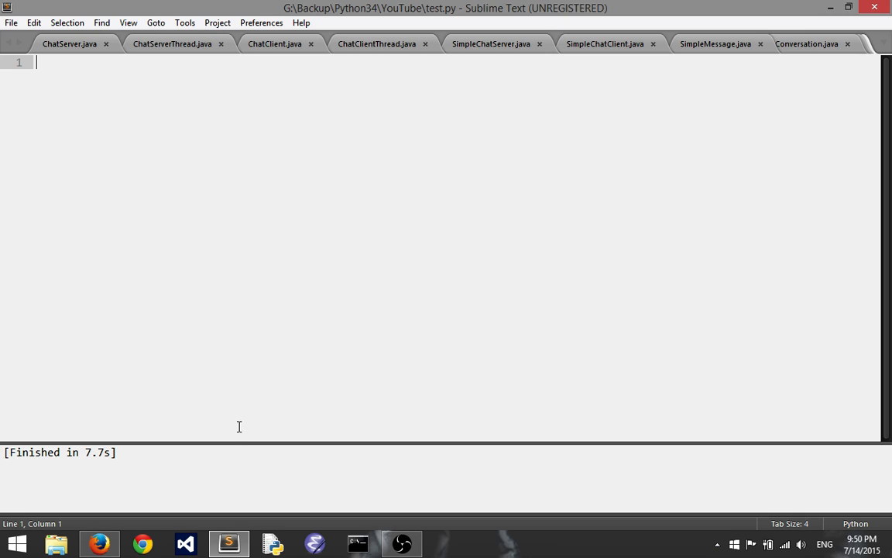
mouse_move(251, 440)
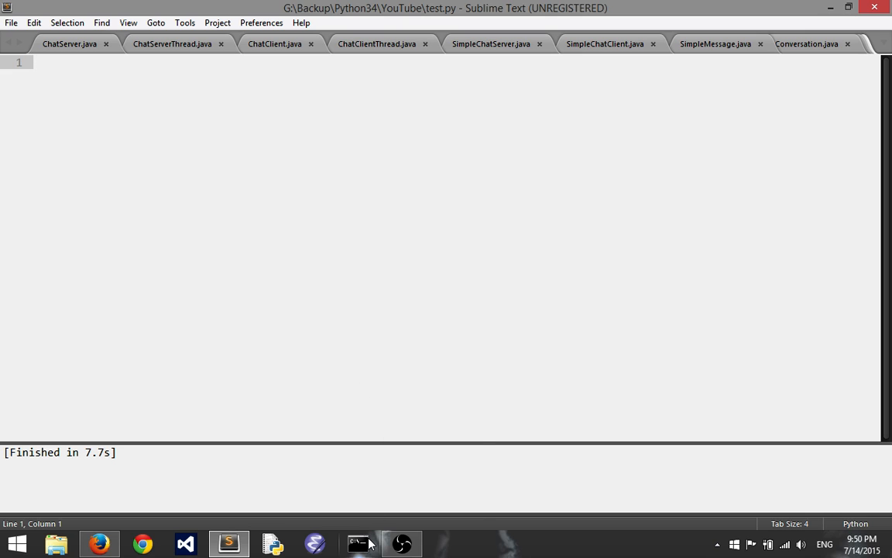
mouse_move(401, 542)
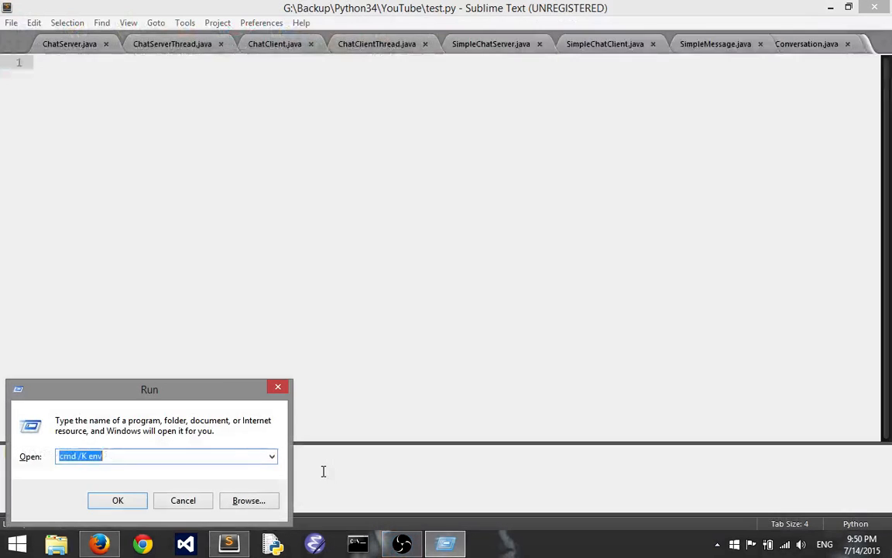
Start Python in Command Prompt and import tkinter, discarding a half-typed import line
click(118, 498)
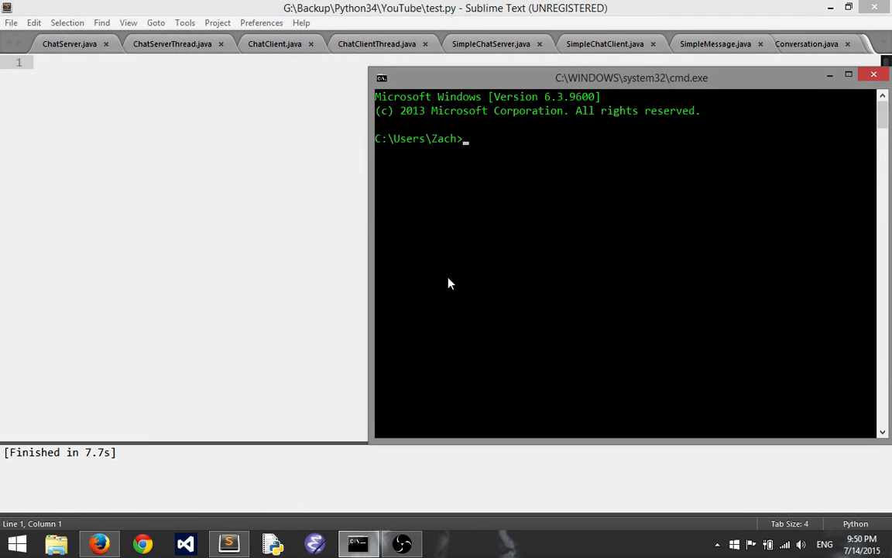
text(python)
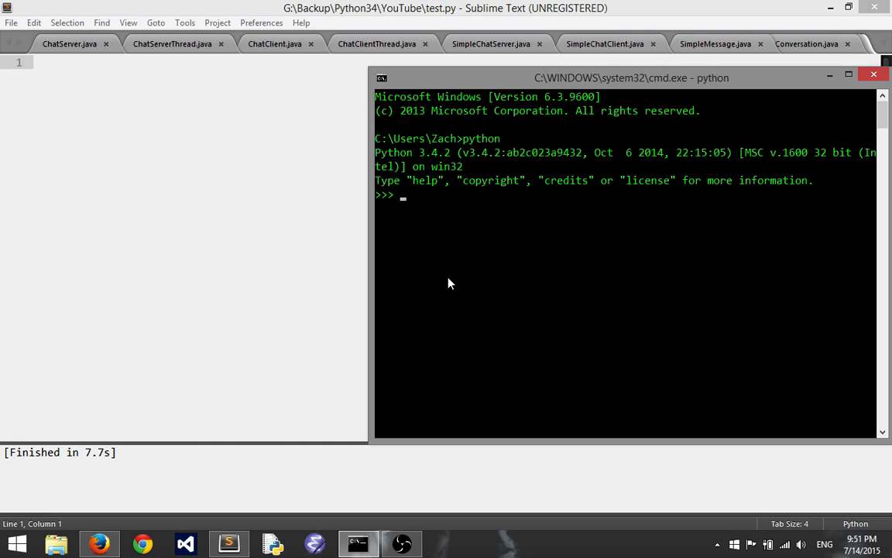
text(import tkinter)
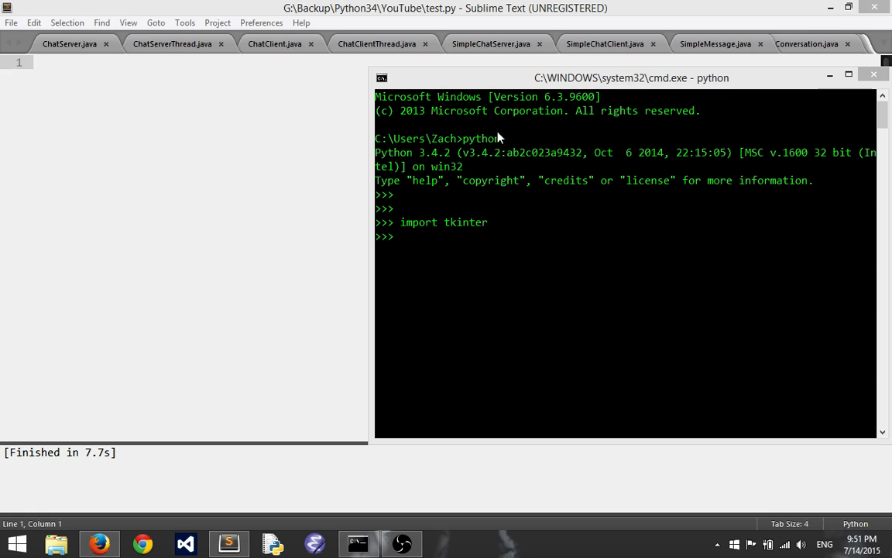
mouse_move(565, 145)
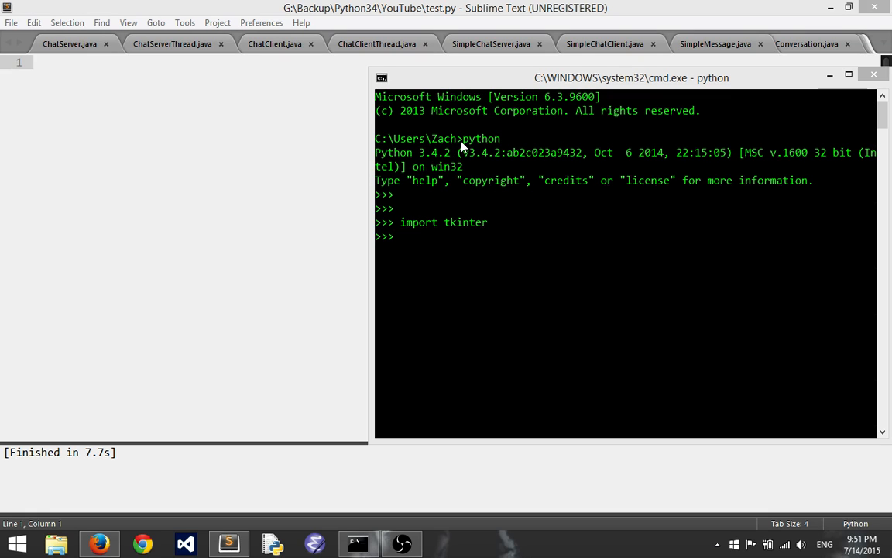
mouse_move(496, 152)
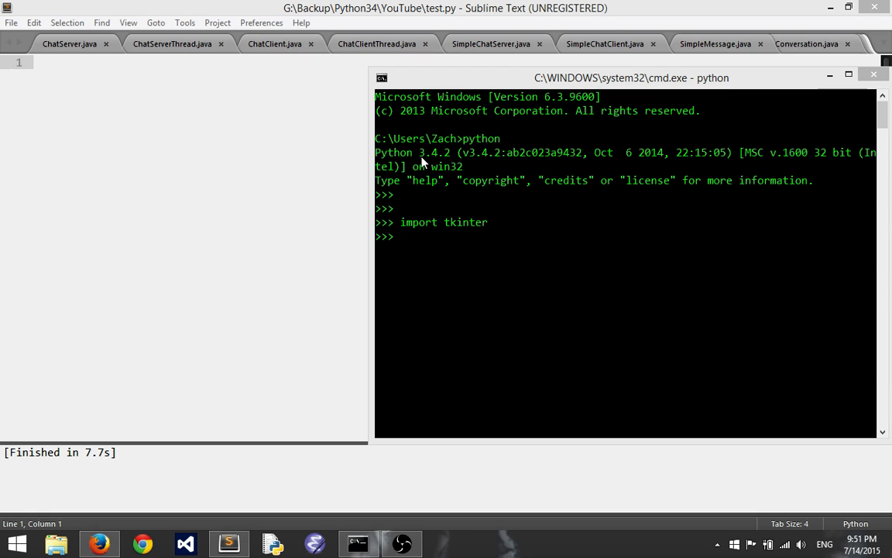
mouse_move(397, 155)
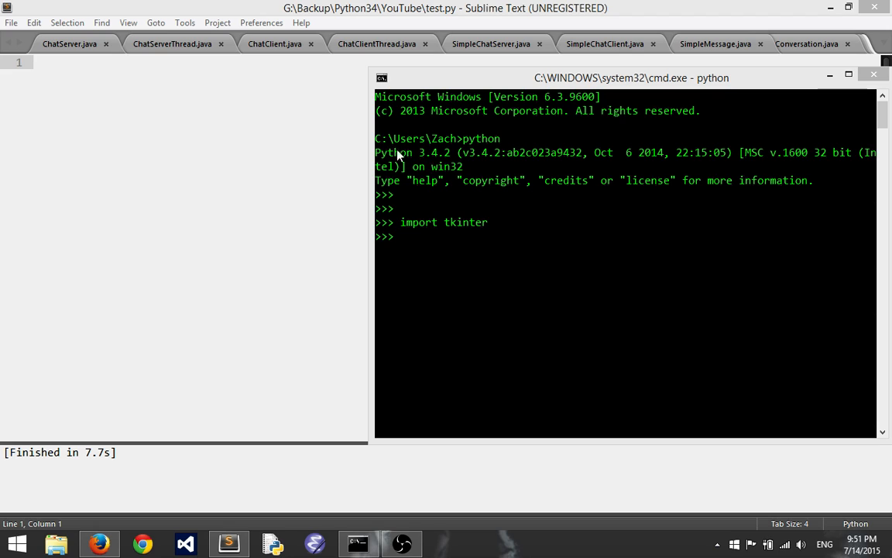
mouse_move(424, 164)
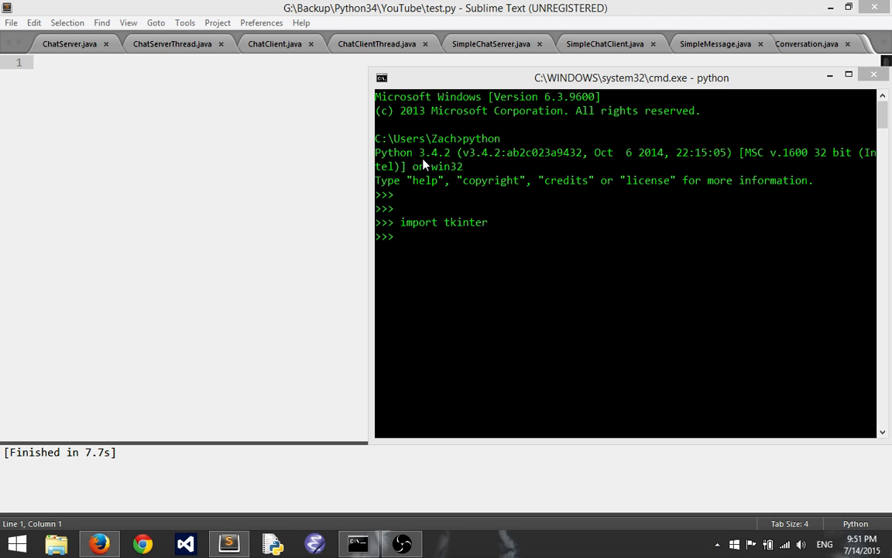
text(tkin)
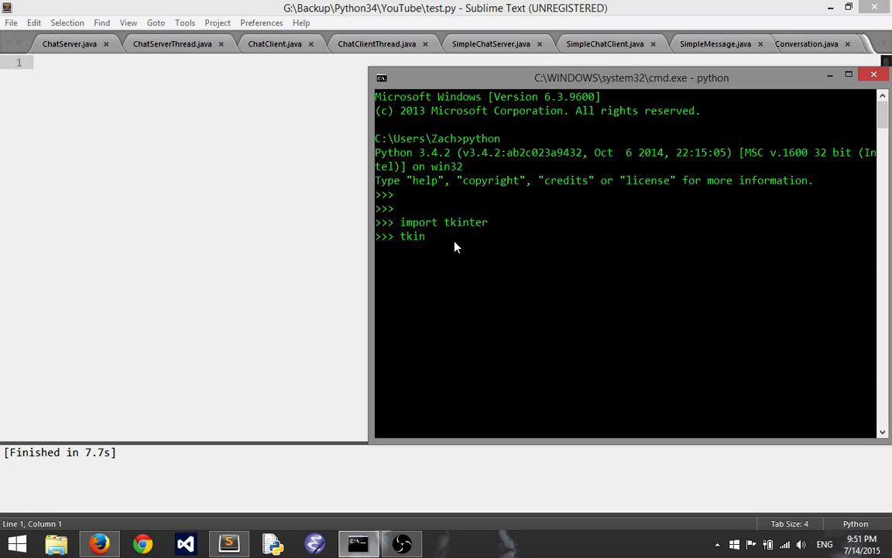
text(ter)
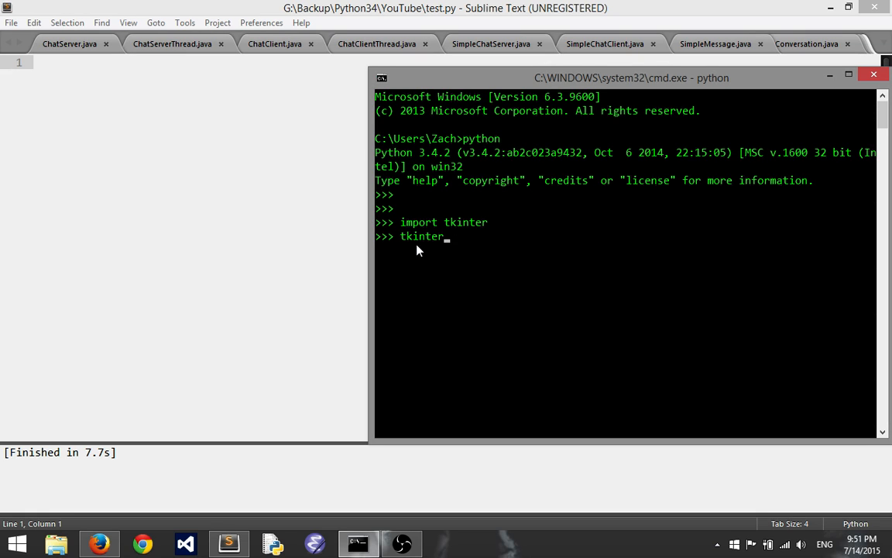
mouse_move(384, 248)
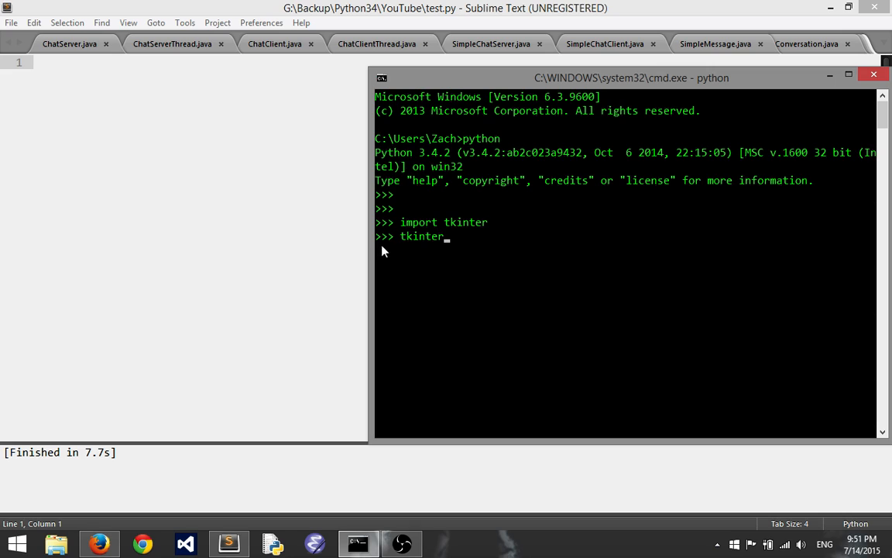
key(Backspace)
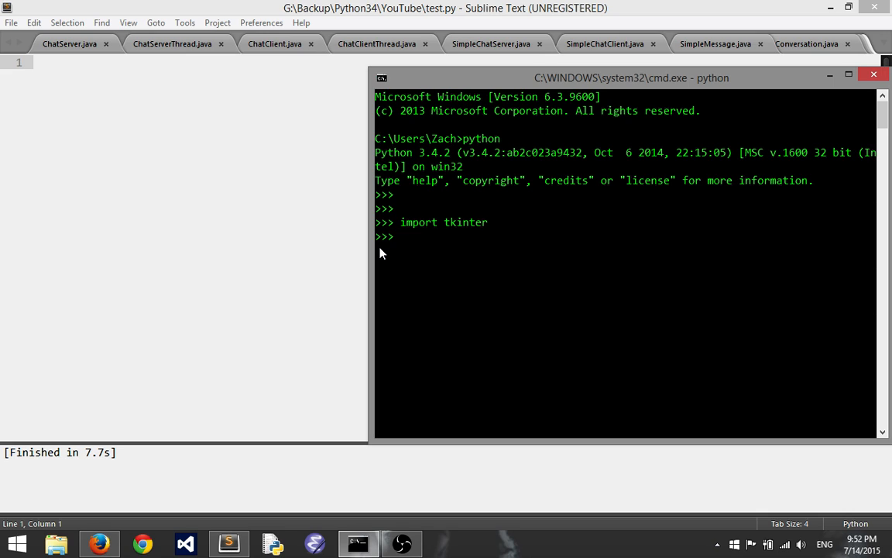
Import tkinter.filedialog and tkinter.messagebox in the Python 3.4 session
text(import)
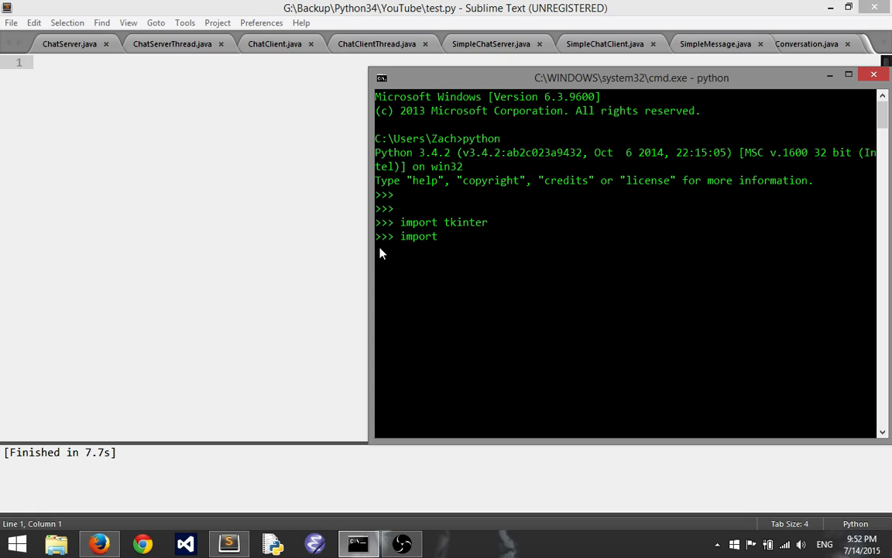
text(tkinter.filedialog)
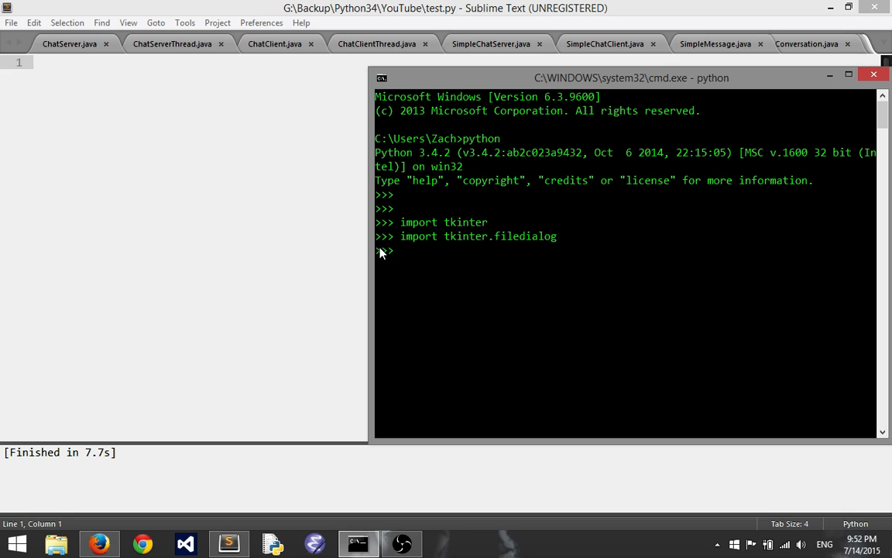
text(impot)
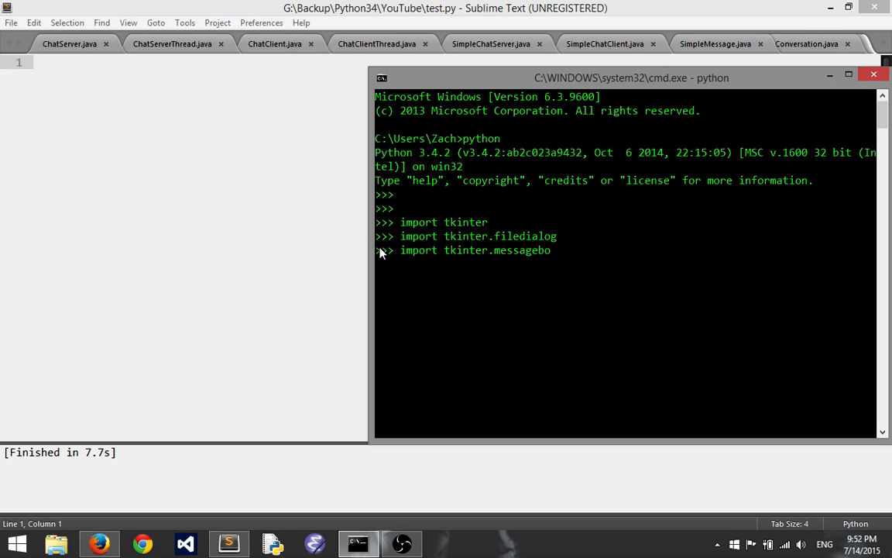
key(Return)
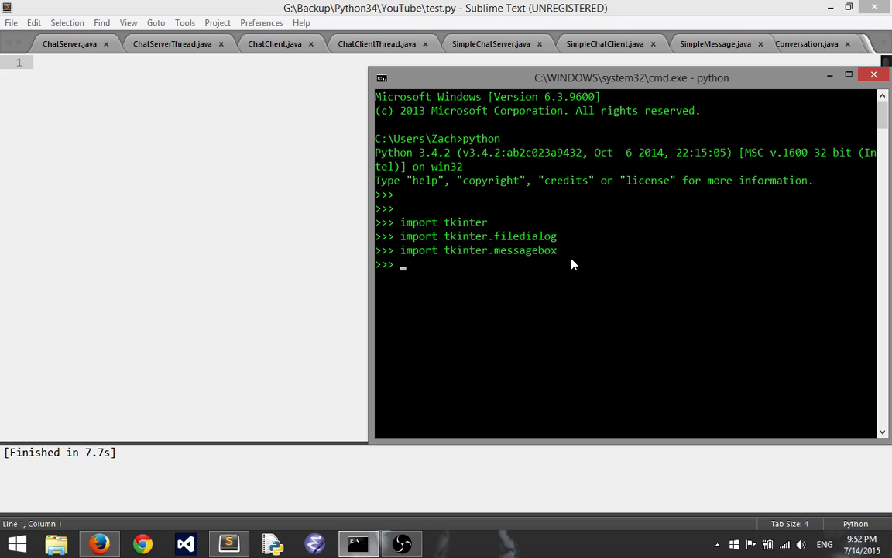
Try importing capitalised Tkinter (fails), then exit Python and close the prompt
text(import)
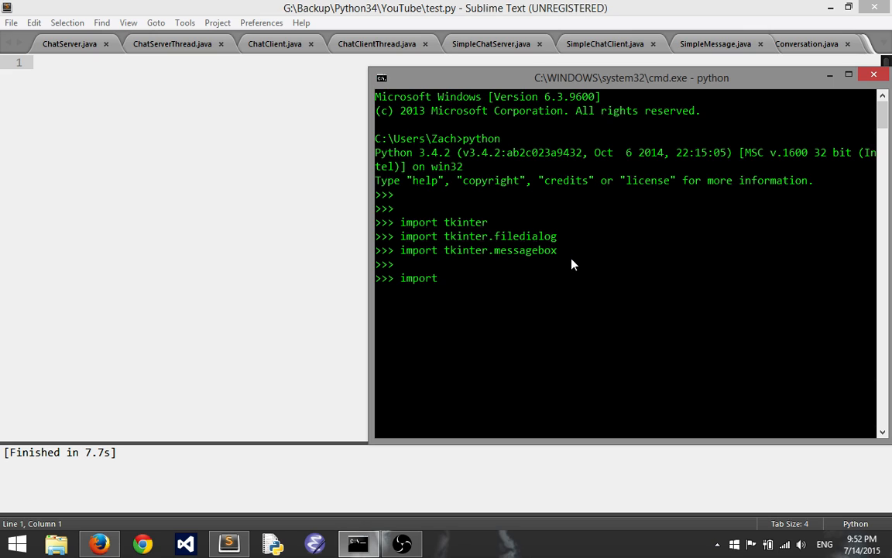
text(Tkinter)
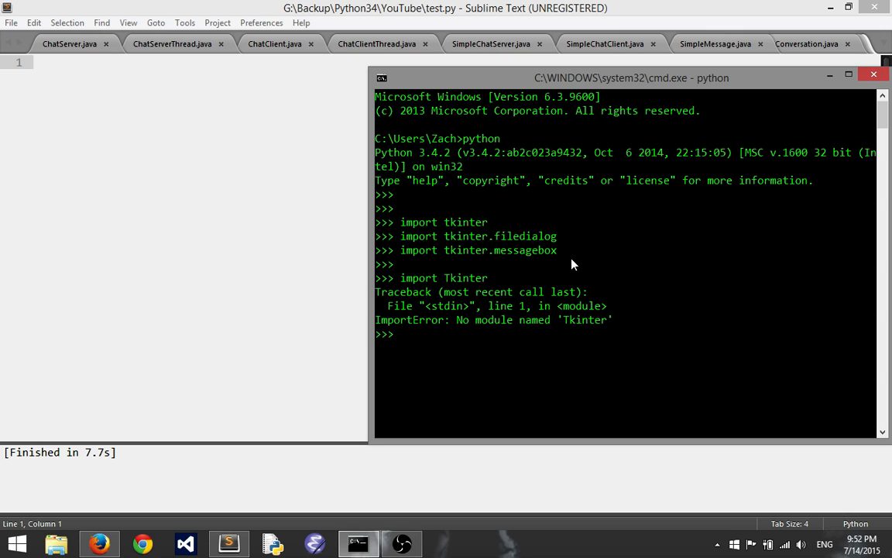
text(exit)
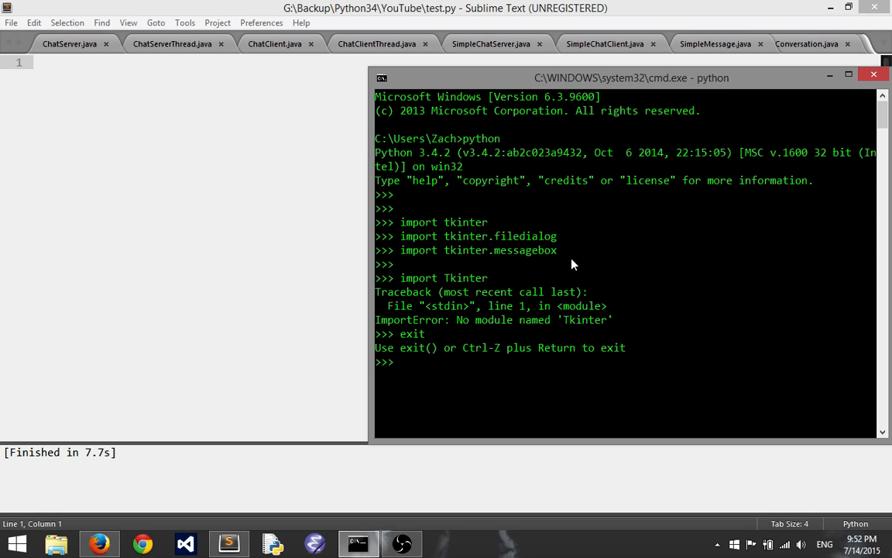
key(ctrl+z)
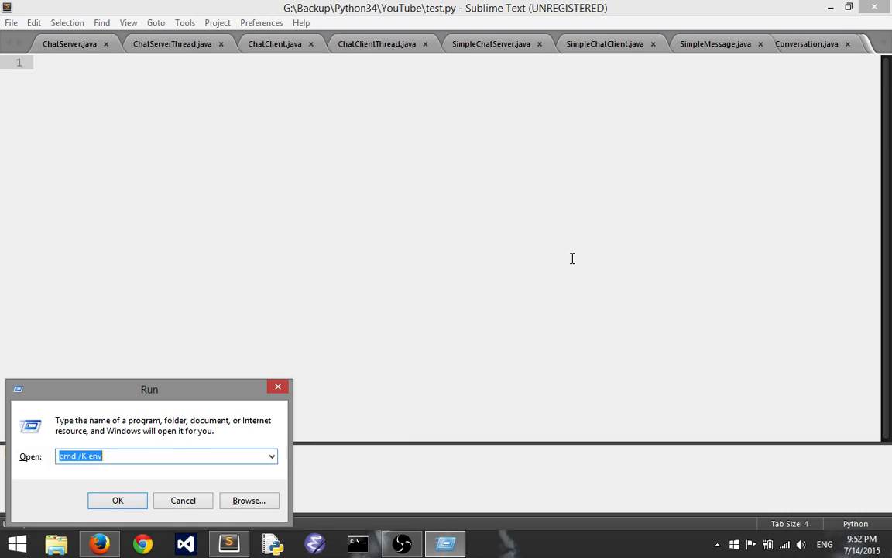
Start Python 2.7 in a fresh Command Prompt and import Tkinter
click(118, 498)
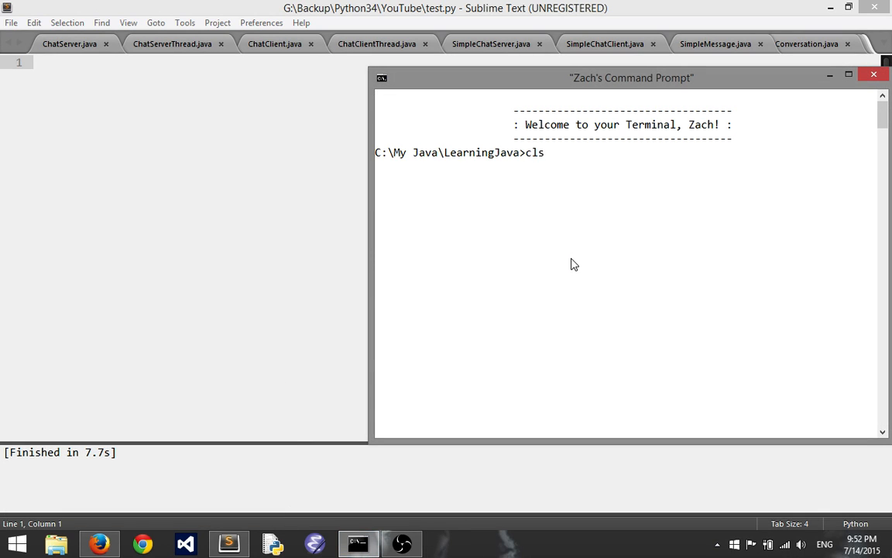
text(python27)
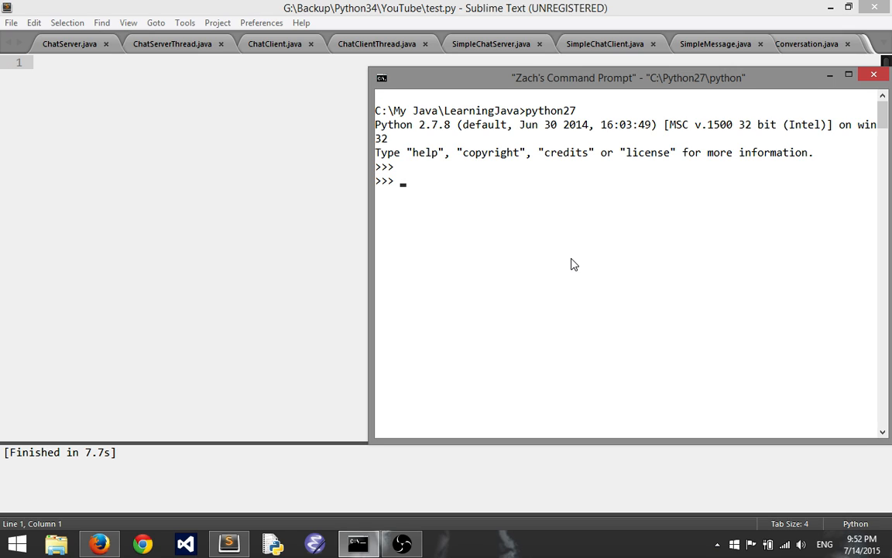
text(import)
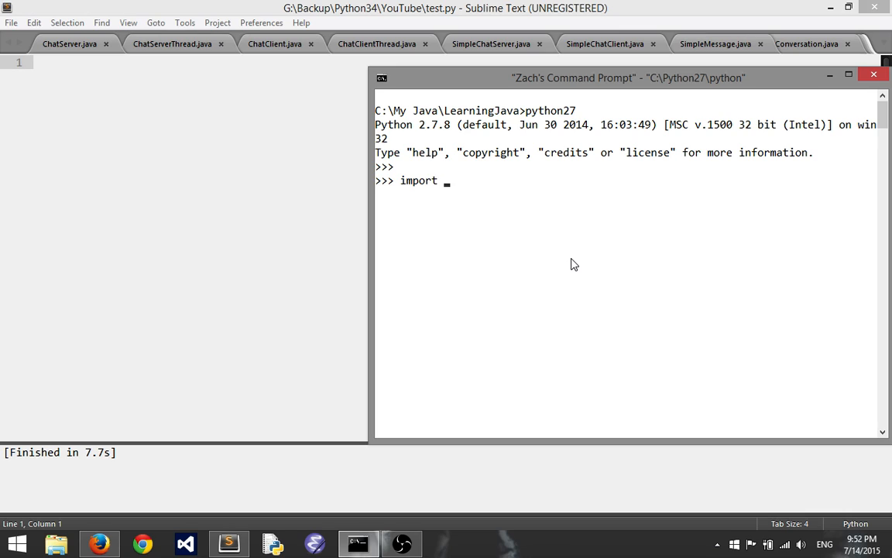
text(Tkinter)
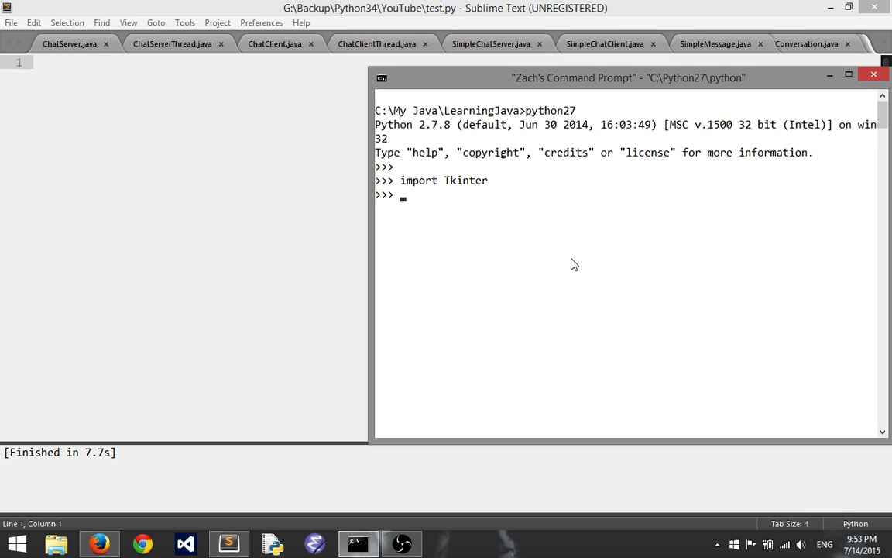
Import tkFileDialog and tkMessageBox in the Python 2.7 session
text(import)
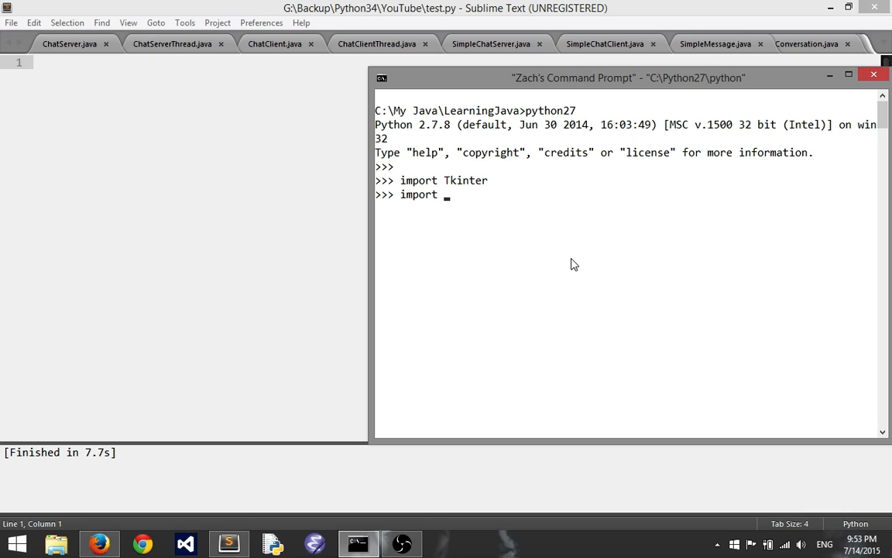
text(tk)
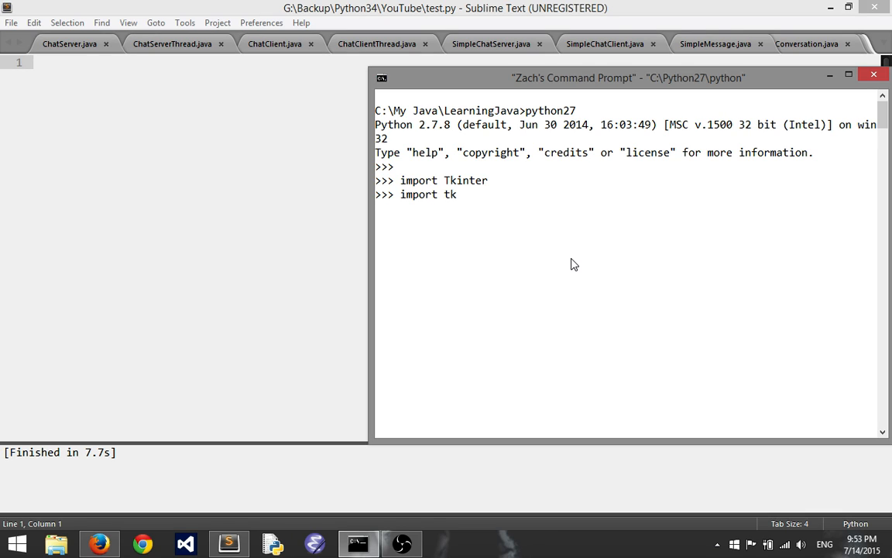
text(File)
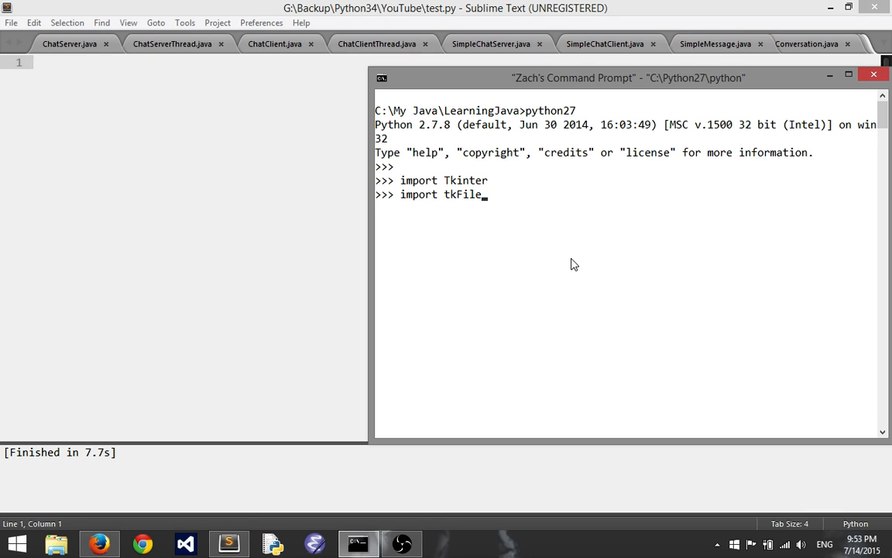
text(Dialog)
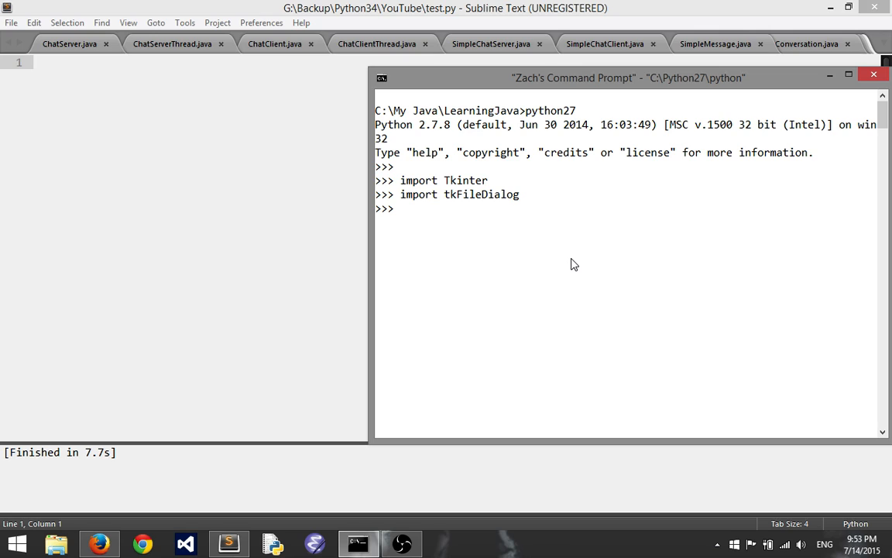
text(import tk)
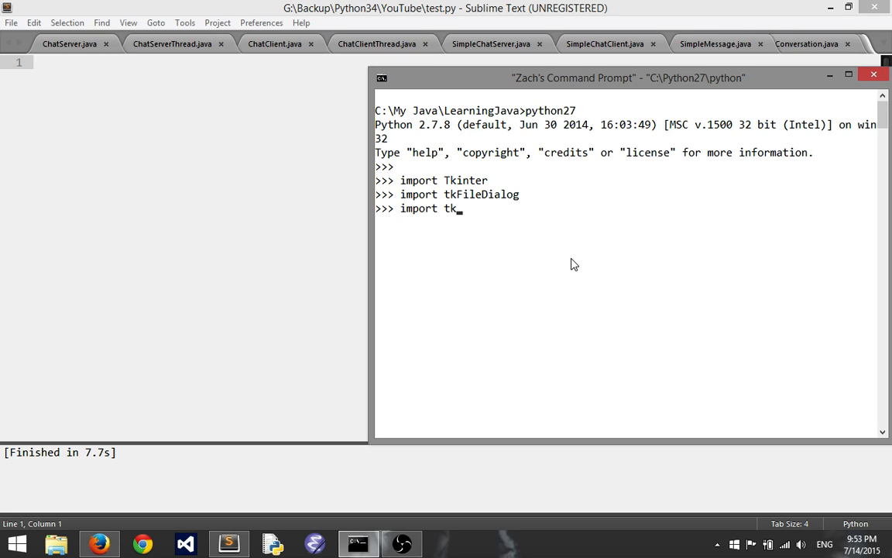
text(MessageBox)
text(cls)
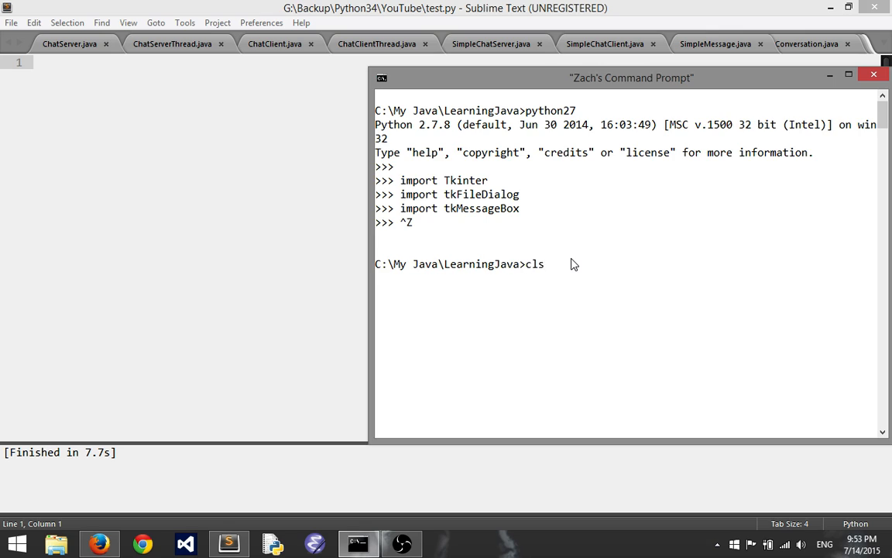
Write 'from tkinter import *' as the first line of test.py in Sublime Text
click(873, 75)
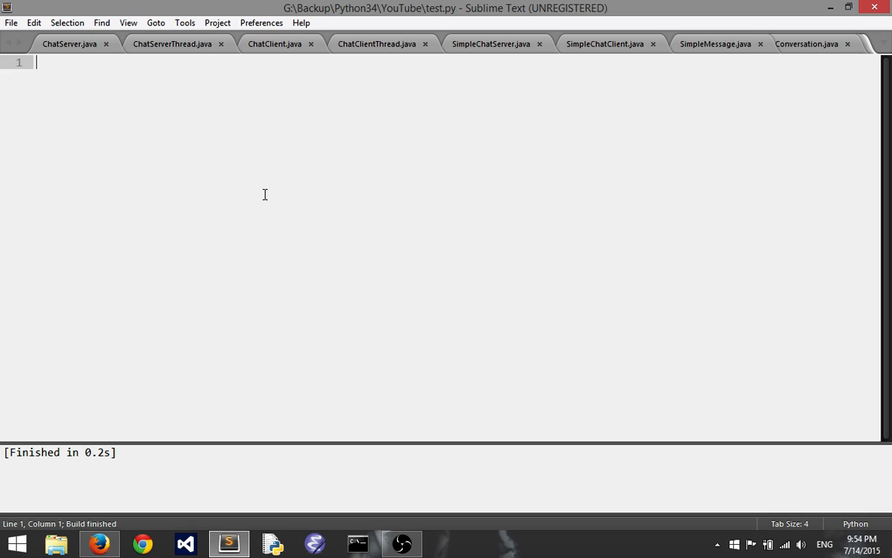
mouse_move(329, 412)
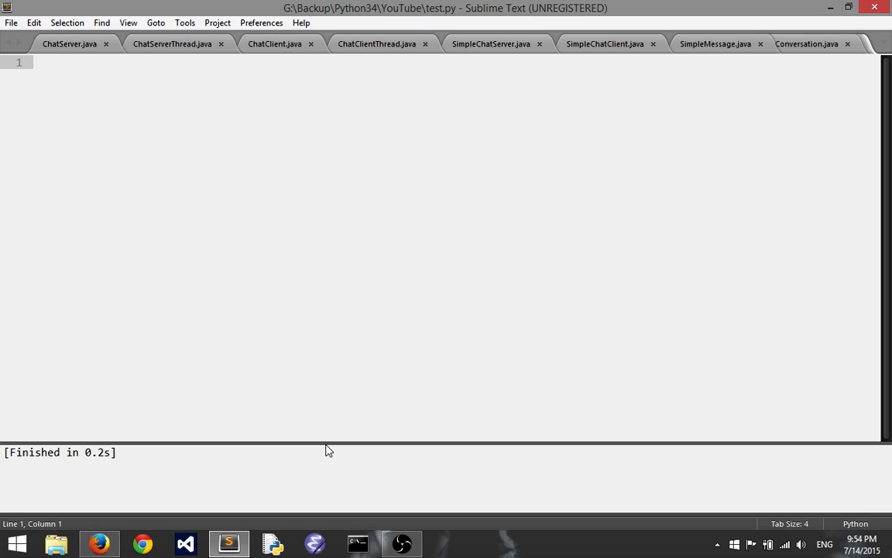
text(from tkinter import *)
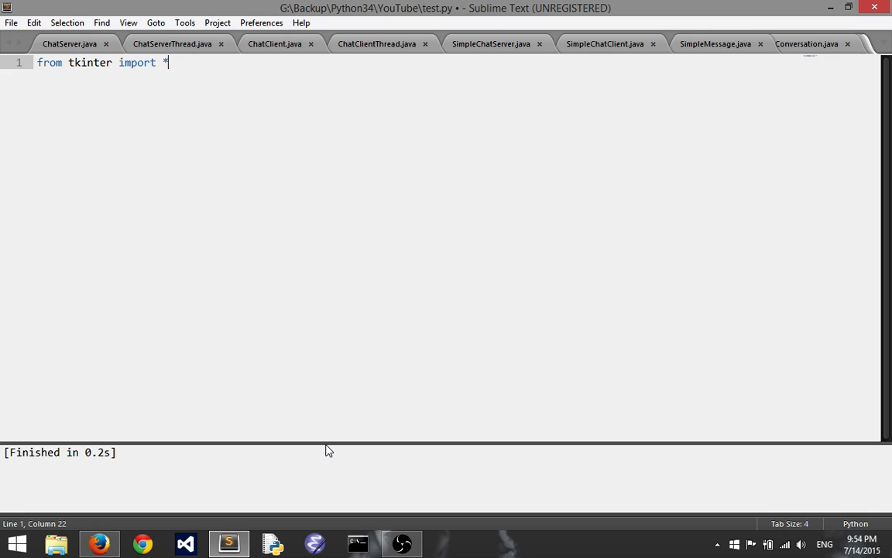
key(enter)
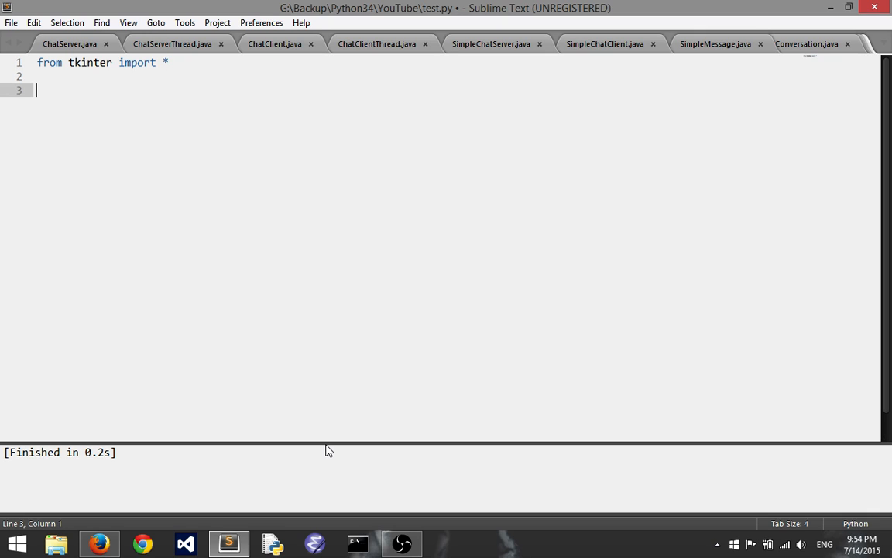
Type a trial tkinter.Button line below the import and remove it again
text(tkinter.B)
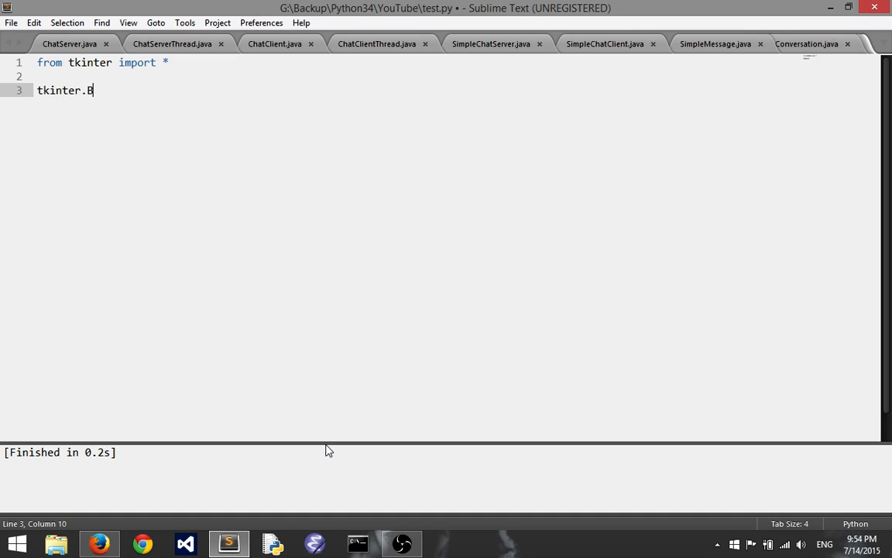
text(utton)
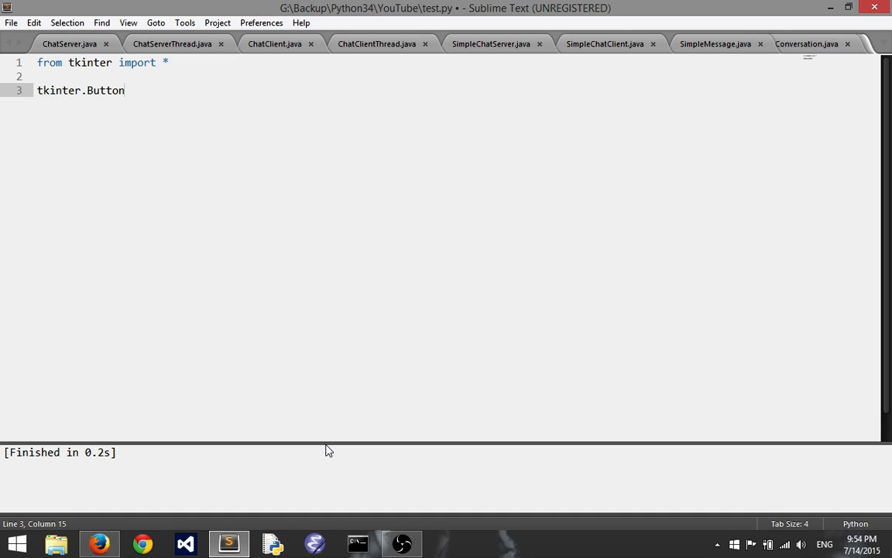
click(87, 90)
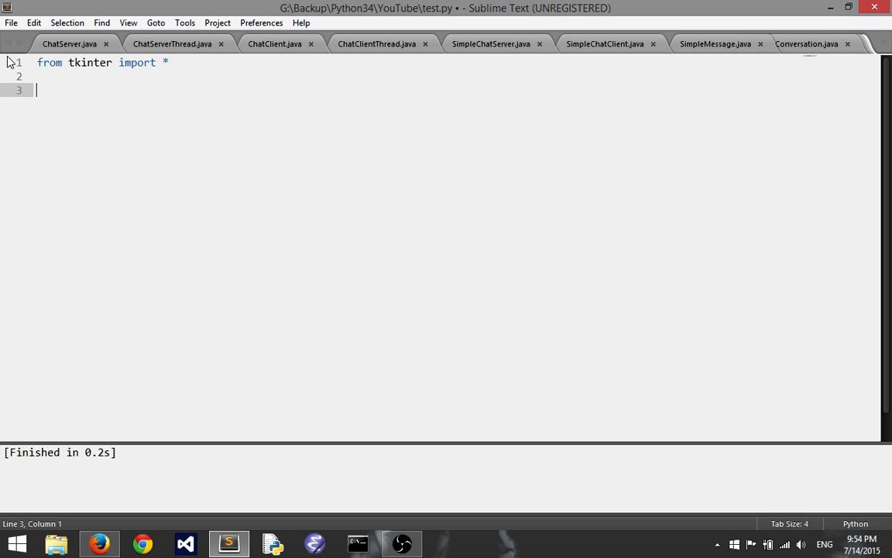
Define main() that creates root = Tk() and calls root.mainloop()
text(def main():)
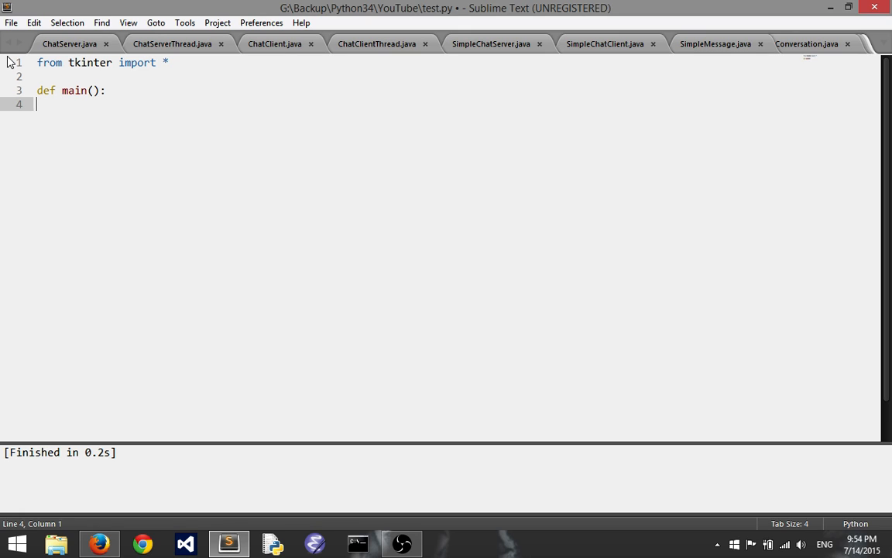
key(Tab)
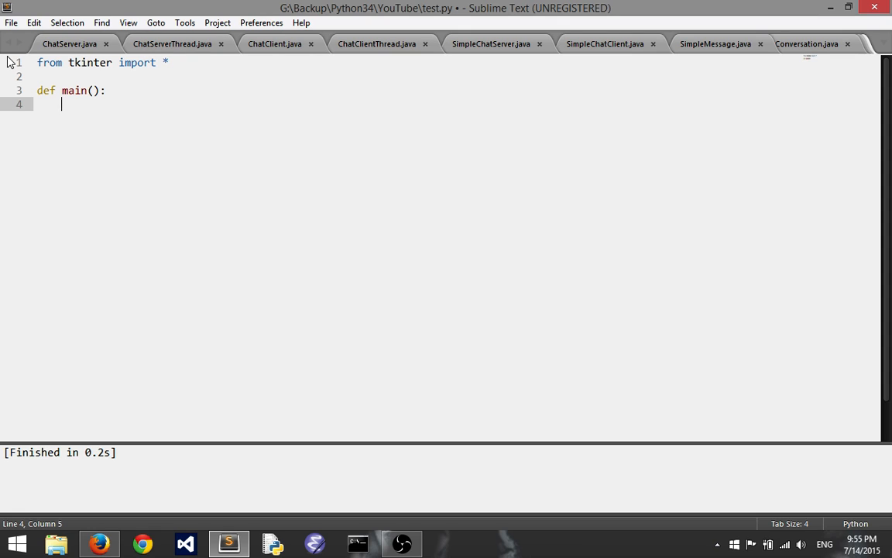
text(root =)
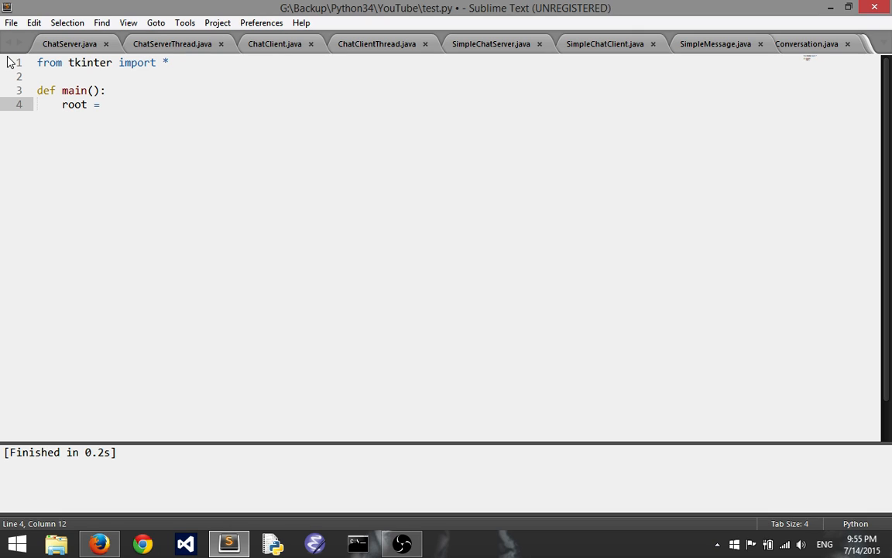
text(Tk())
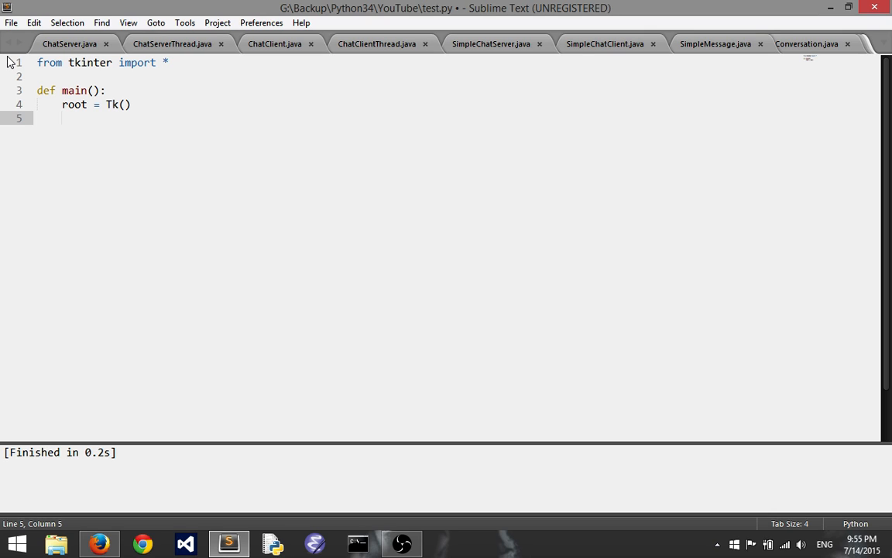
text(roo)
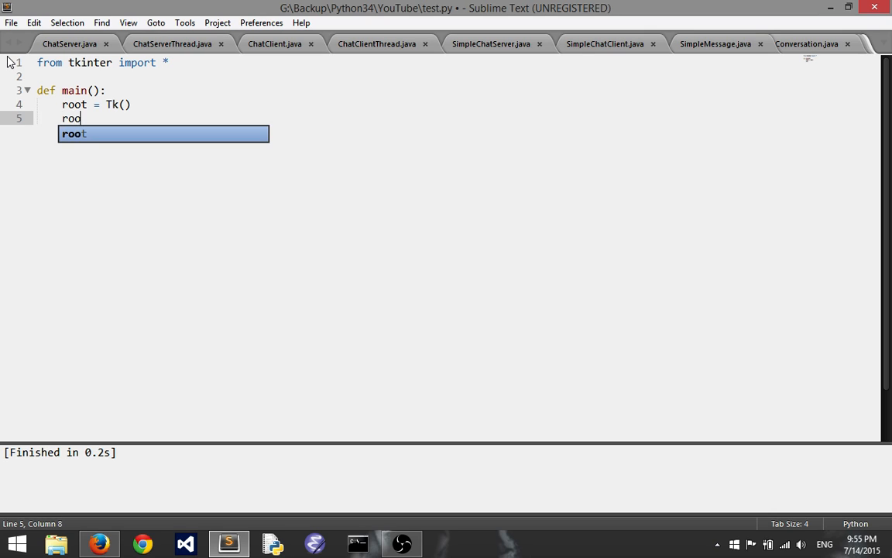
text(.main)
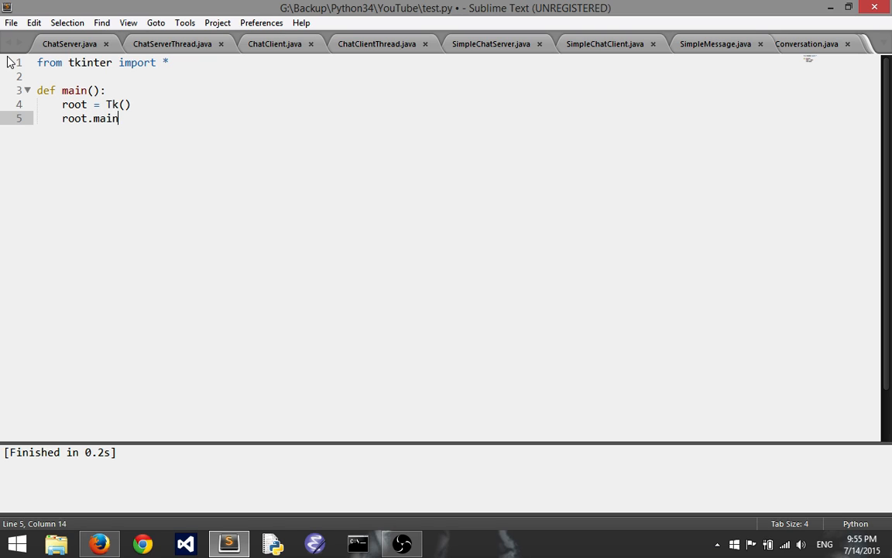
text(loop())
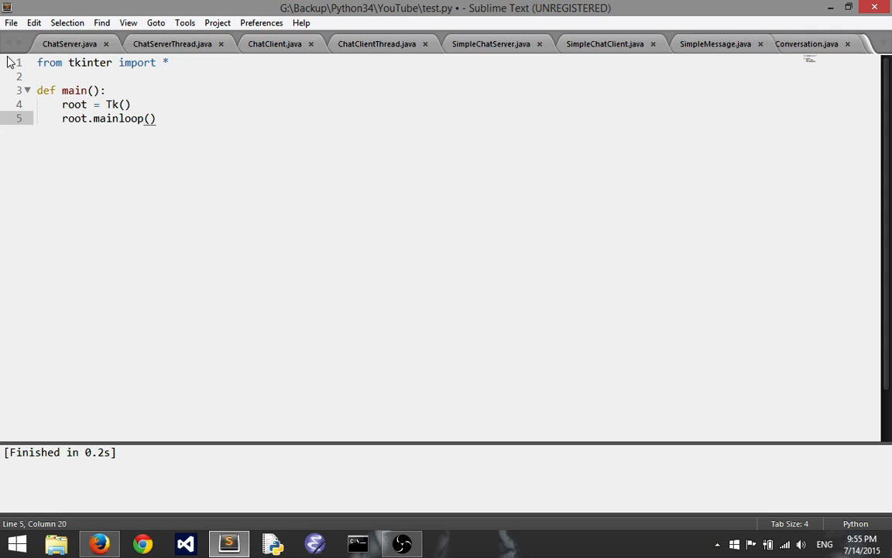
Add the if __name__ == "__main__": guard calling main()
text(main)
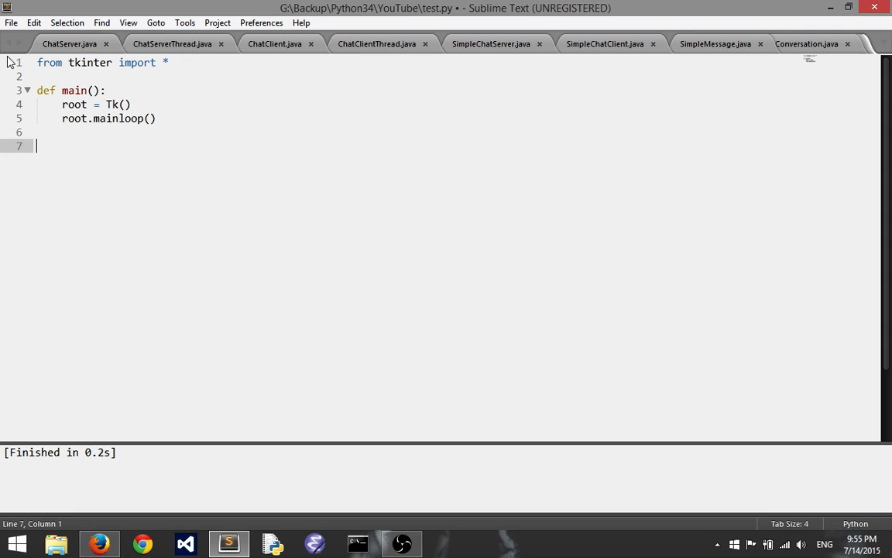
text(if __na)
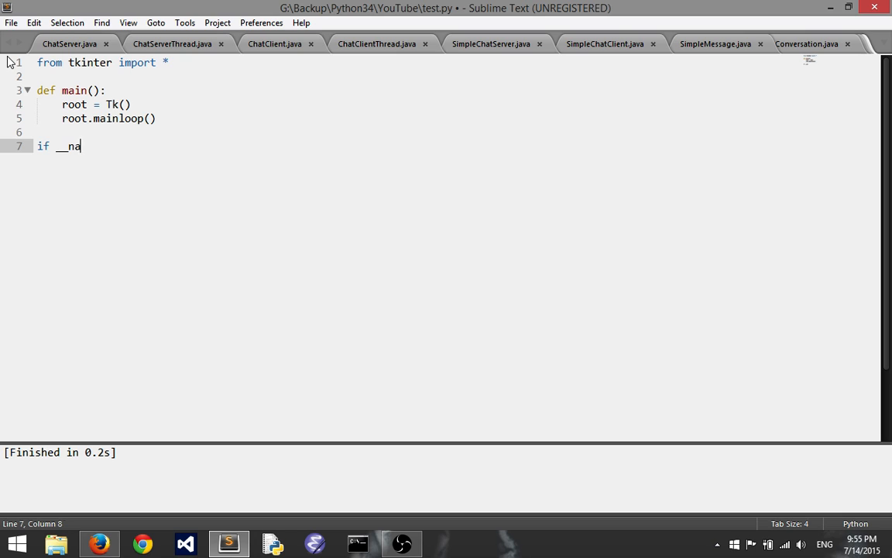
text(me__ == ")
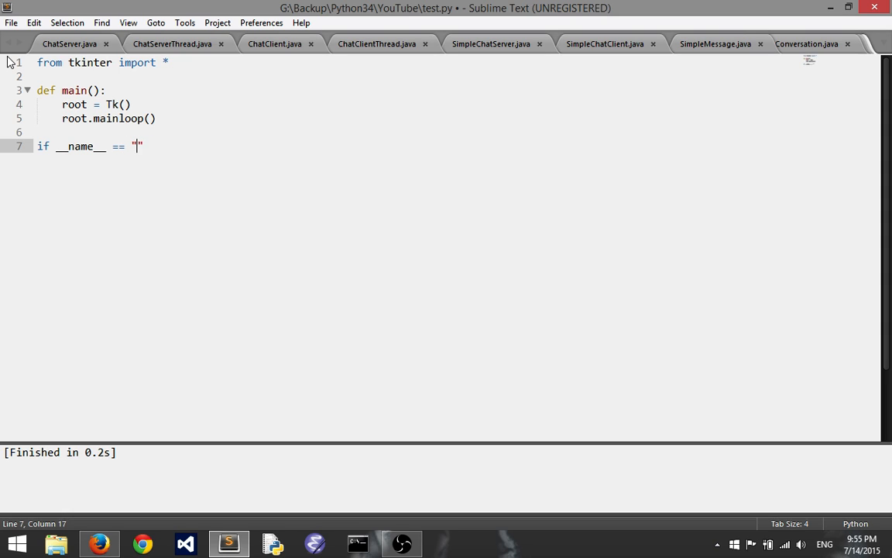
text(__main__)
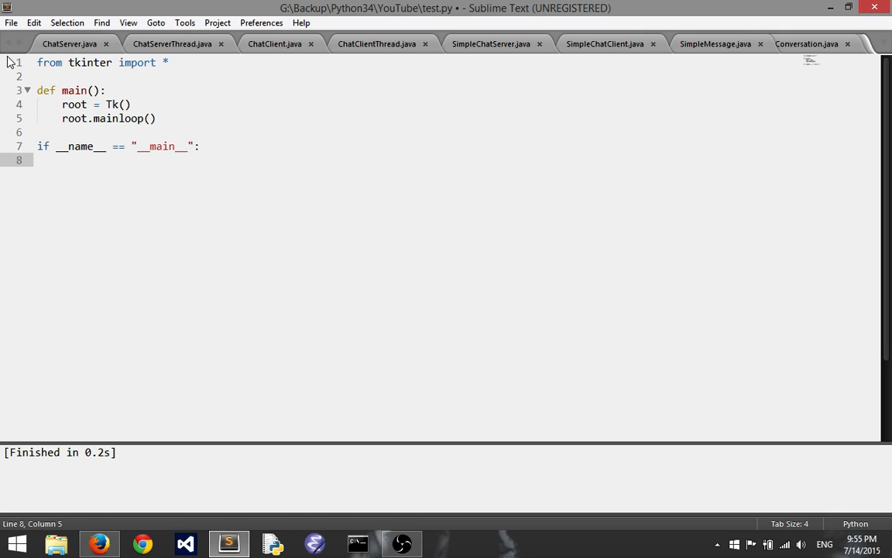
text(main())
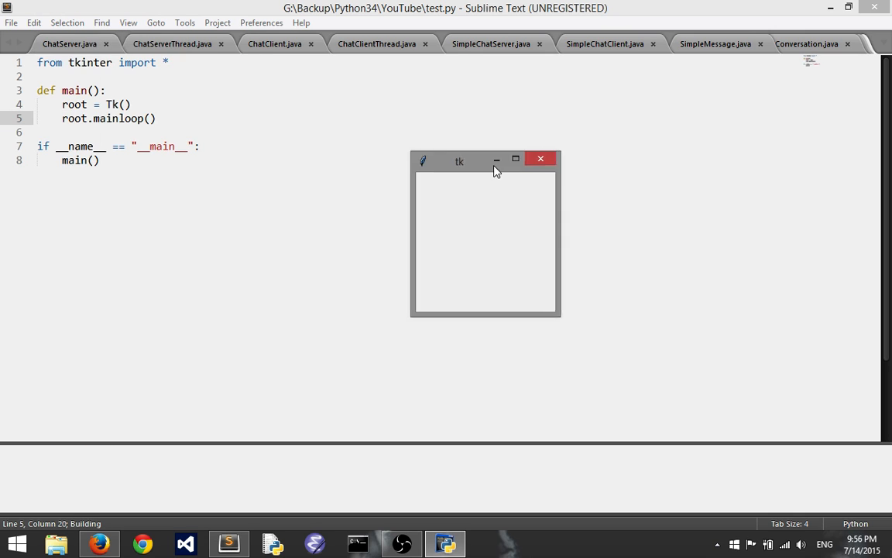
Move the running empty Tk window higher, then close it to end the run
drag(495, 170, 430, 93)
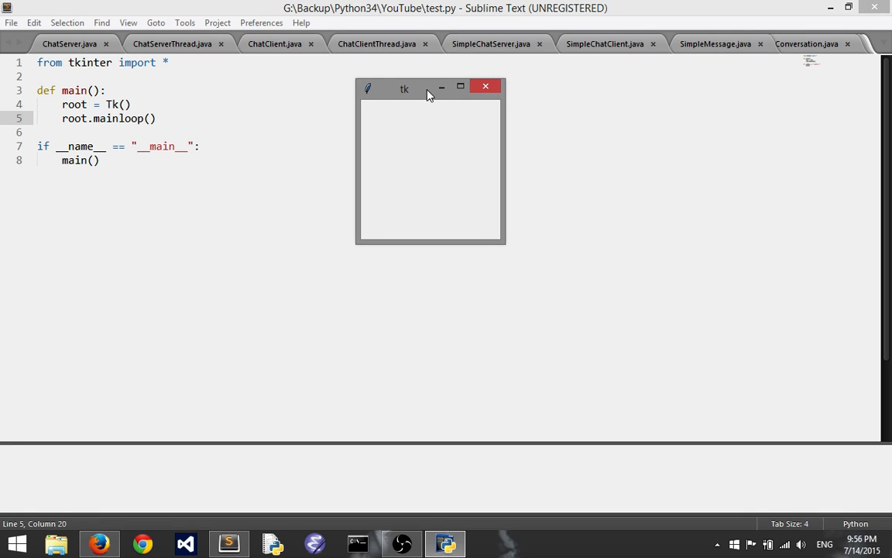
mouse_move(486, 87)
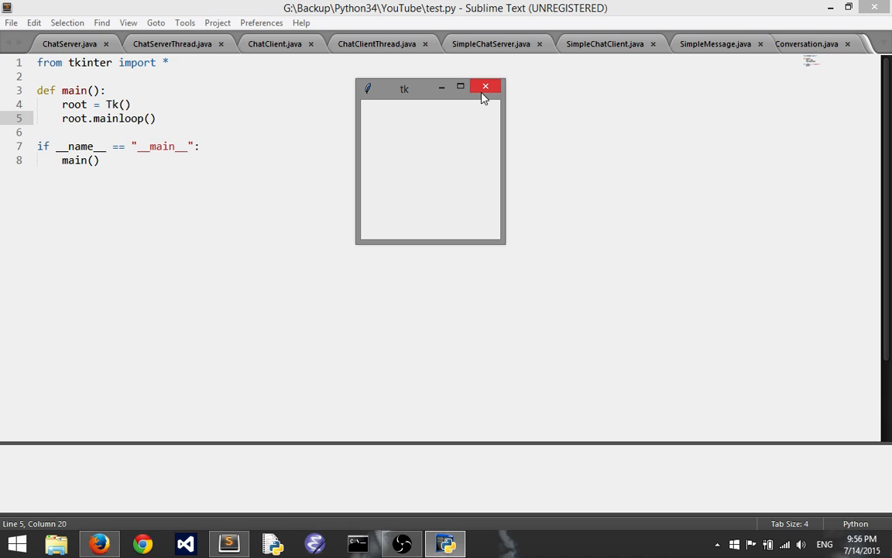
click(486, 87)
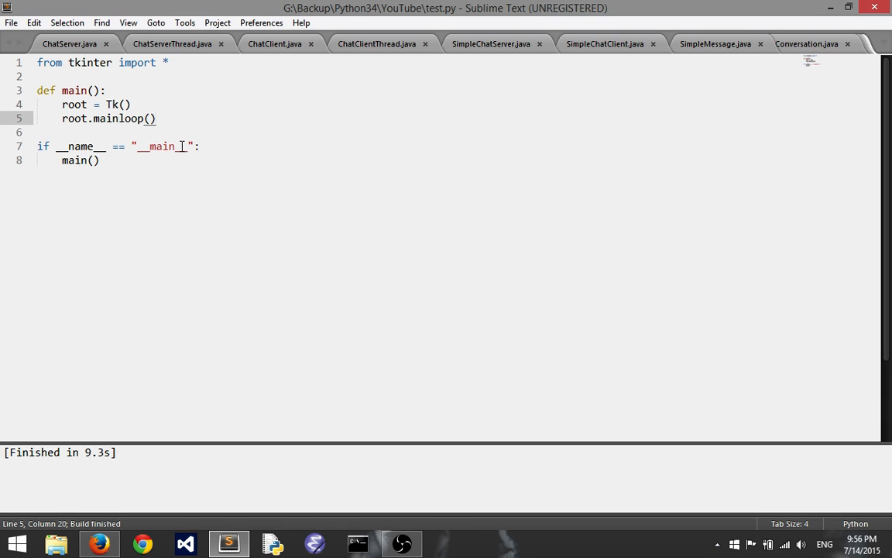
Comment out the root.mainloop() line with # and rerun the script
click(62, 104)
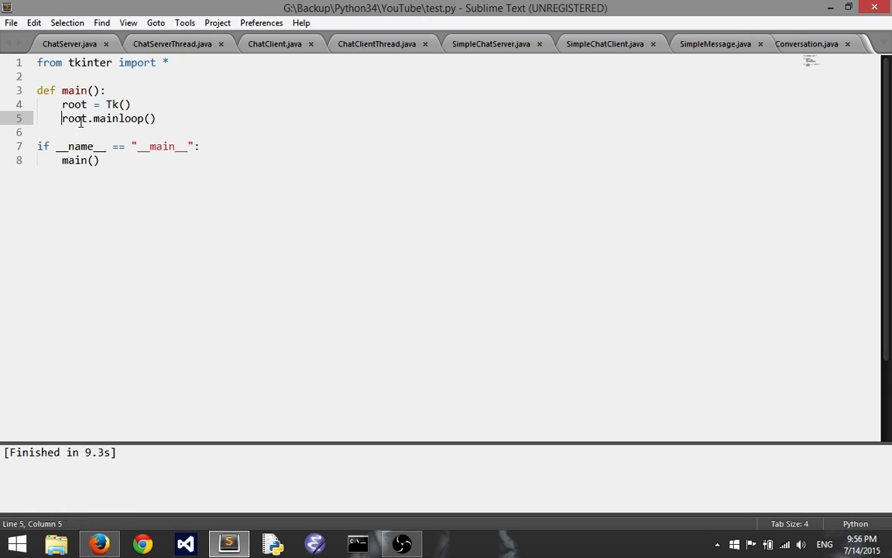
triple_click(108, 117)
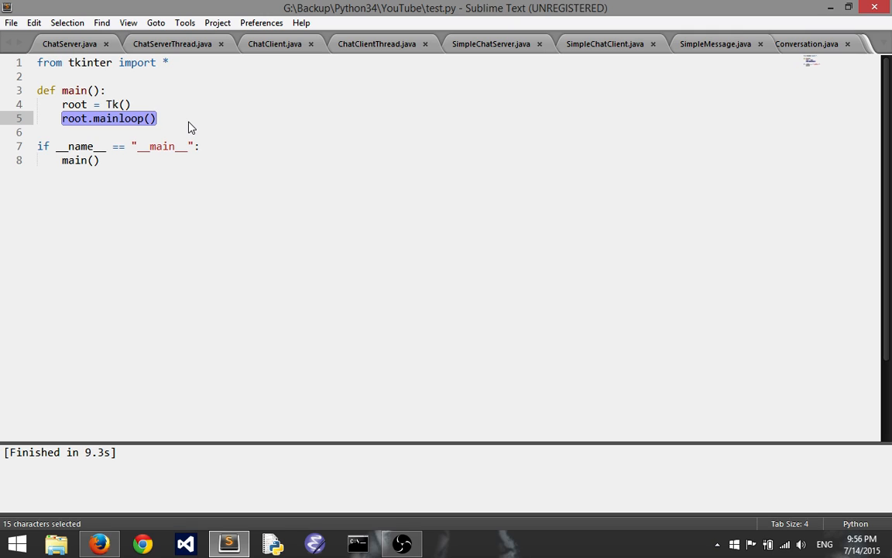
mouse_move(821, 22)
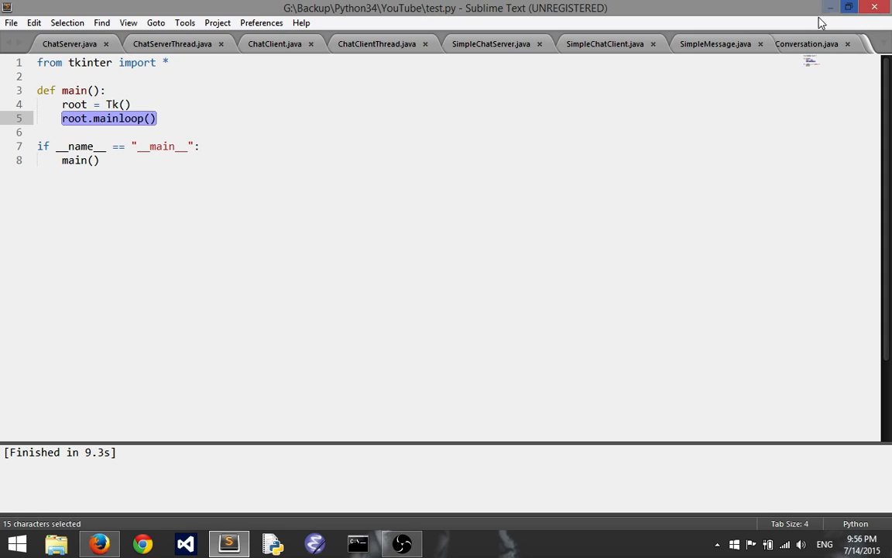
mouse_move(787, 39)
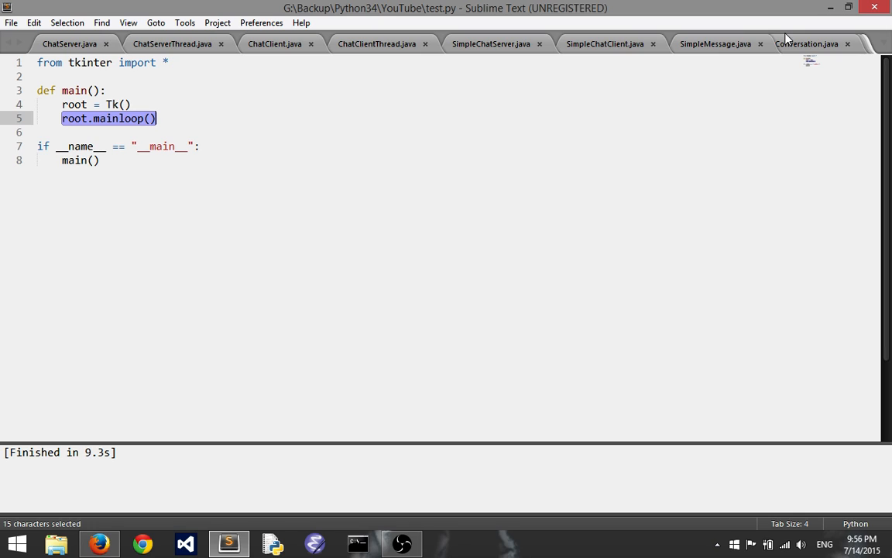
mouse_move(65, 117)
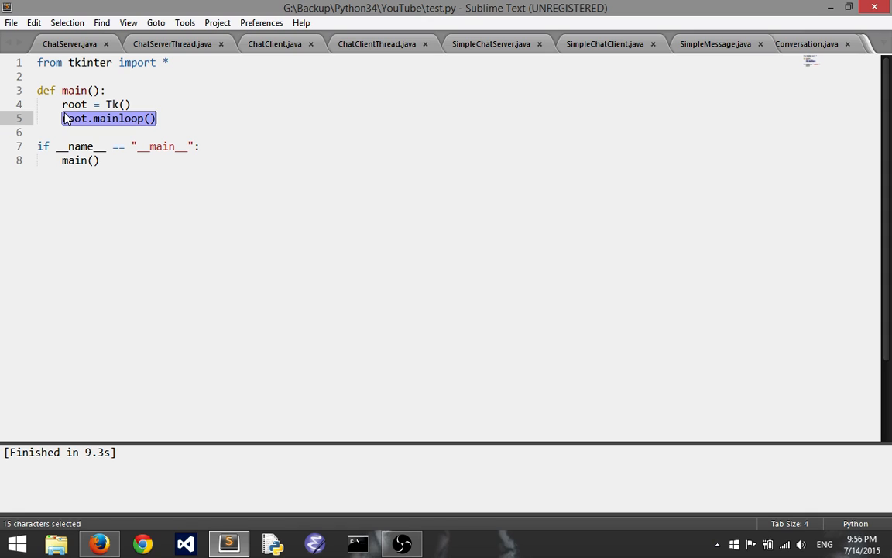
text(#)
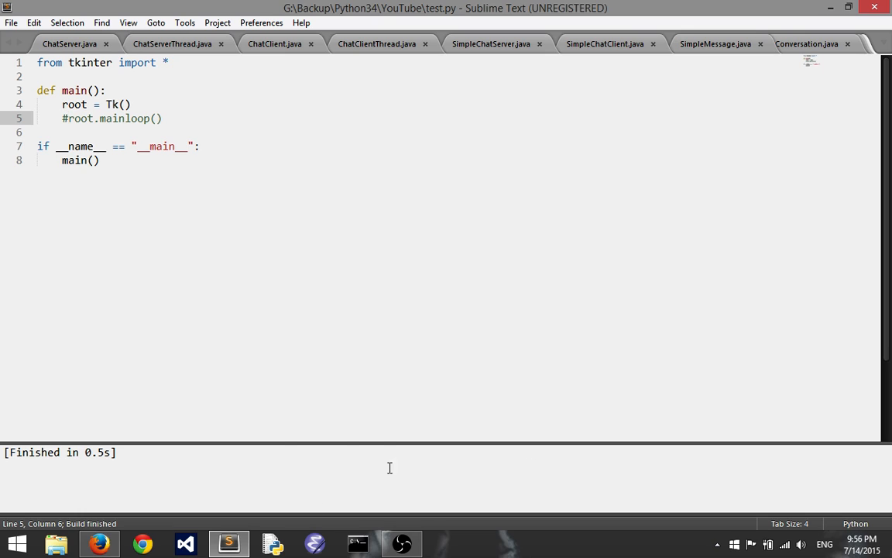
mouse_move(406, 359)
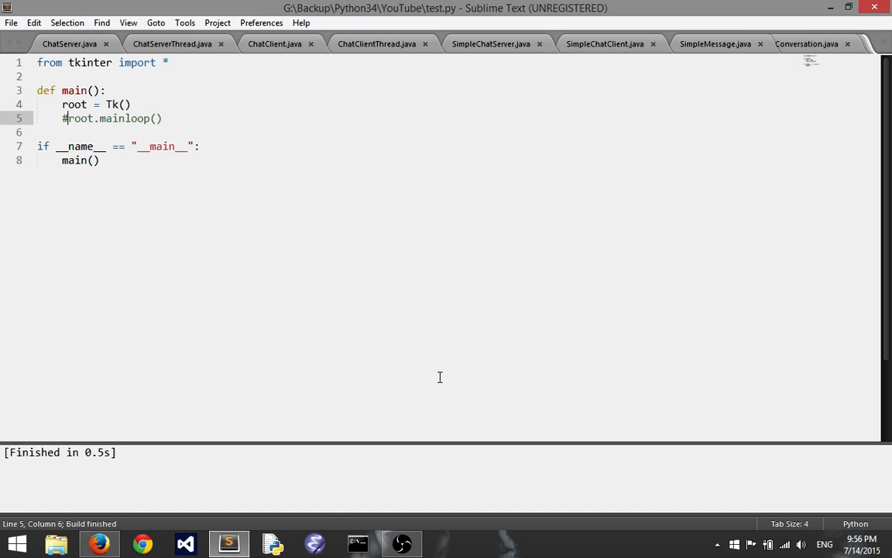
mouse_move(205, 229)
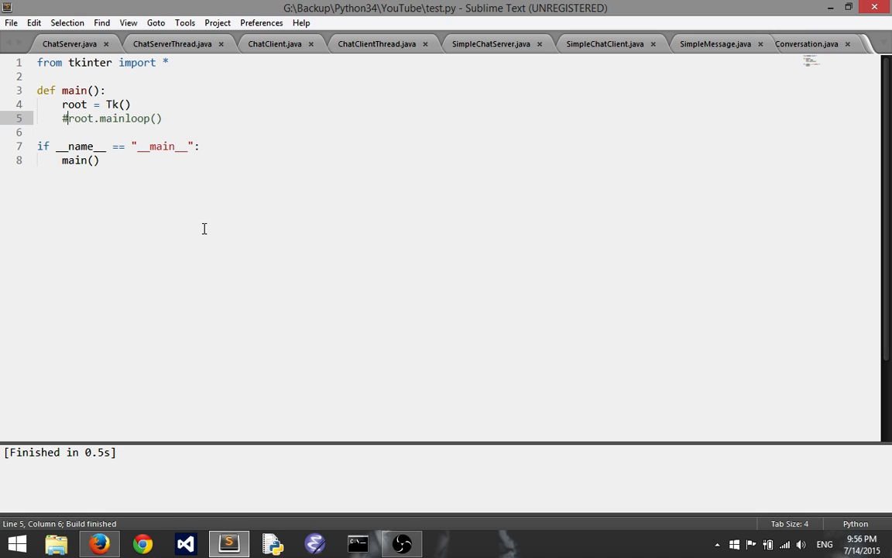
In a new Command Prompt Python session, import tkinter as tk and create root = tk.Tk()
key(win+r)
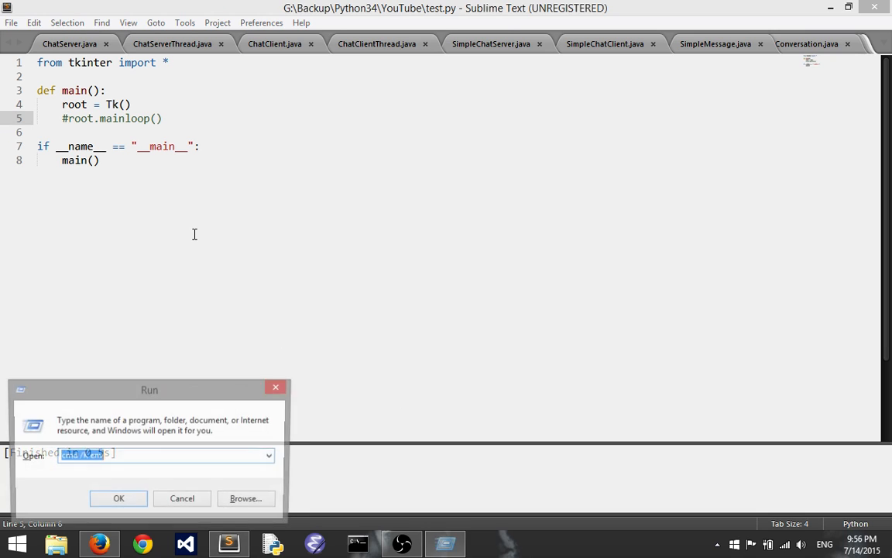
click(118, 499)
text(i)
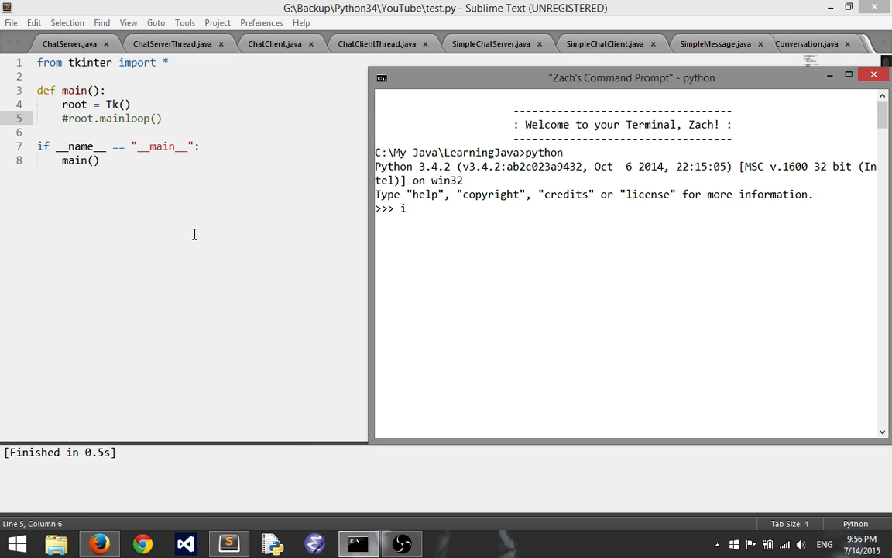
text(mport tkinter as tk)
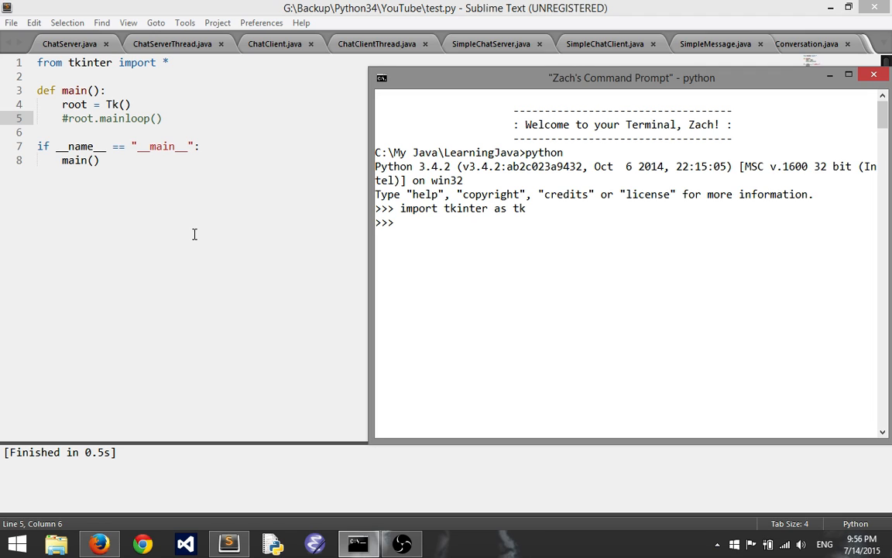
text(root = tk.T)
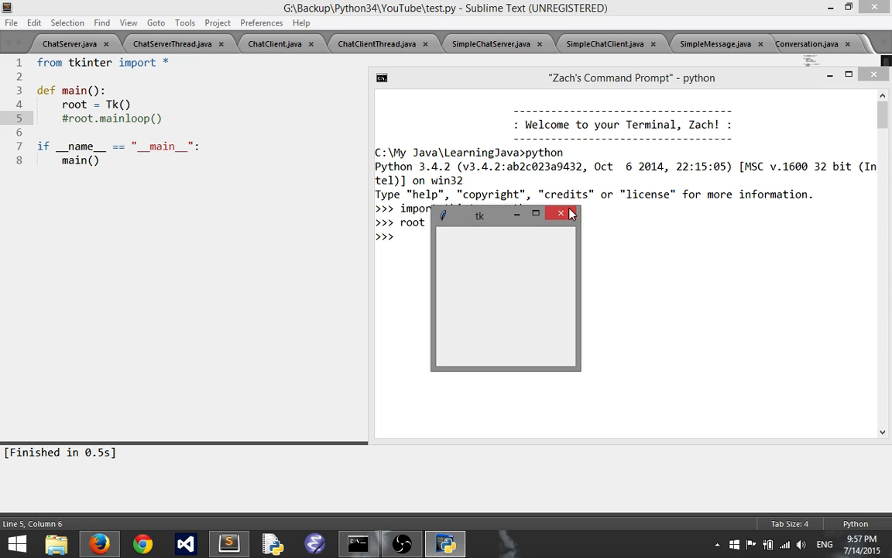
Close the empty Tk window and return to test.py in the editor
click(561, 213)
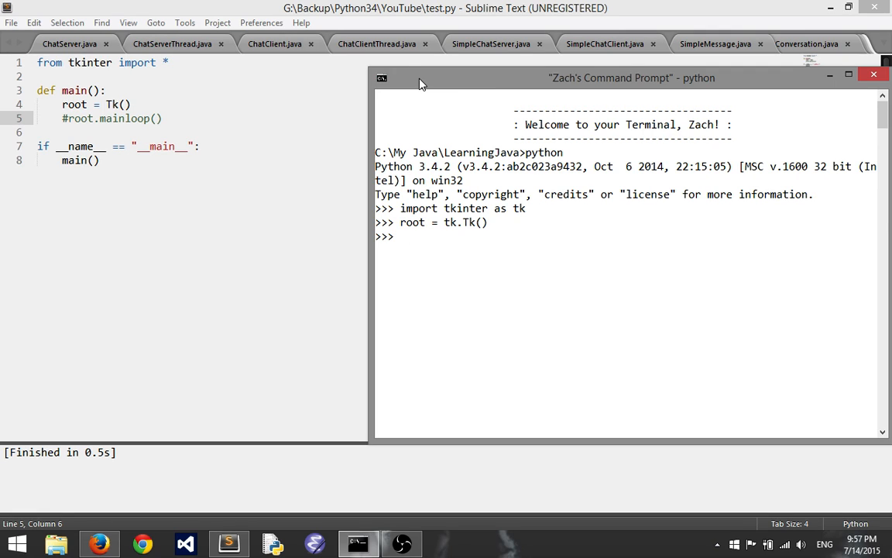
click(873, 74)
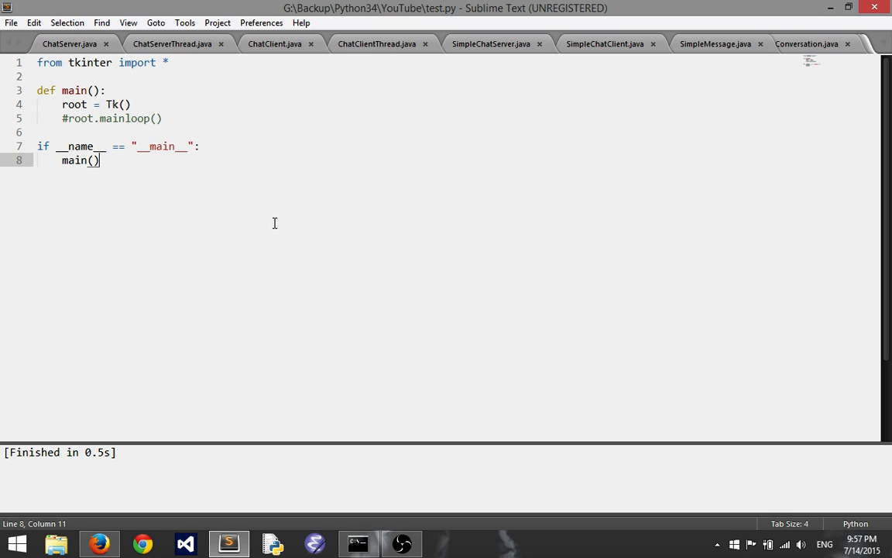
mouse_move(186, 127)
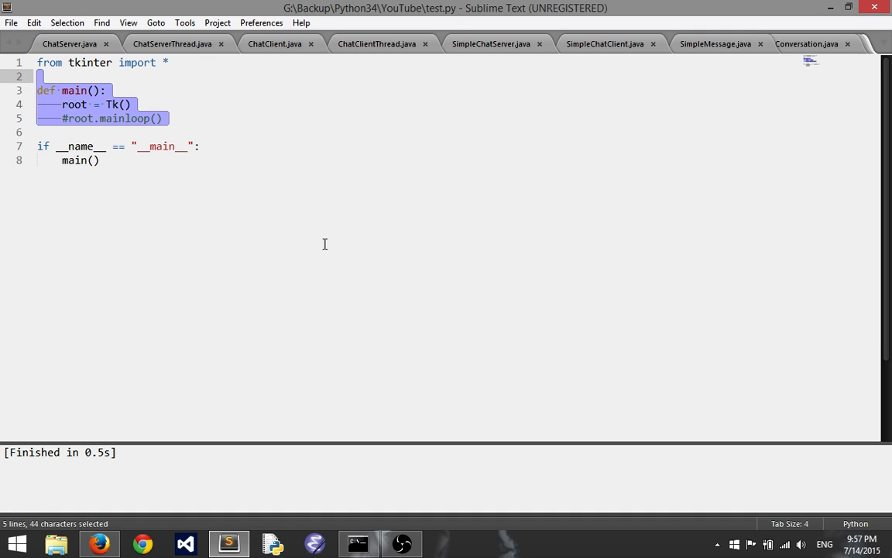
Quit the Python terminal session and tidy blank lines back in the script
click(357, 542)
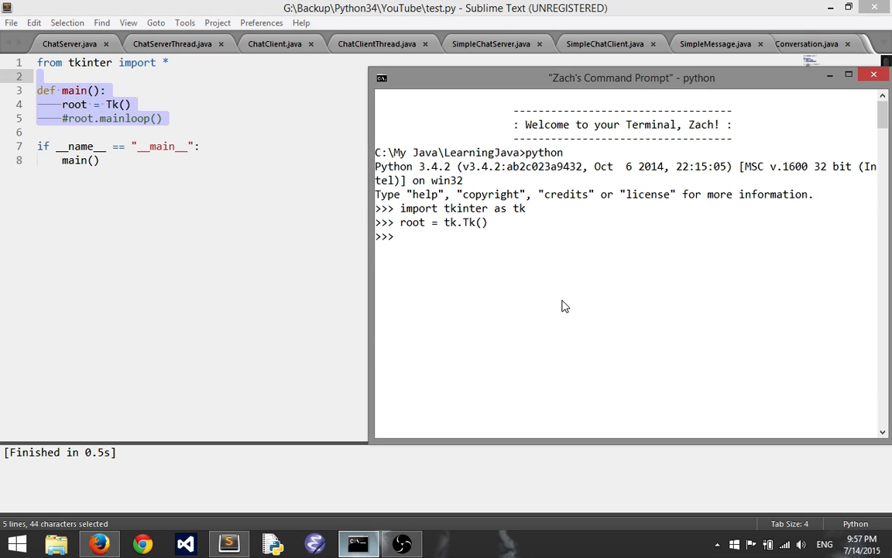
key(ctrl+z)
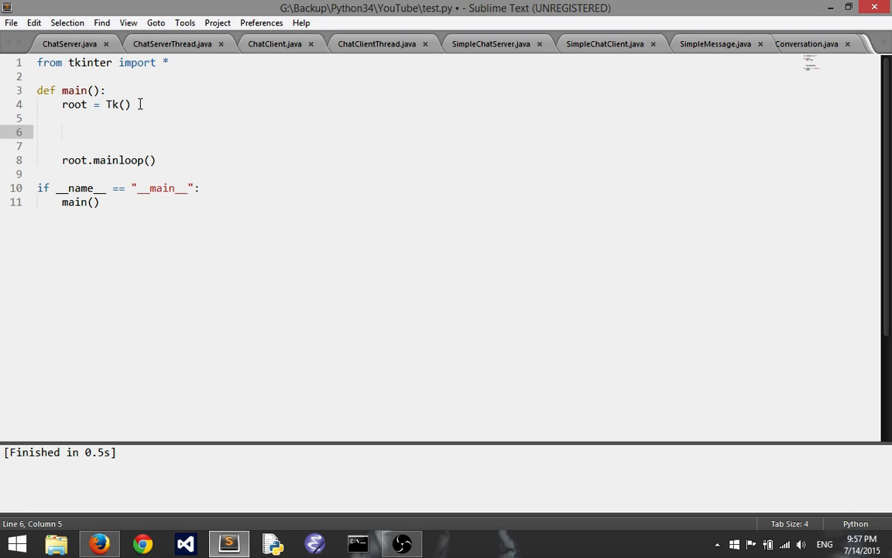
key(Backspace)
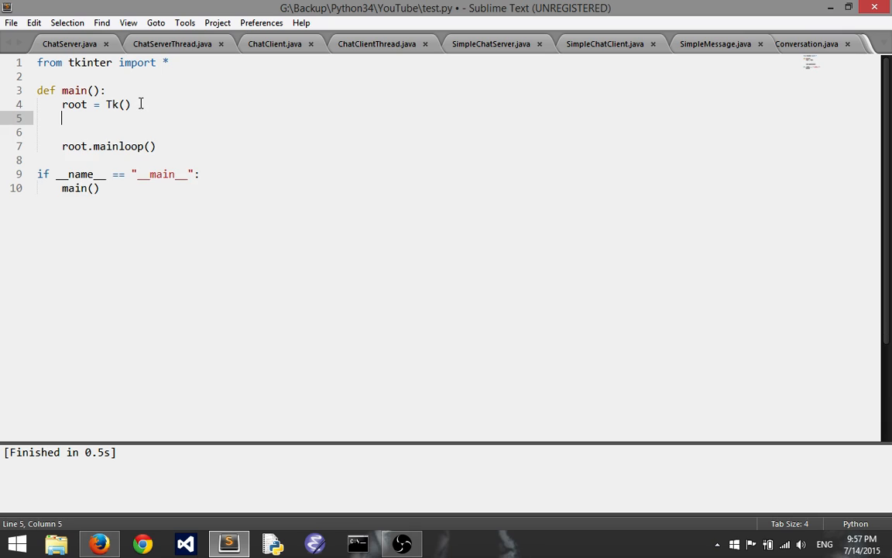
Add root.title("My First Tkinter App") after root = Tk() in main()
text(root.titlei)
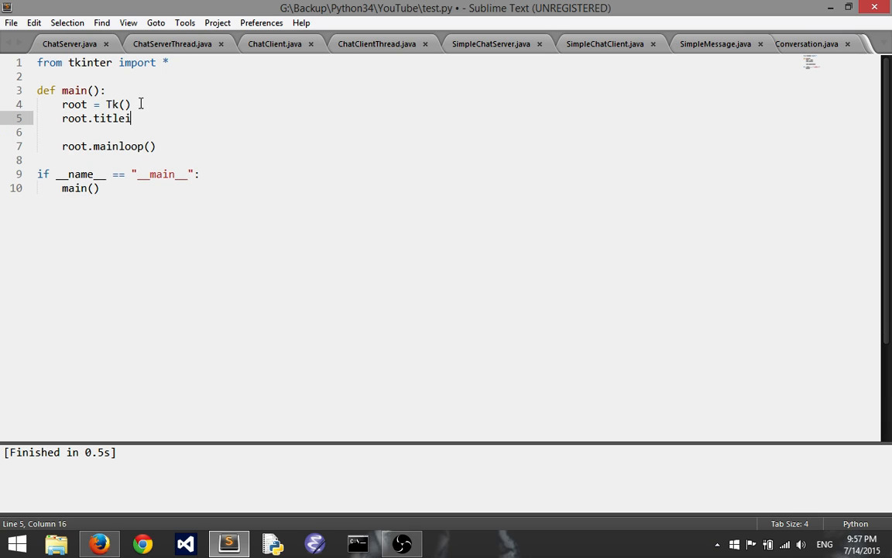
text(())
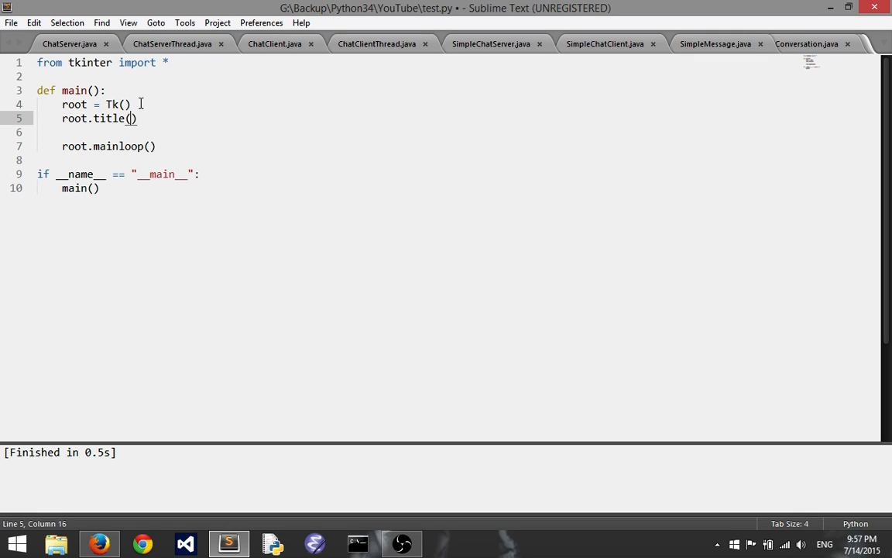
text("")
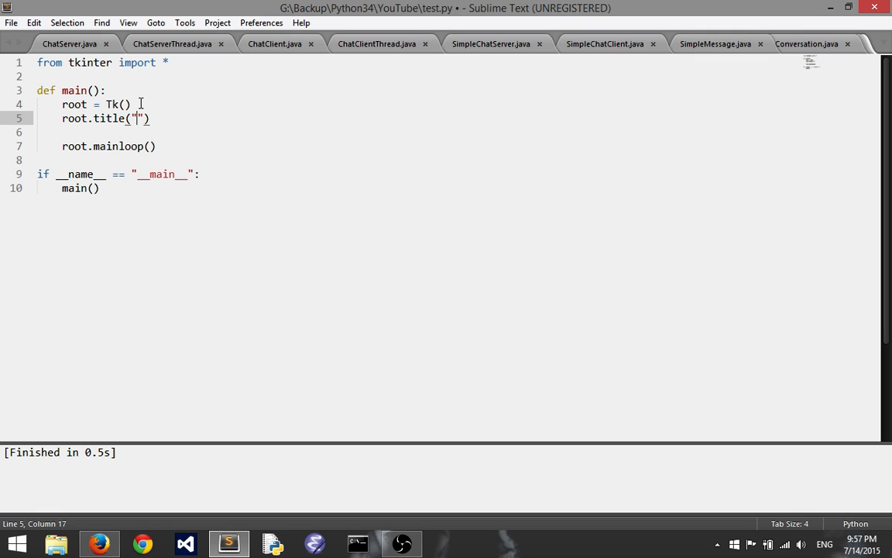
text(My Fir)
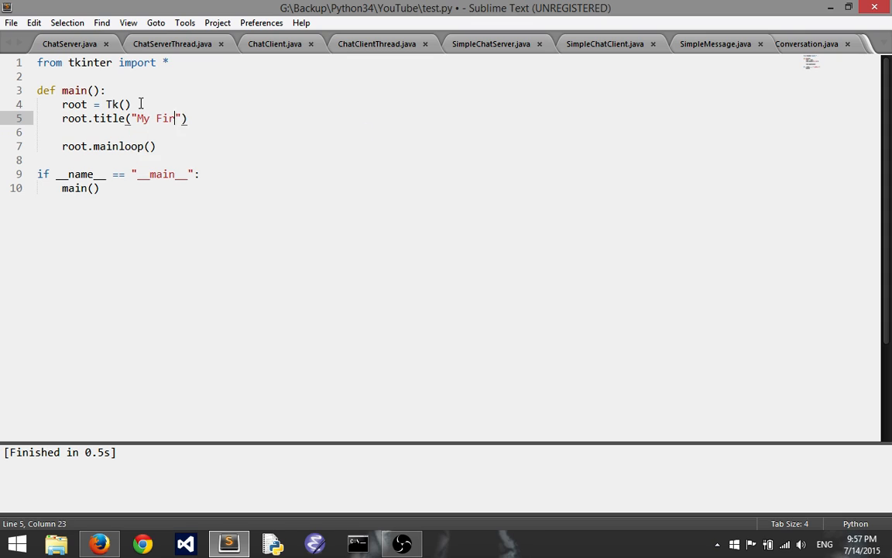
text(st Tkinter A)
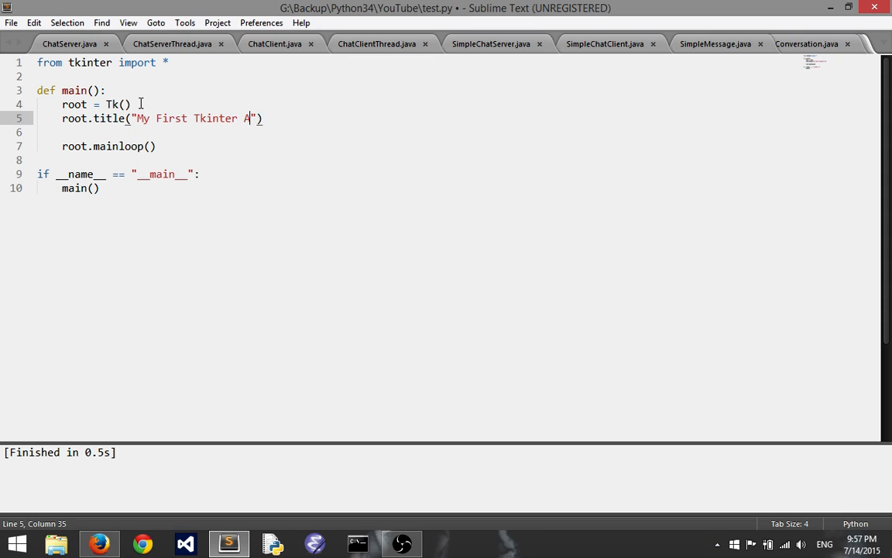
text(pp)
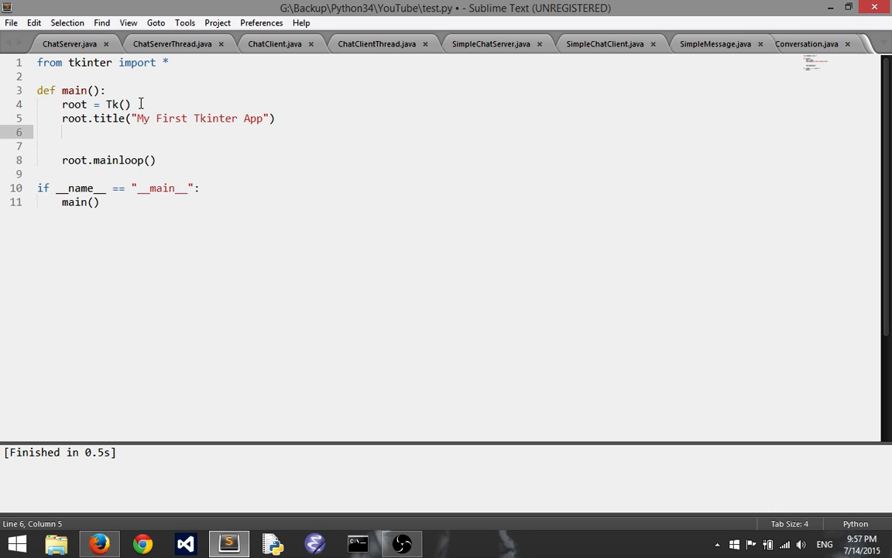
Add root.minsize(width=300, height=300) to main()
text(root.minsize(")
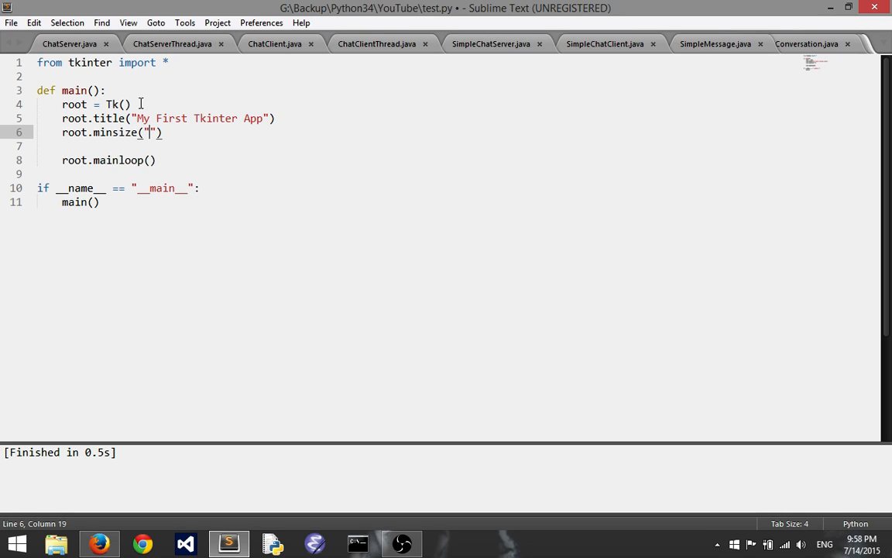
text(width=)
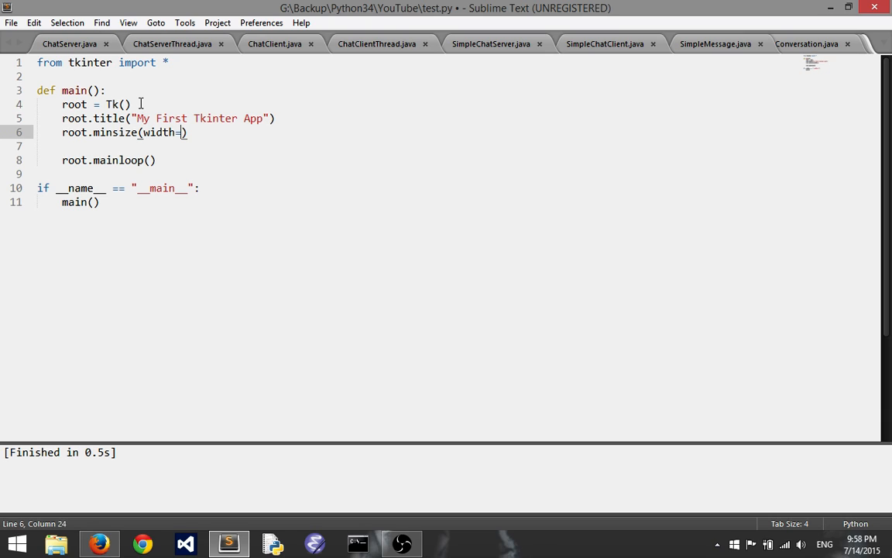
text(30)
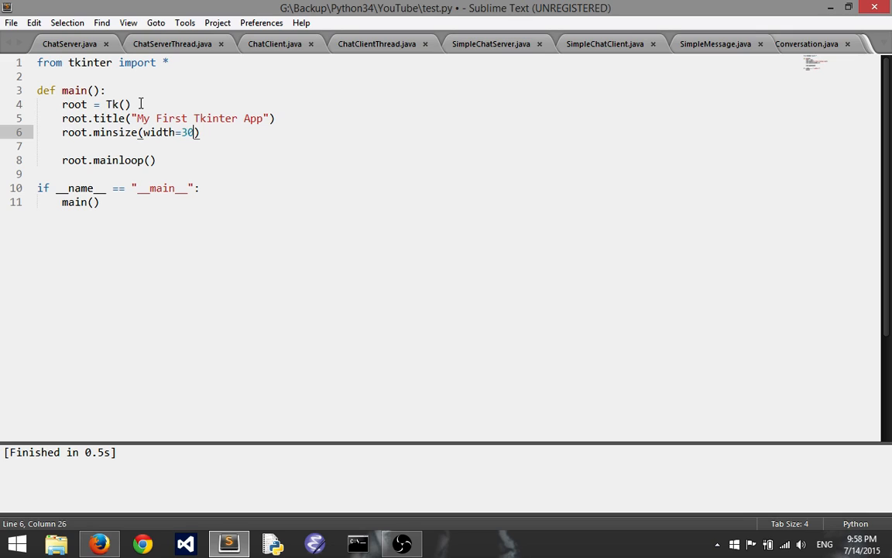
text(0,)
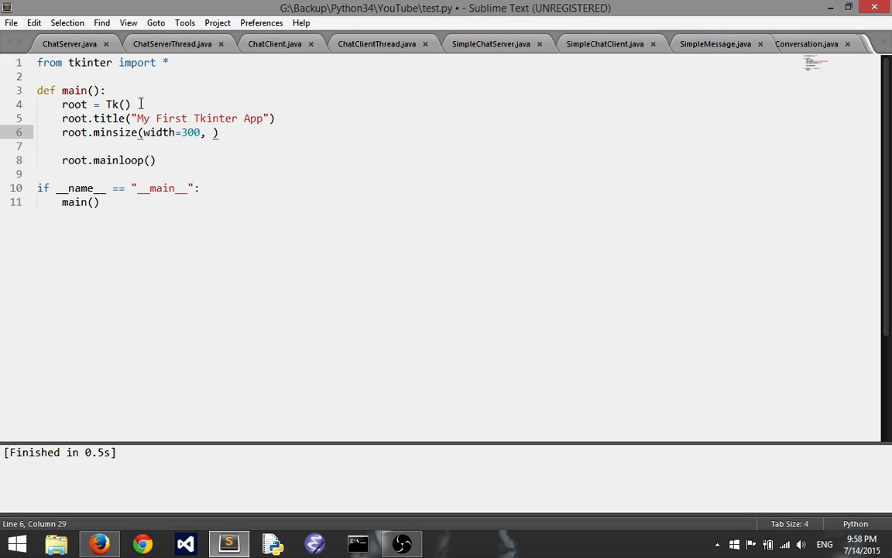
text(height=)
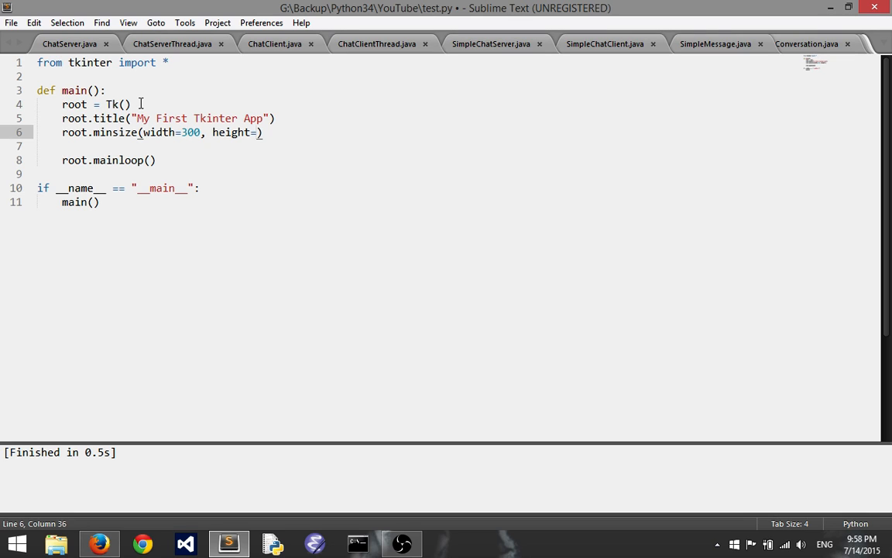
text(300))
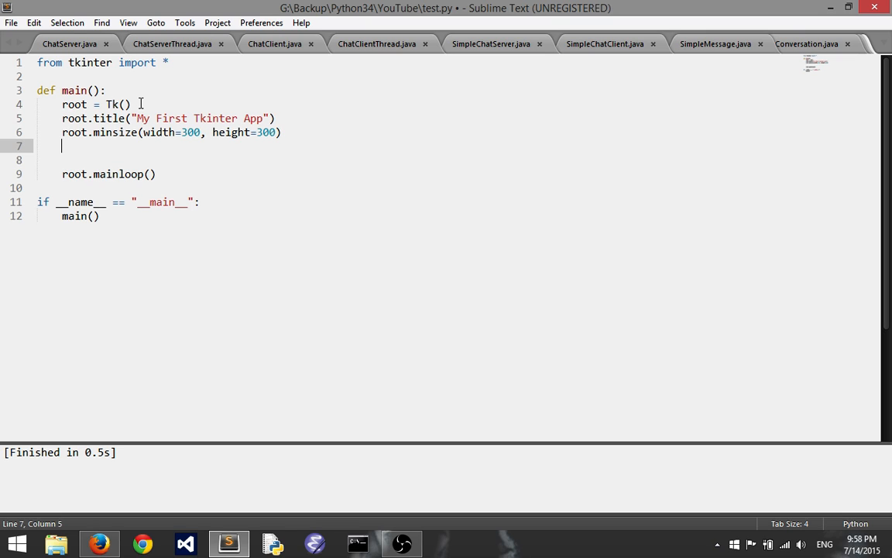
Add root.maxsize(width=400, height=350) and save the script
text(root.maxsize())
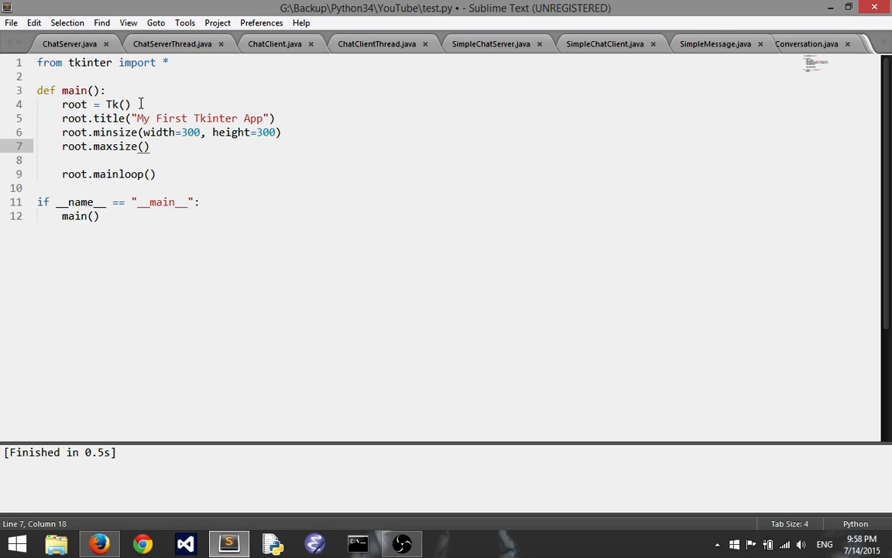
text(width)
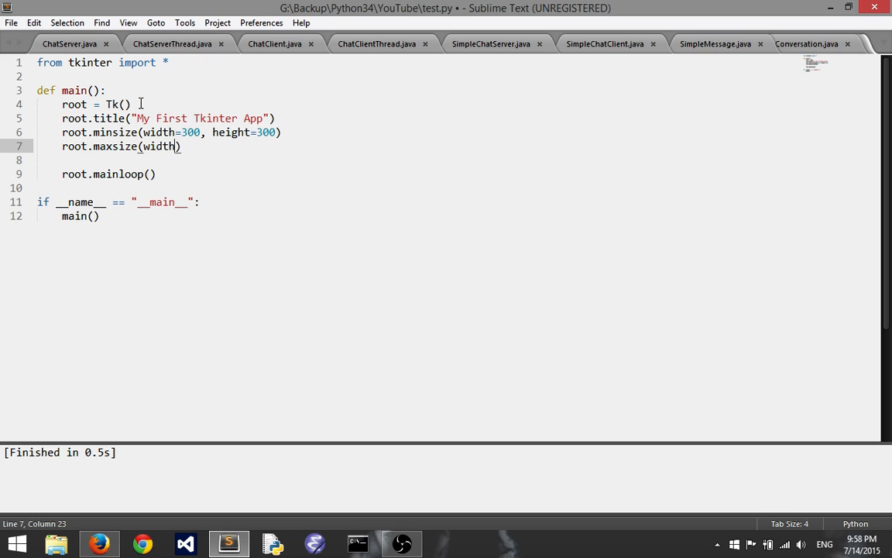
text(=)
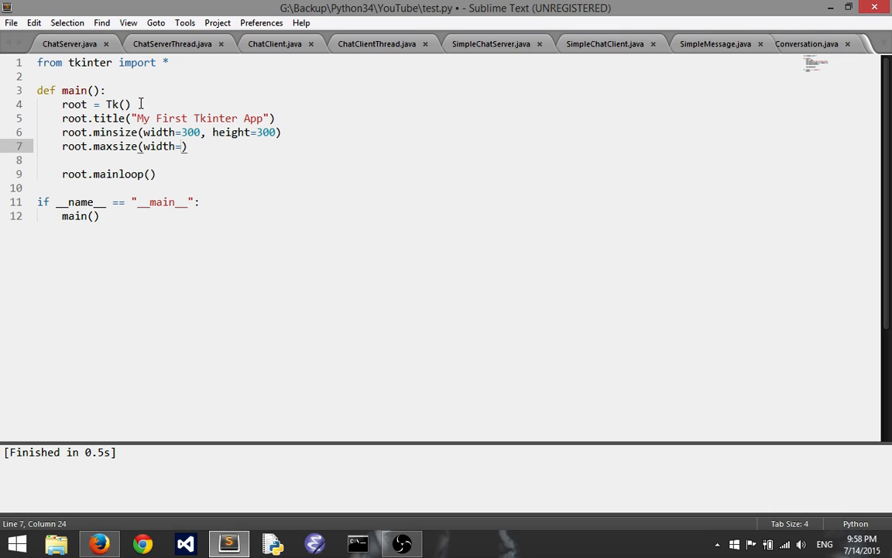
text(400, height)
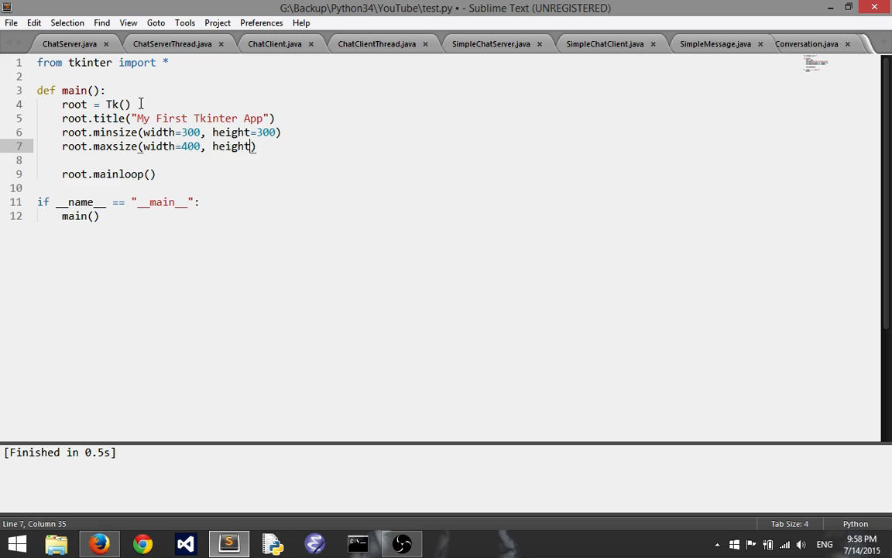
text(35)
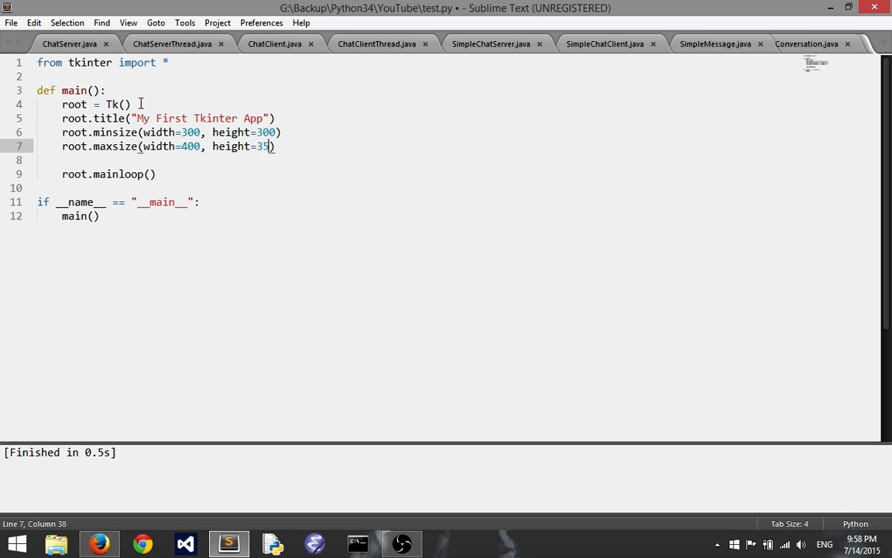
text(0)
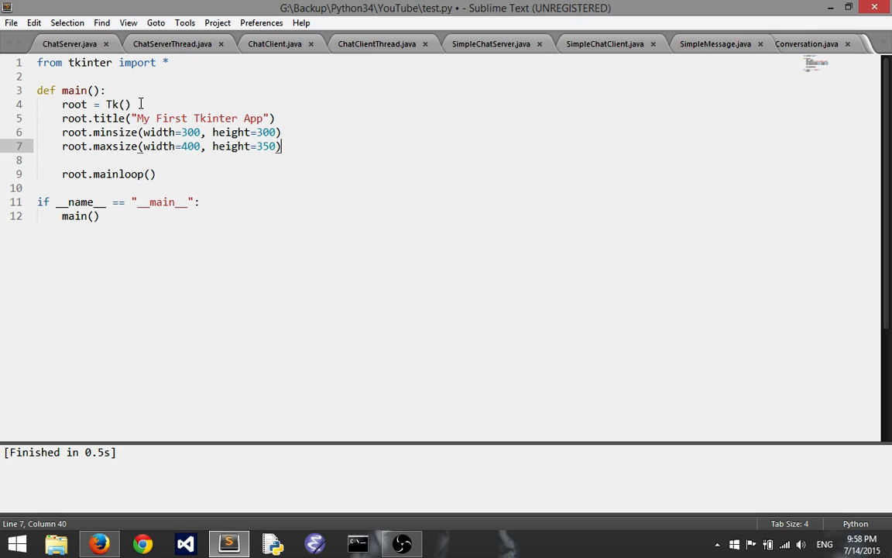
key(ctrl+s)
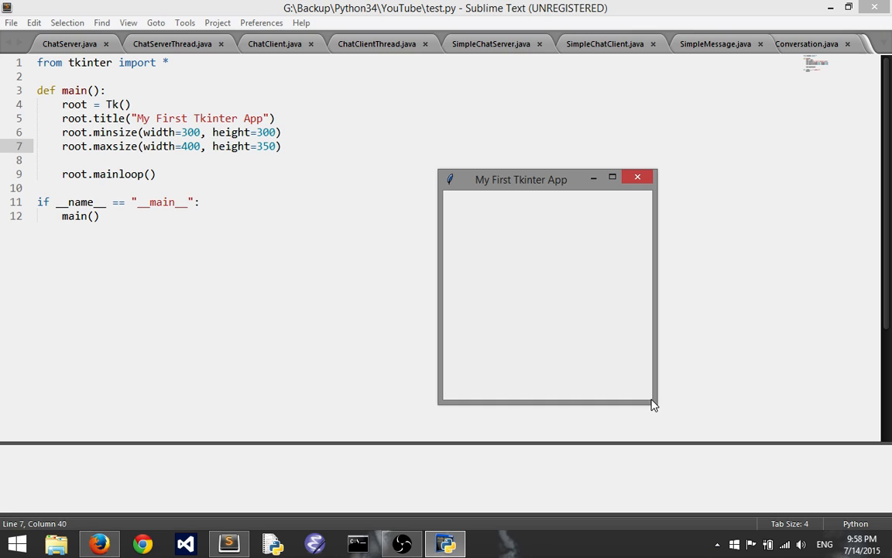
mouse_move(653, 401)
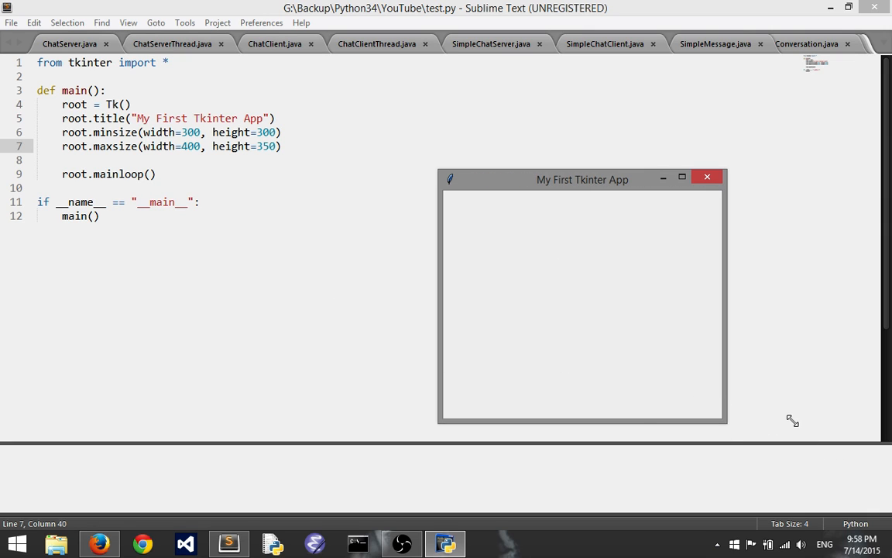
Close the running My First Tkinter App window to finish the build
click(706, 176)
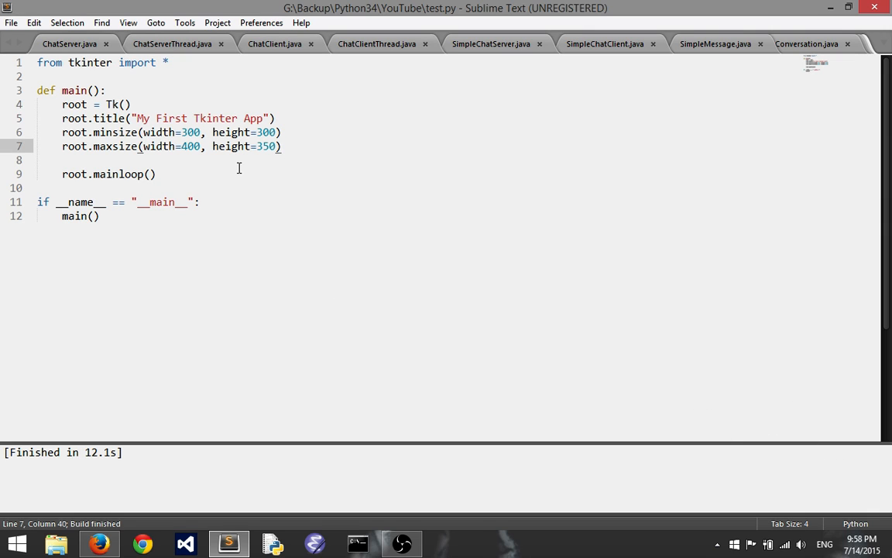
mouse_move(356, 192)
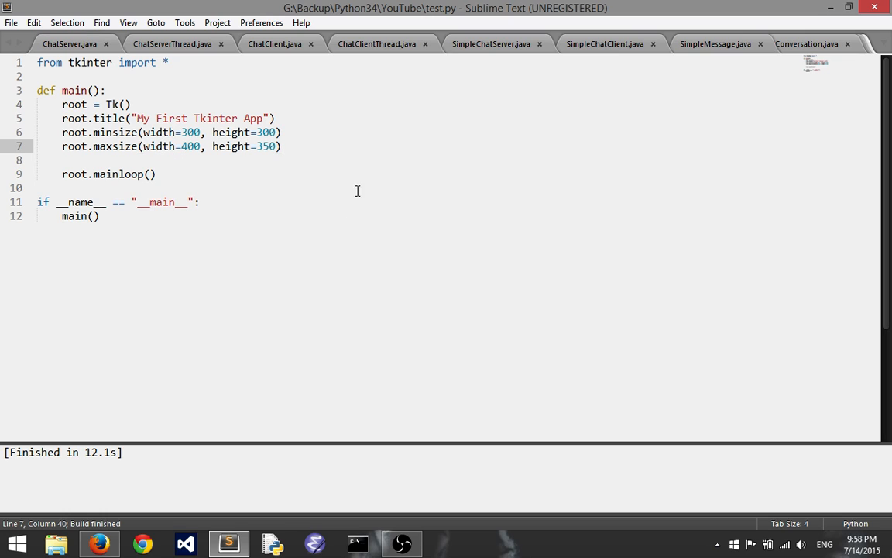
mouse_move(347, 224)
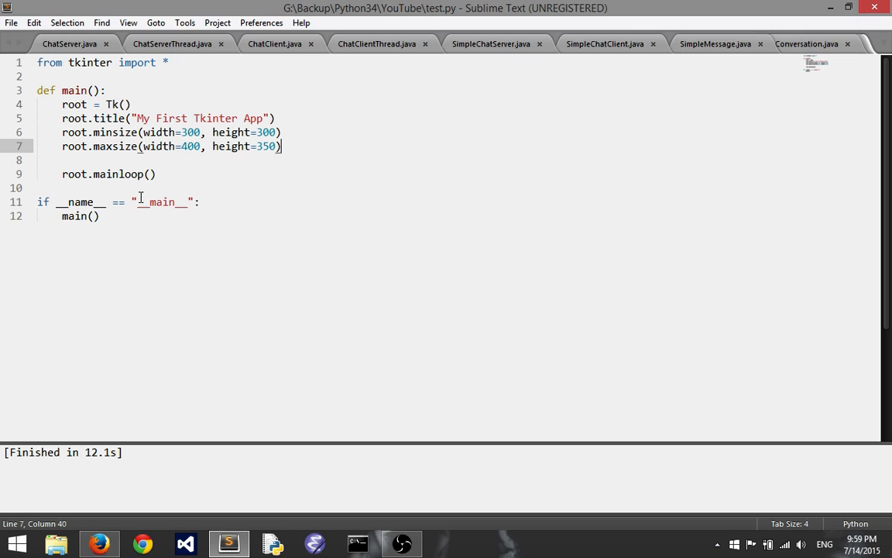
Start a new line in main() with button = Button() above root.mainloop()
key(enter)
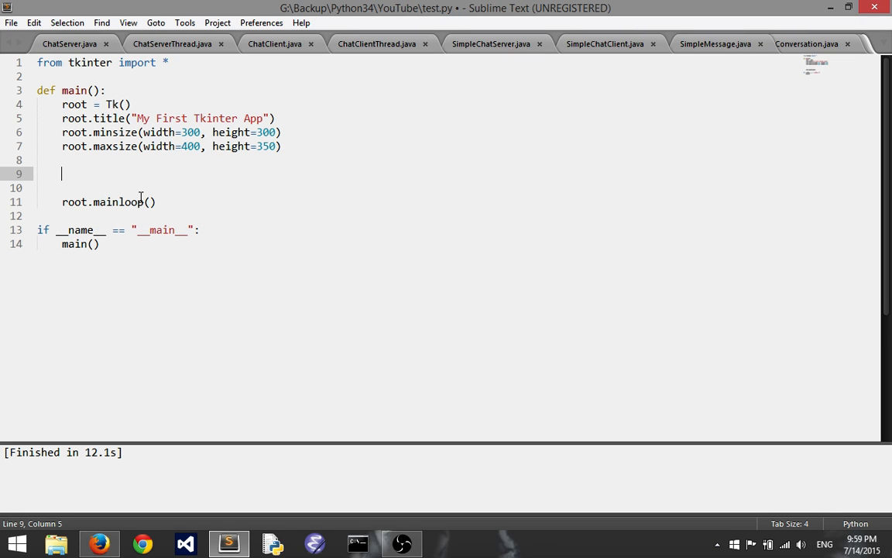
text(button)
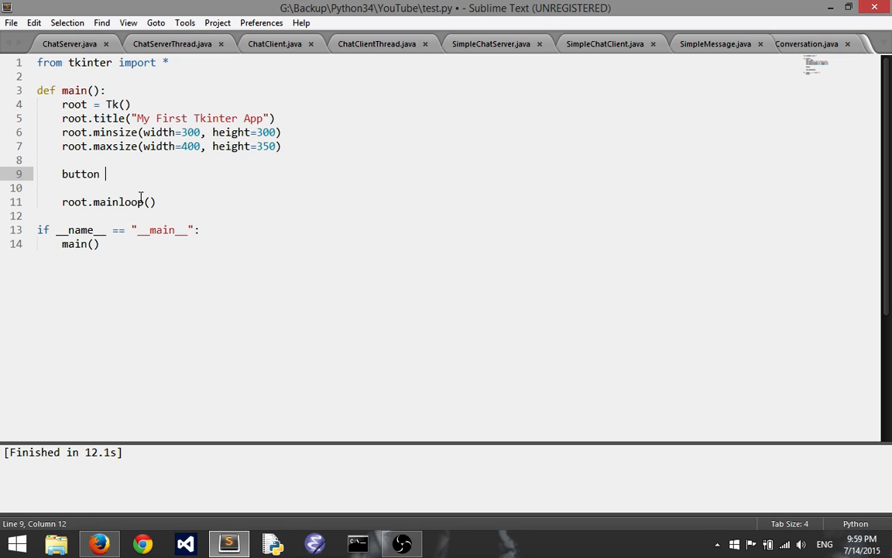
text(=)
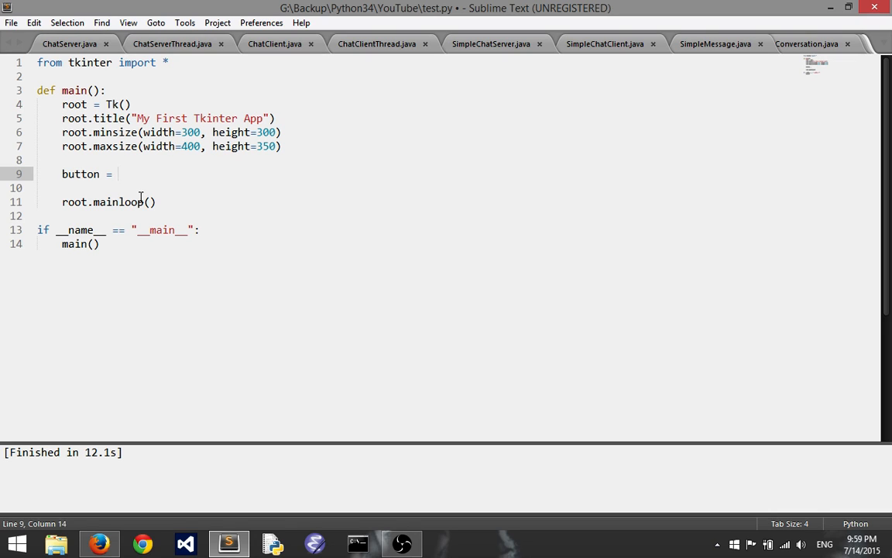
text(Button())
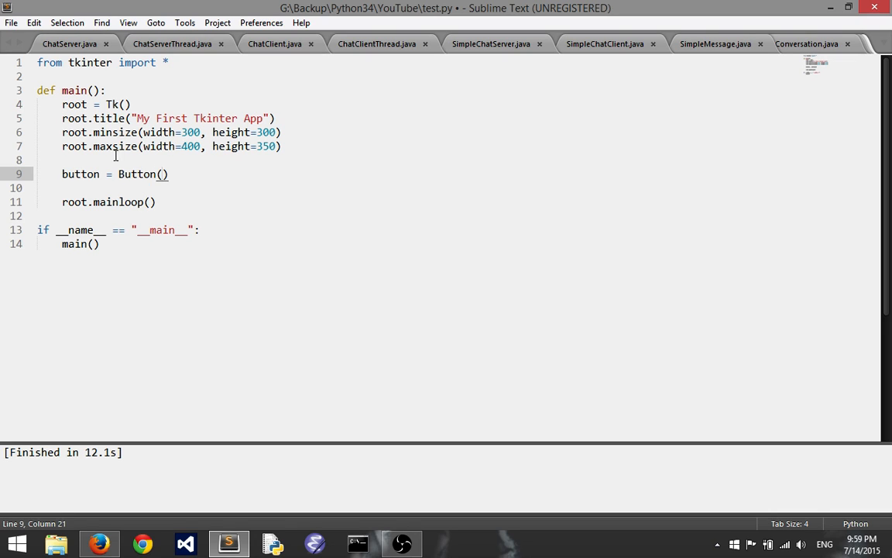
double_click(142, 173)
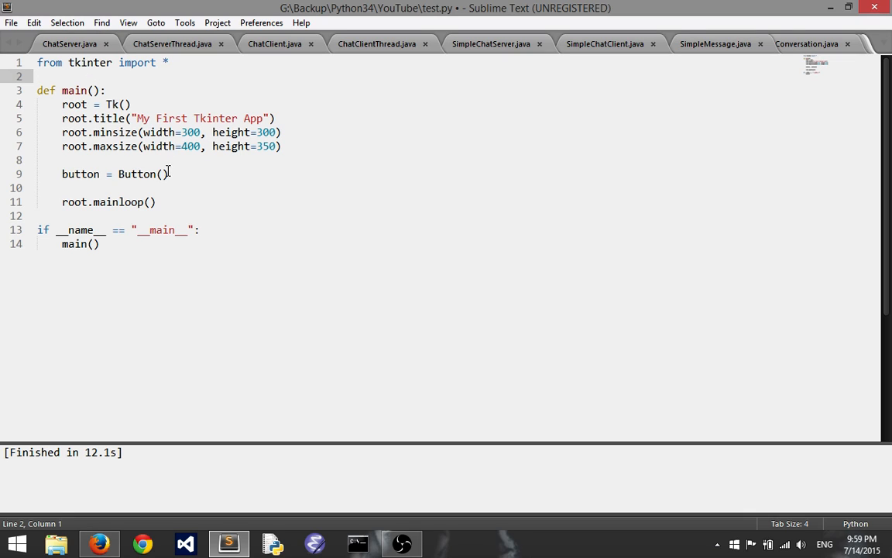
click(164, 173)
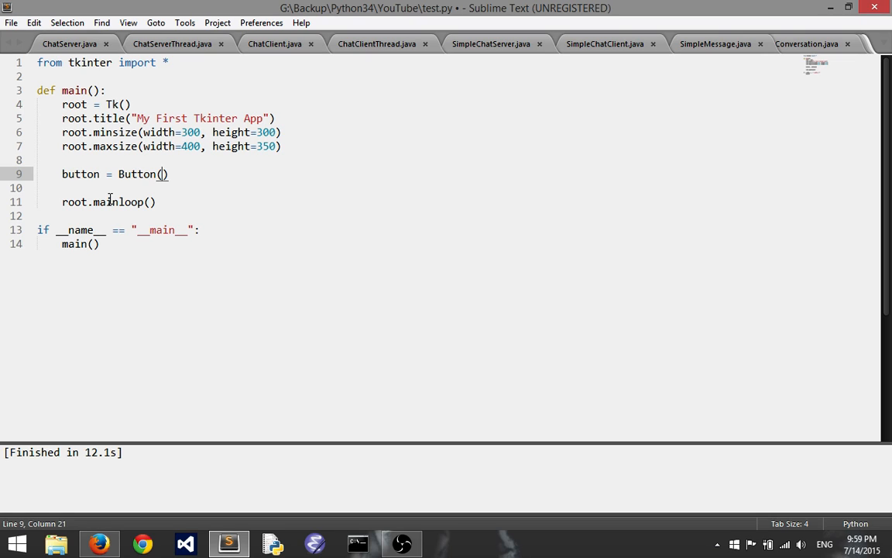
Fill the call as Button(root, text="Click Me!") and save test.py
text(root,)
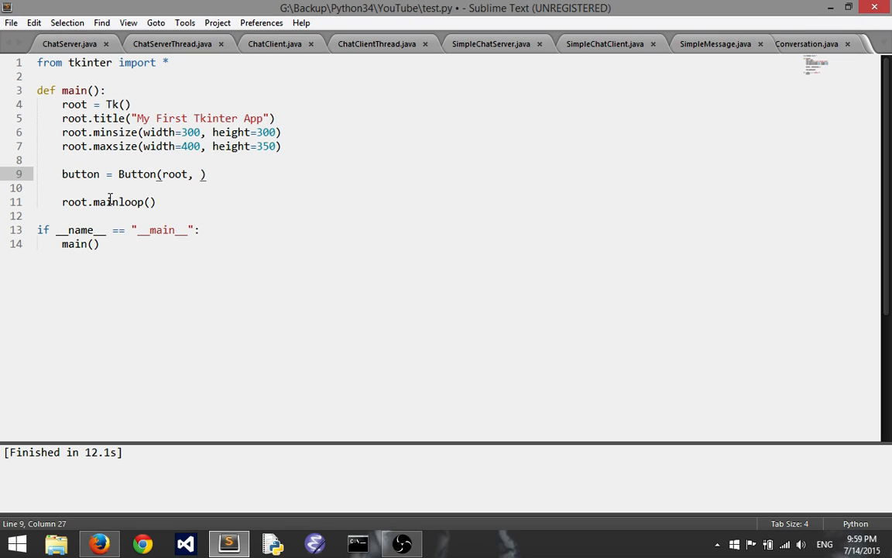
text("")
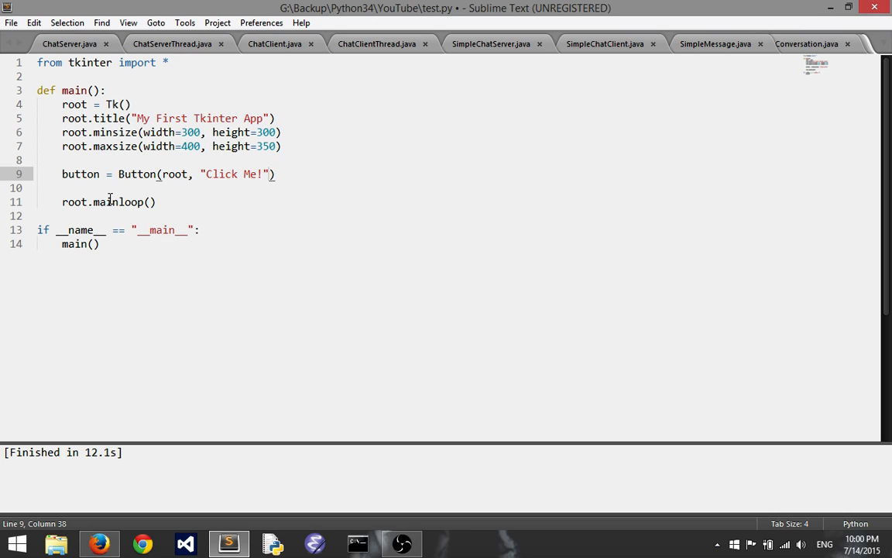
click(204, 173)
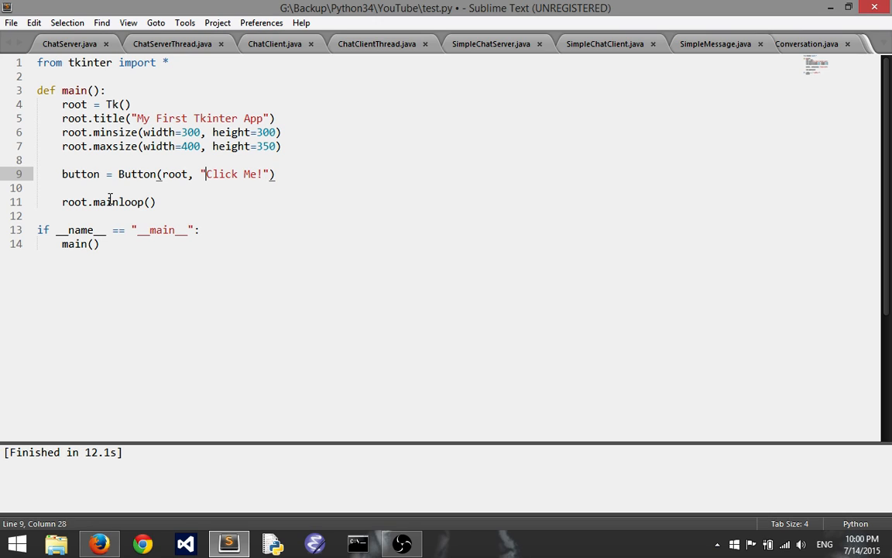
text(text=)
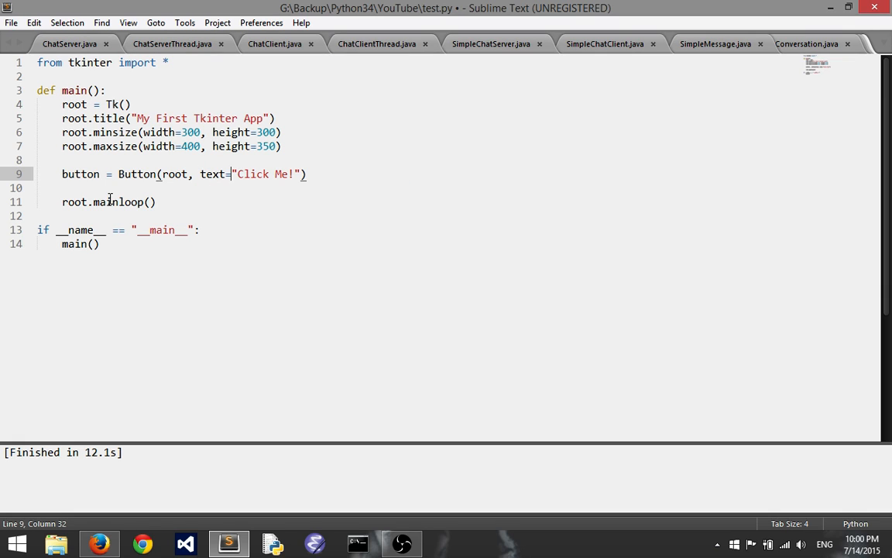
key(ctrl+s)
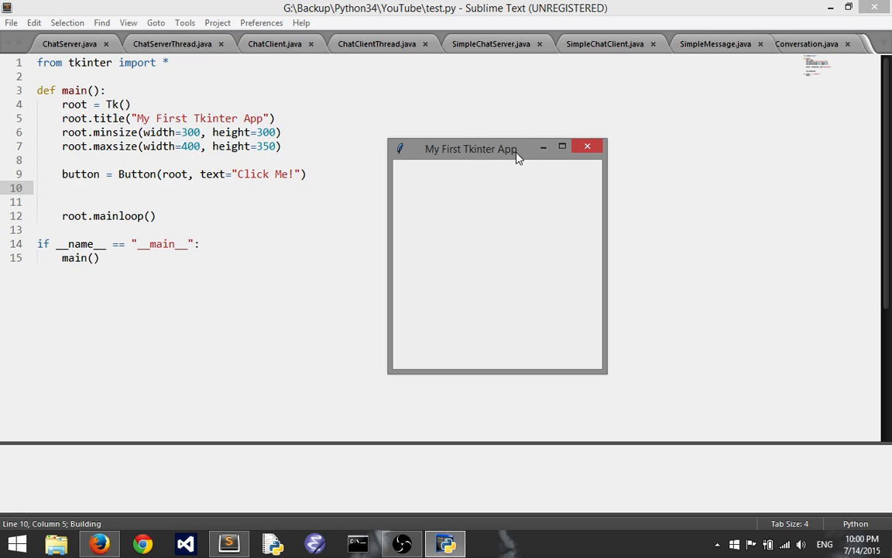
mouse_move(585, 146)
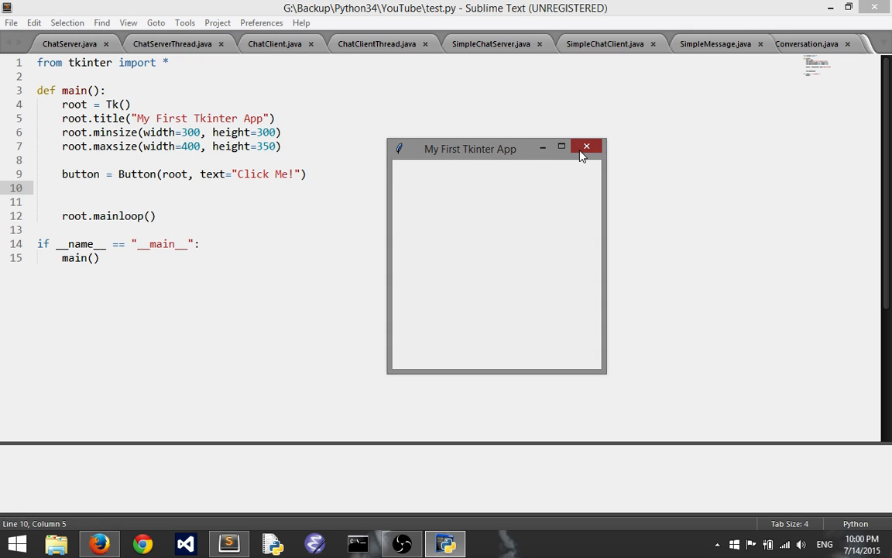
Close the empty My First Tkinter App window after the run
click(585, 145)
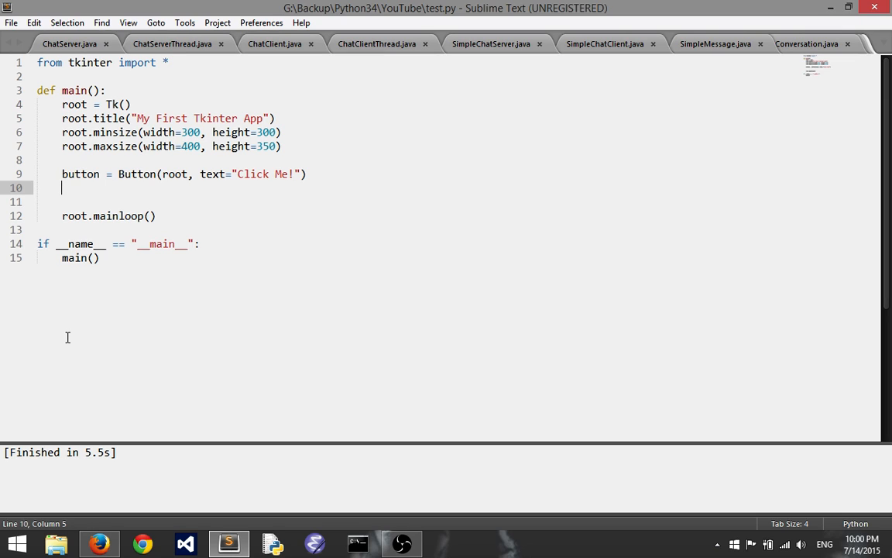
Add button.pack(), run to see the Click Me! button, then close the window
text(button.pack)
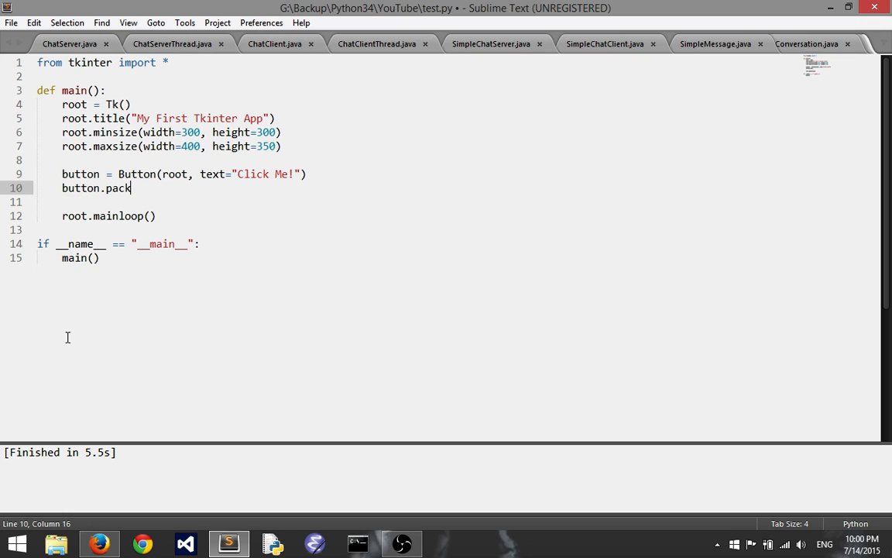
text(())
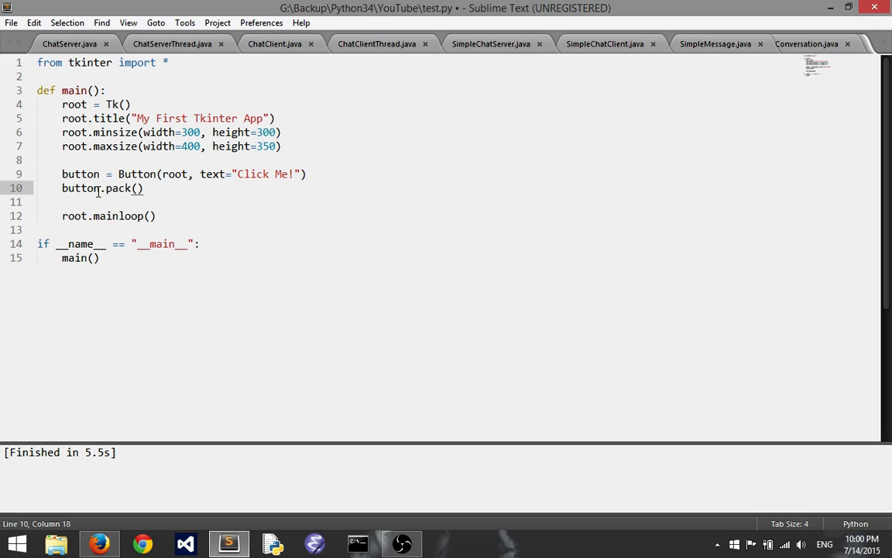
drag(99, 187, 144, 187)
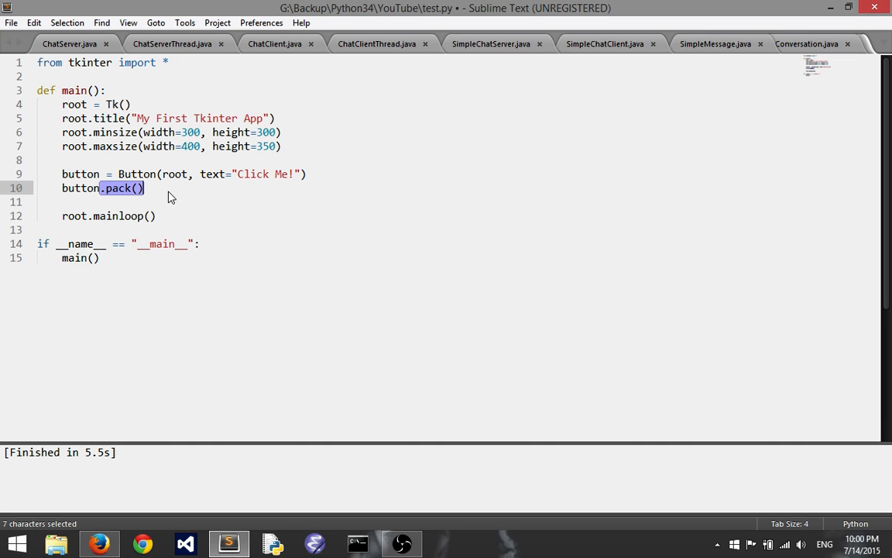
key(ctrl+s)
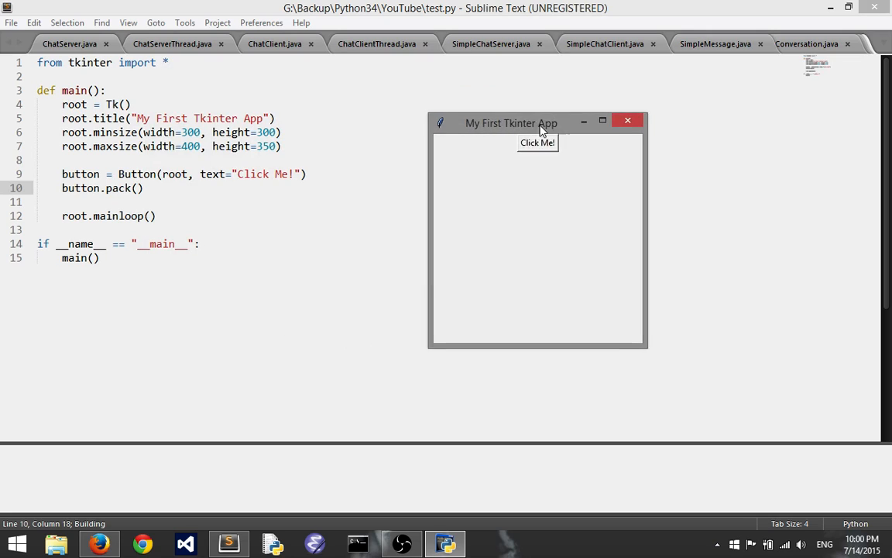
drag(511, 124, 533, 130)
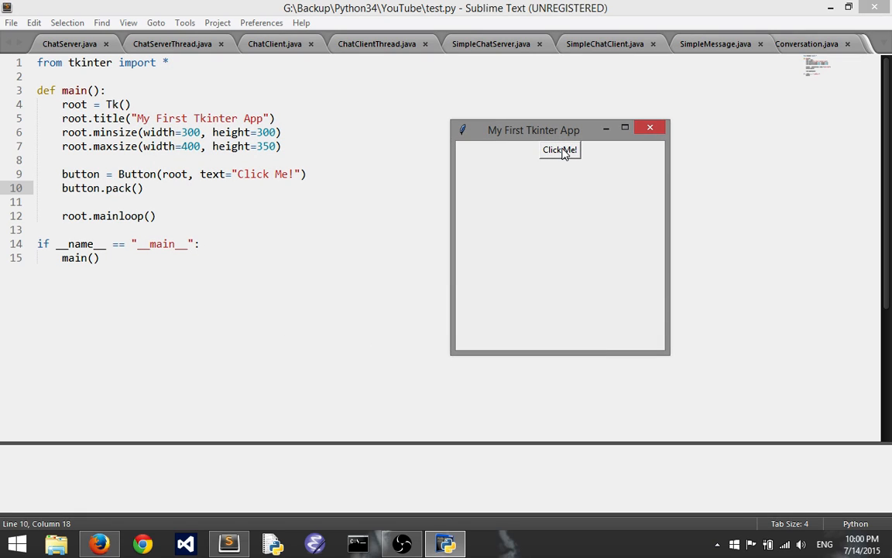
mouse_move(633, 164)
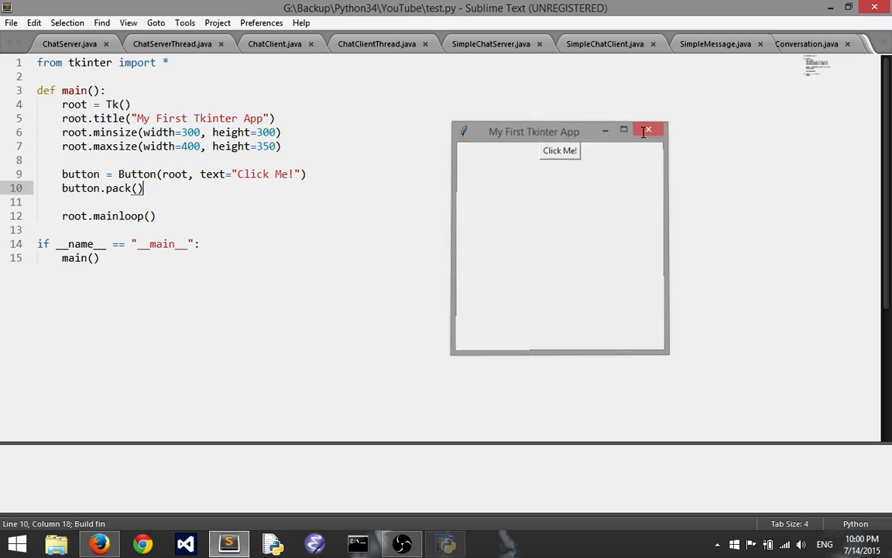
click(647, 130)
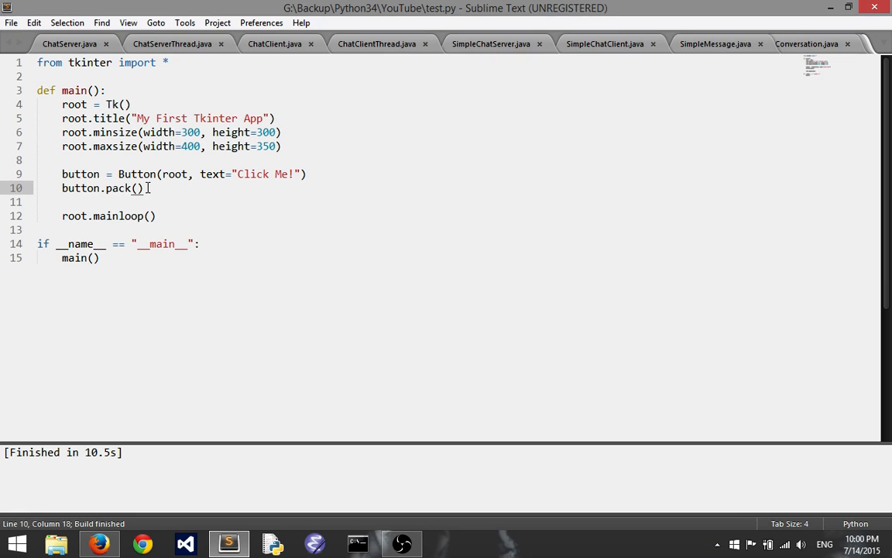
Add width=280 to the Button call, run to see the wide button, and close it
double_click(121, 187)
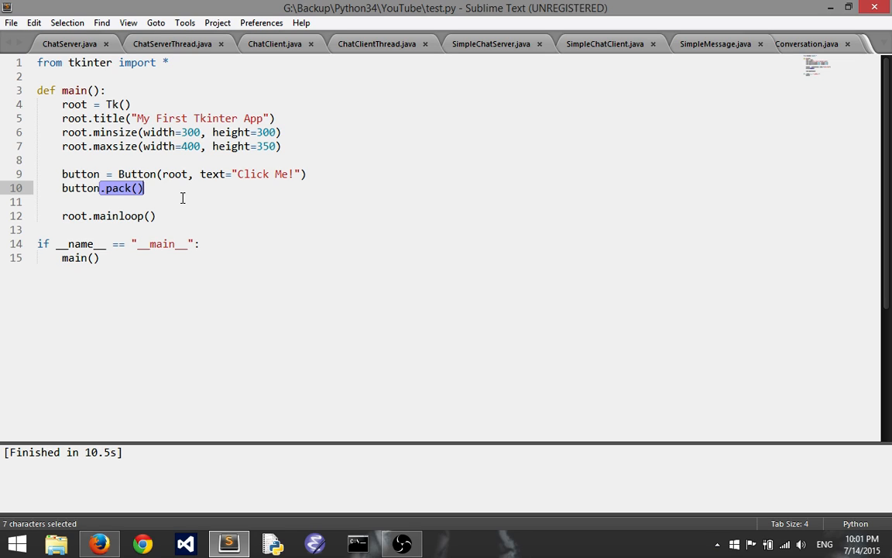
click(229, 187)
text(, )
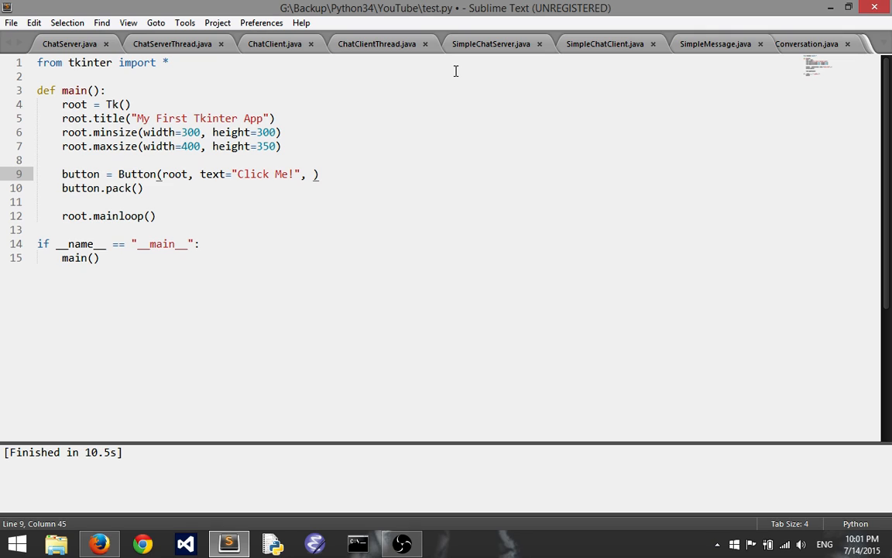
text(width=)
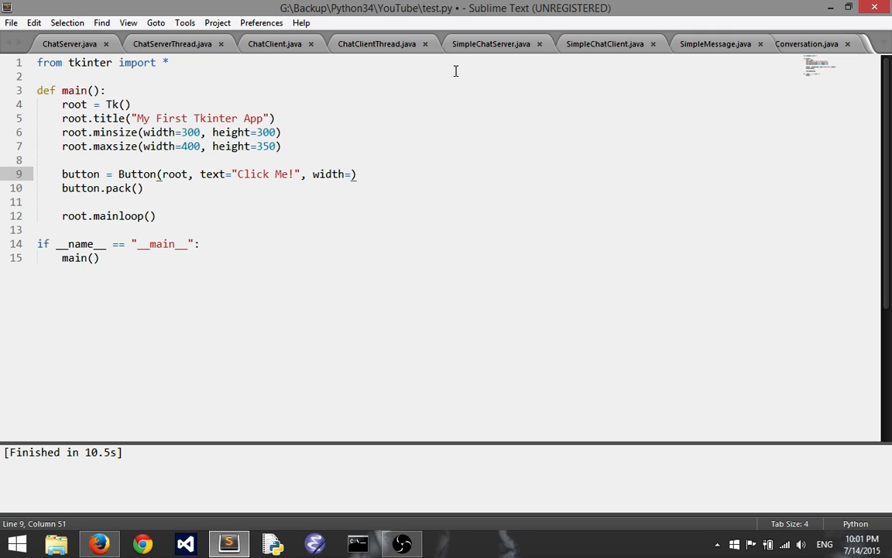
text(2)
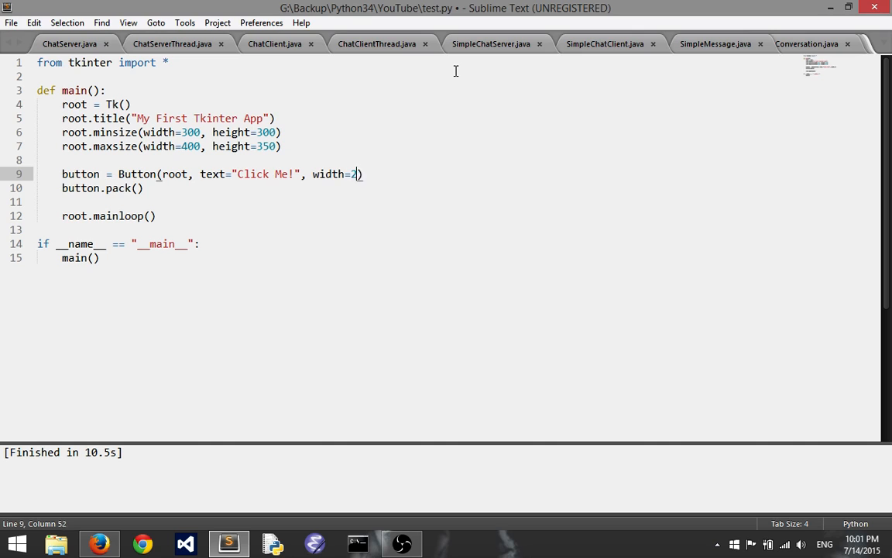
text(80)
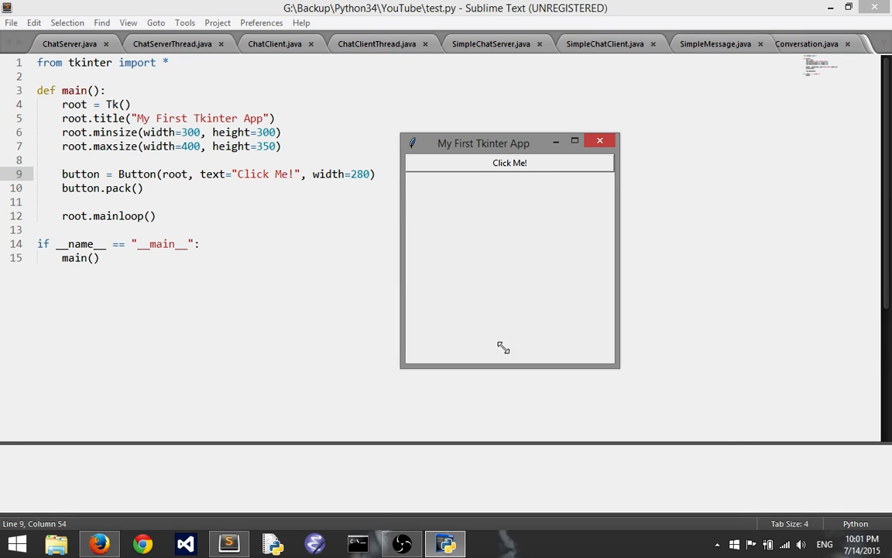
mouse_move(477, 292)
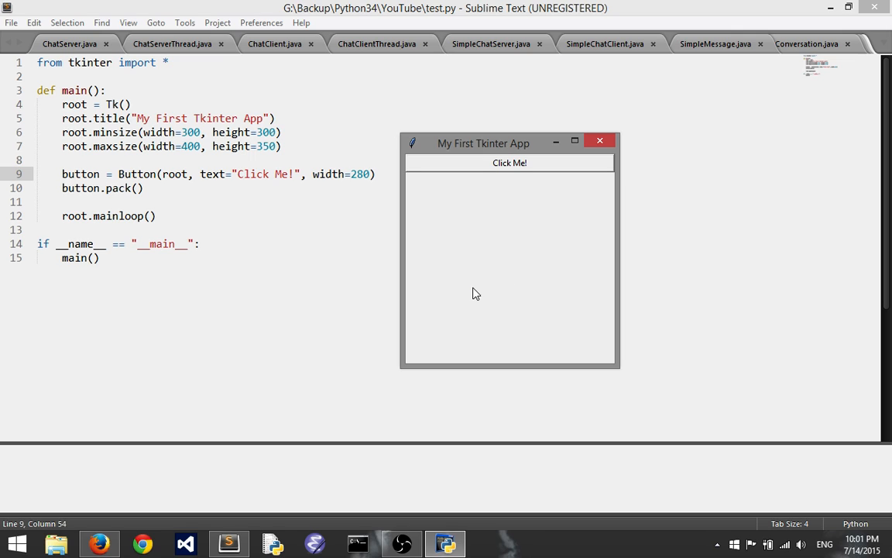
mouse_move(618, 365)
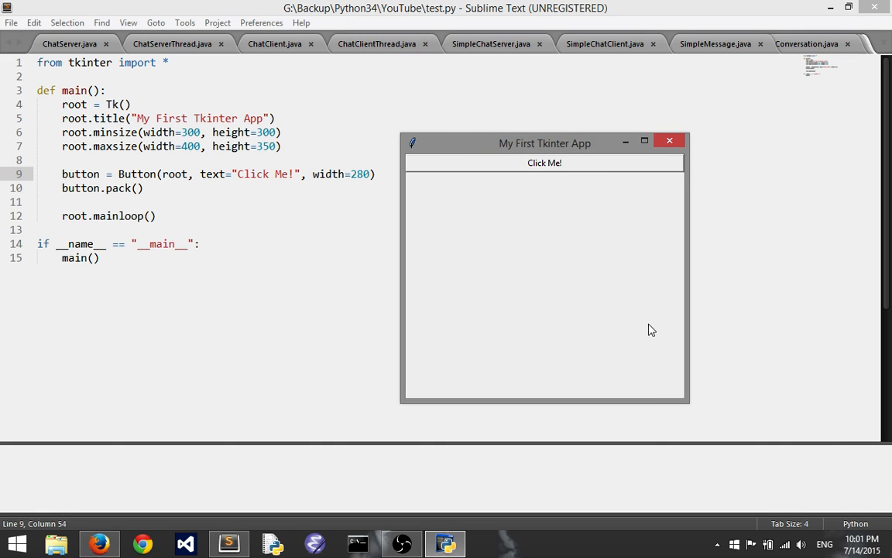
mouse_move(604, 360)
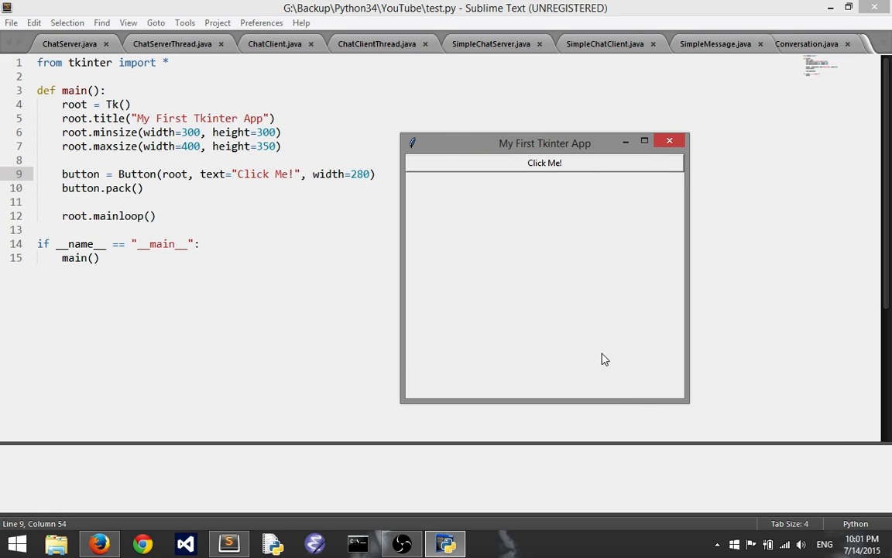
mouse_move(672, 372)
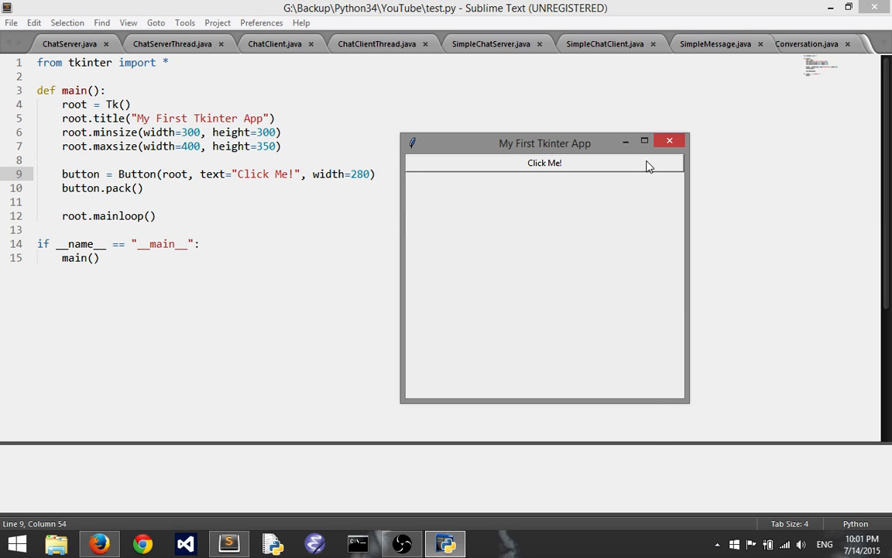
click(669, 140)
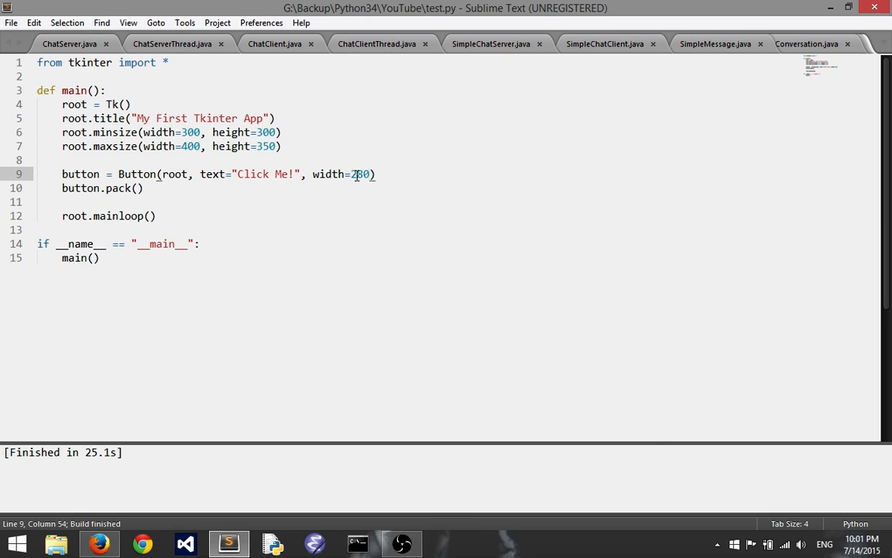
Select the width value 280 in the Button call to replace it with 40
double_click(360, 173)
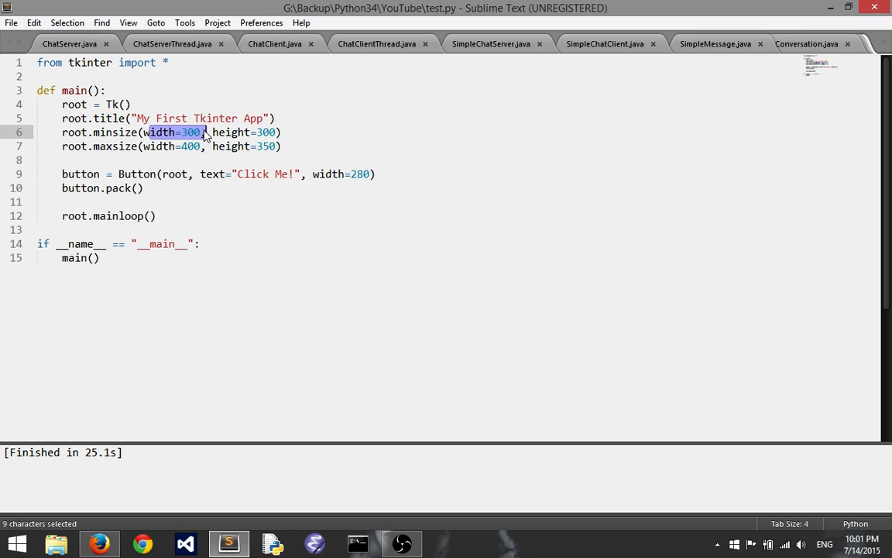
double_click(359, 174)
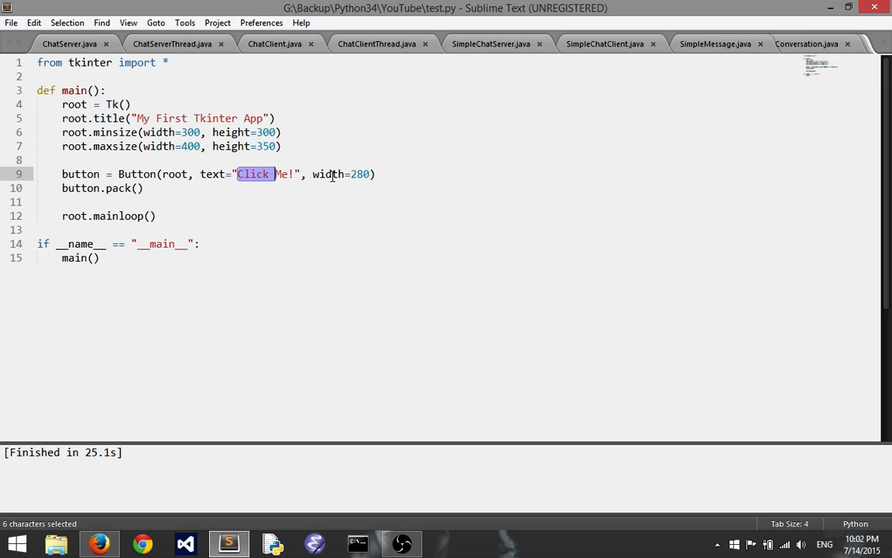
double_click(359, 173)
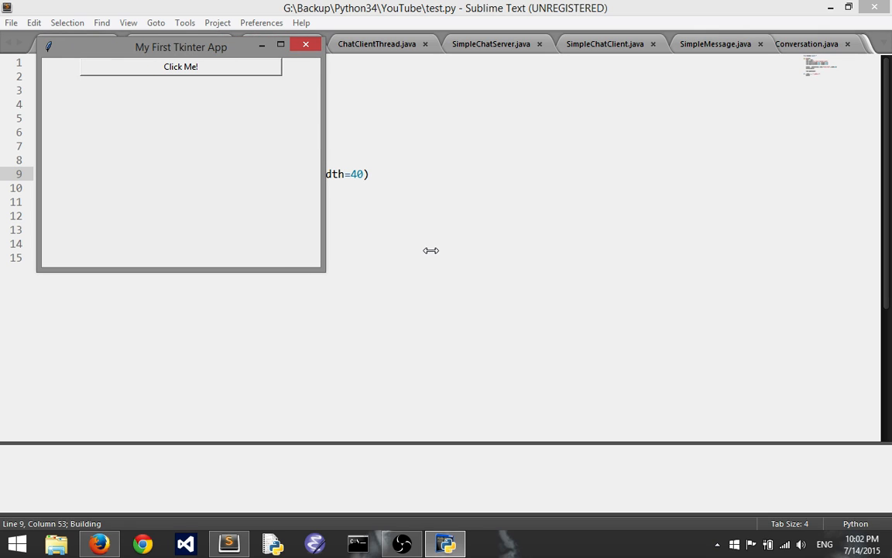
mouse_move(430, 253)
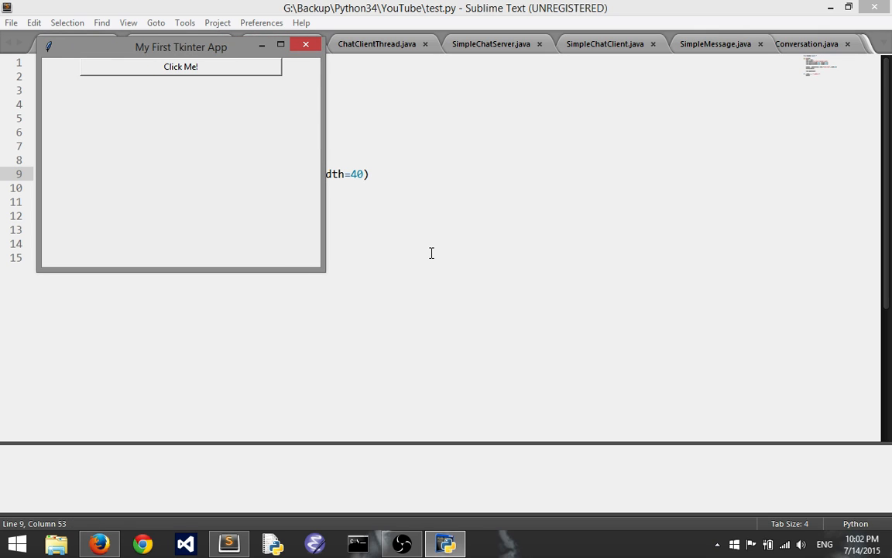
mouse_move(322, 254)
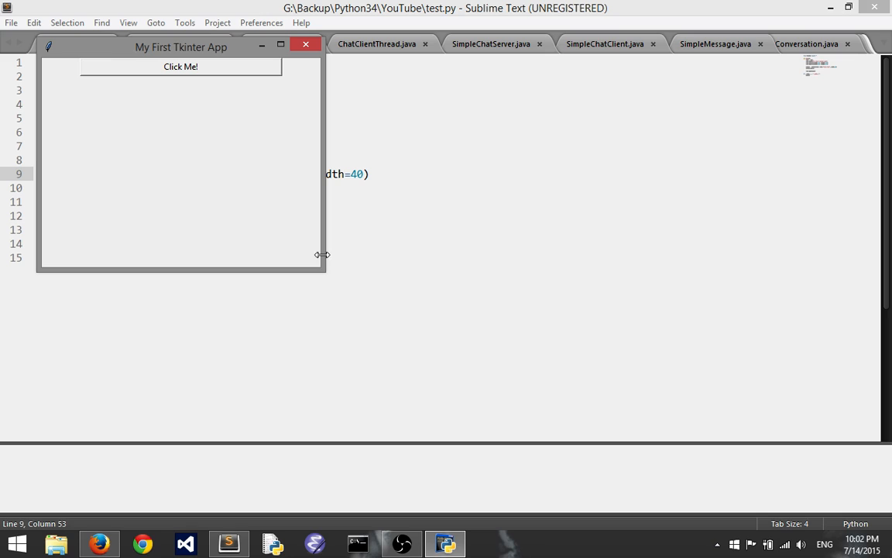
mouse_move(322, 273)
text(, he)
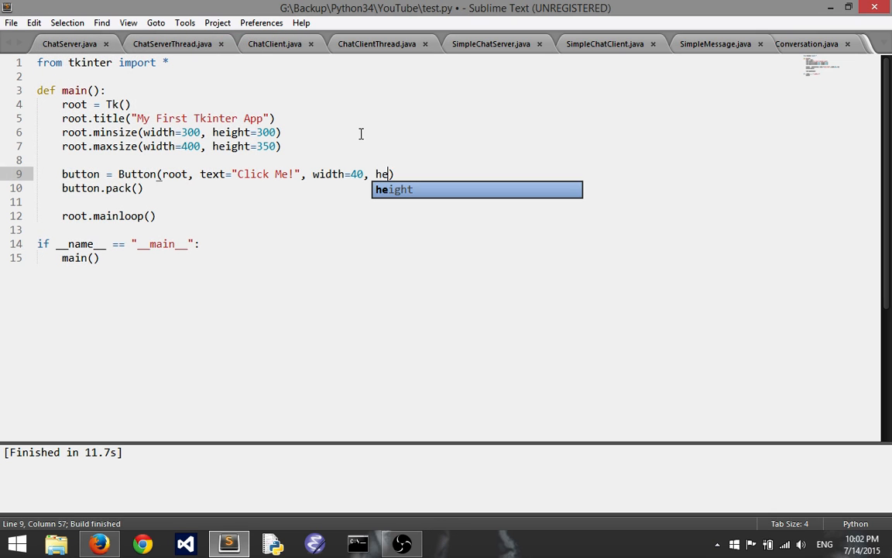
Try height=50 on the button, then change it to height=3
text(ight=50)
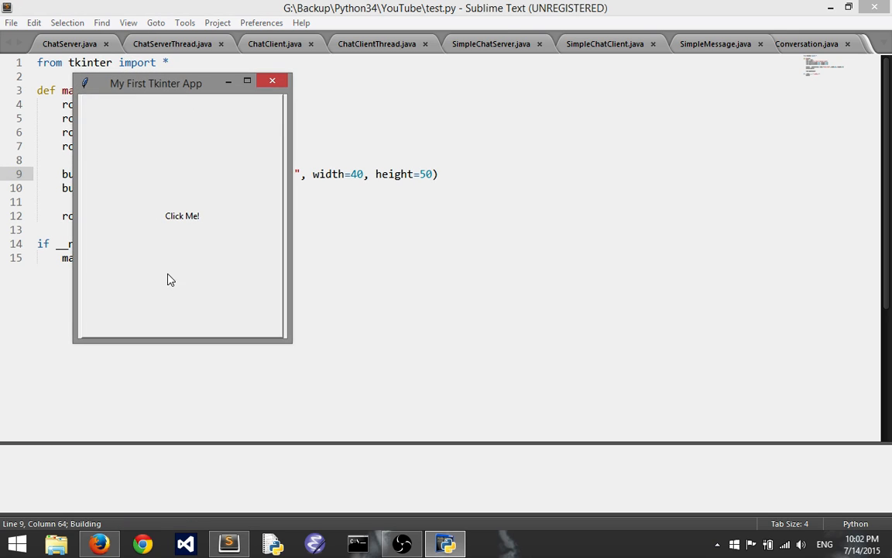
click(273, 80)
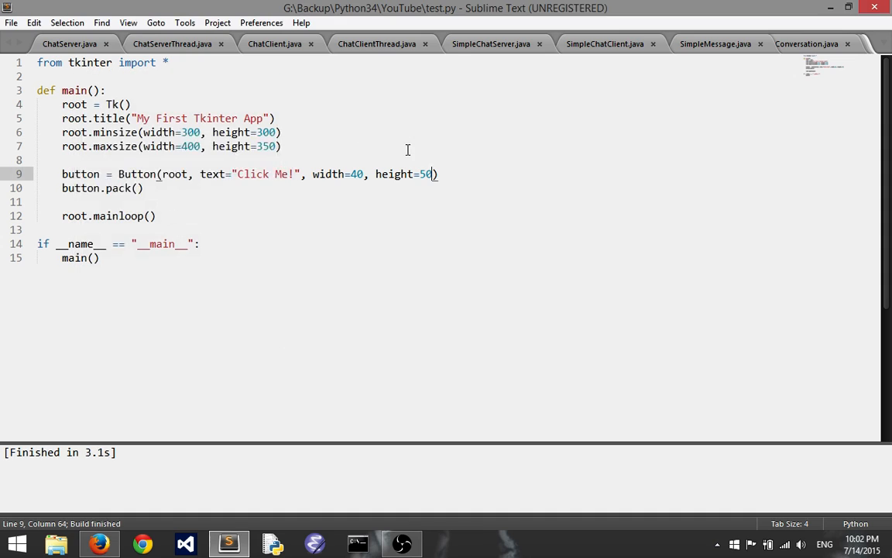
key(BackSpace)
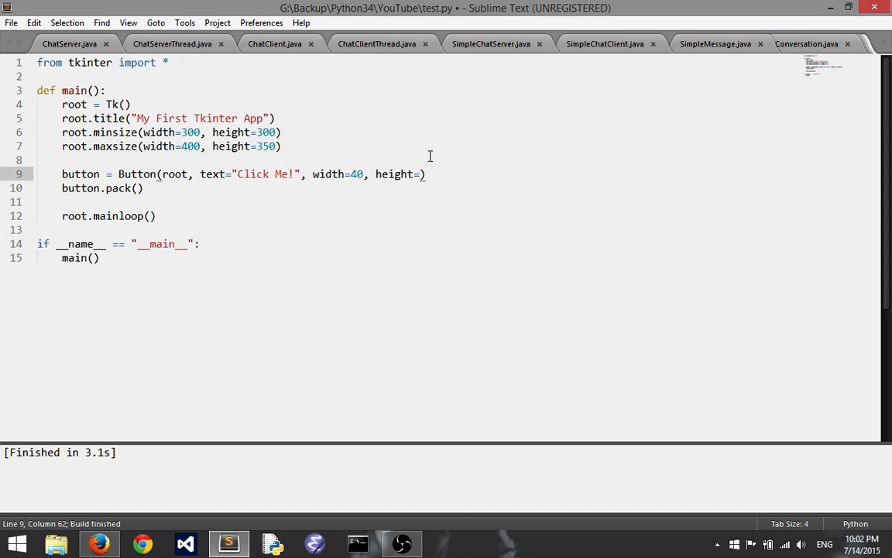
text(3)
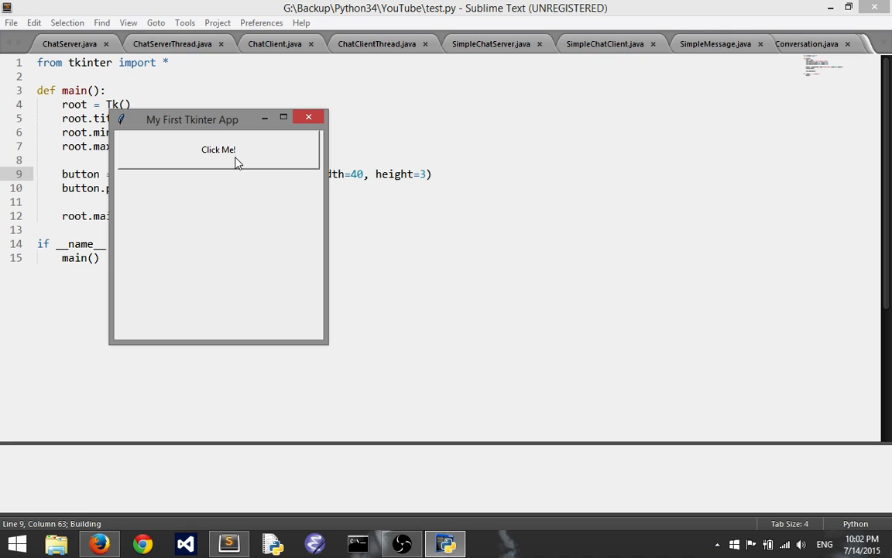
mouse_move(260, 138)
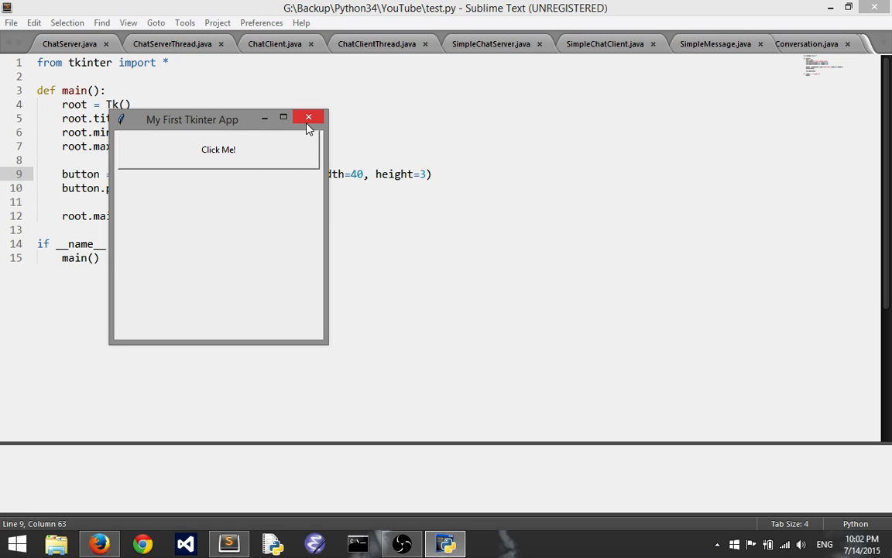
mouse_move(310, 120)
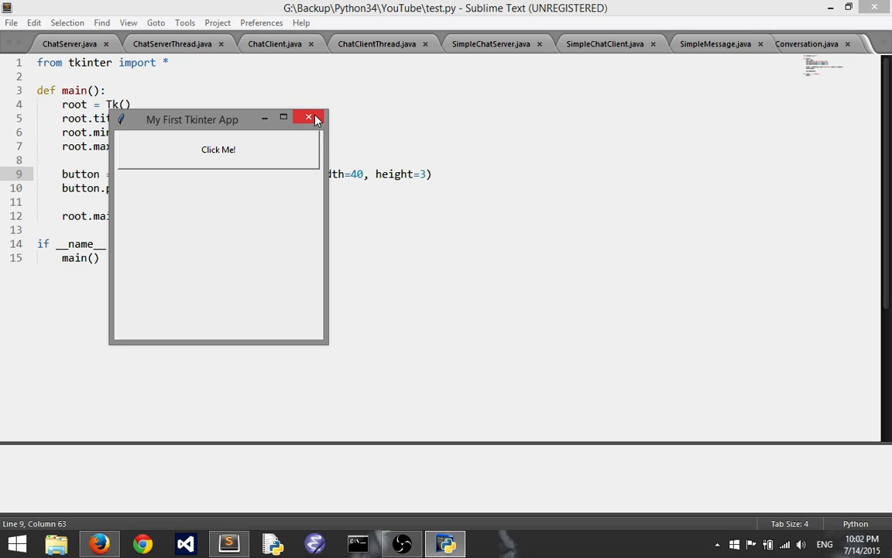
mouse_move(310, 118)
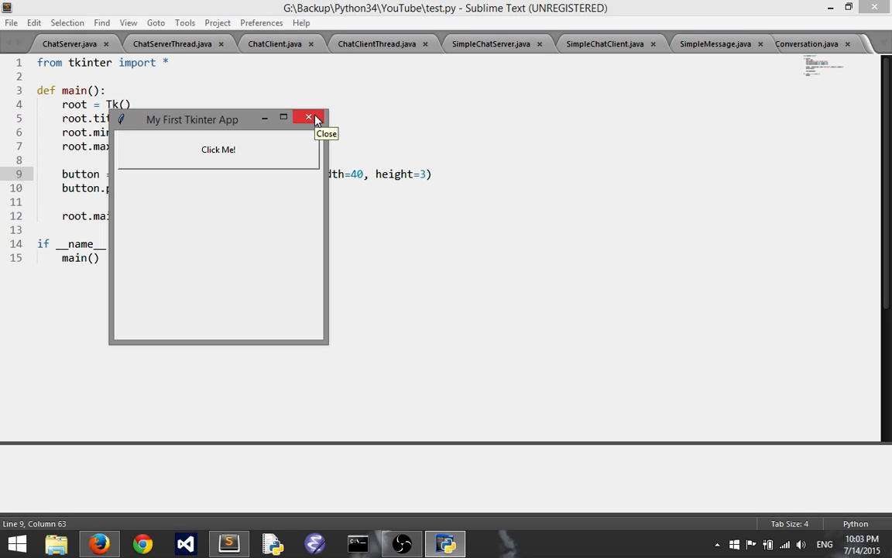
mouse_move(309, 119)
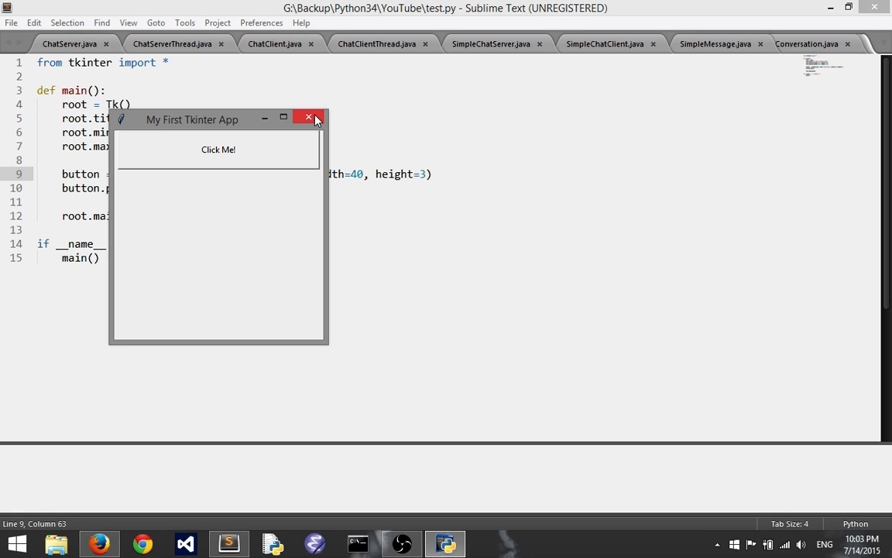
mouse_move(248, 133)
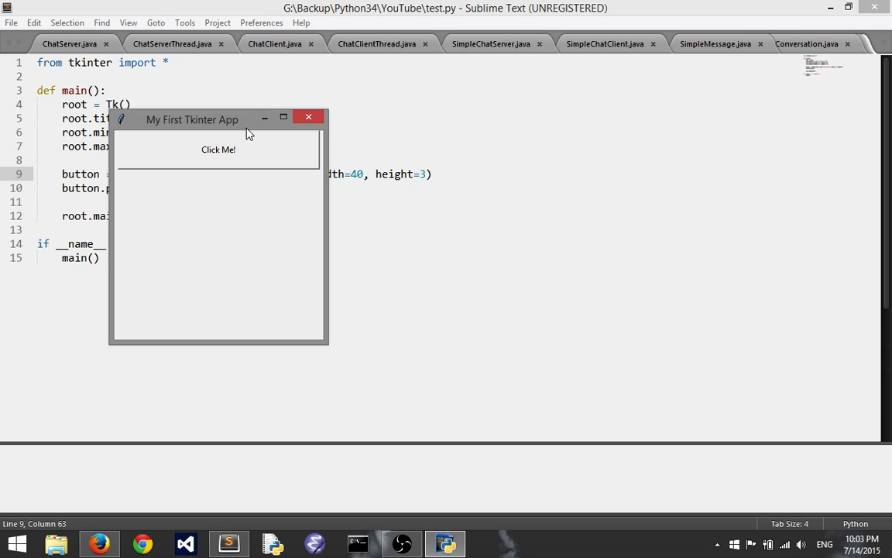
mouse_move(310, 117)
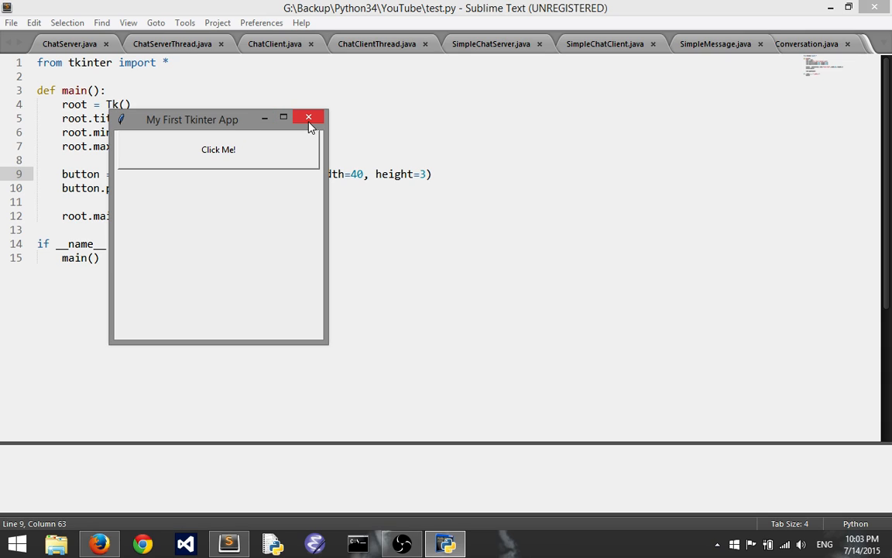
mouse_move(309, 117)
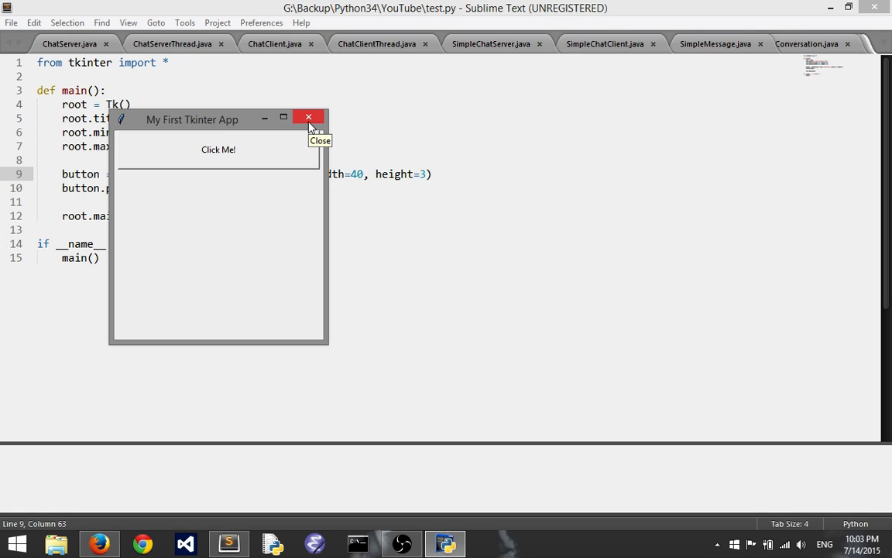